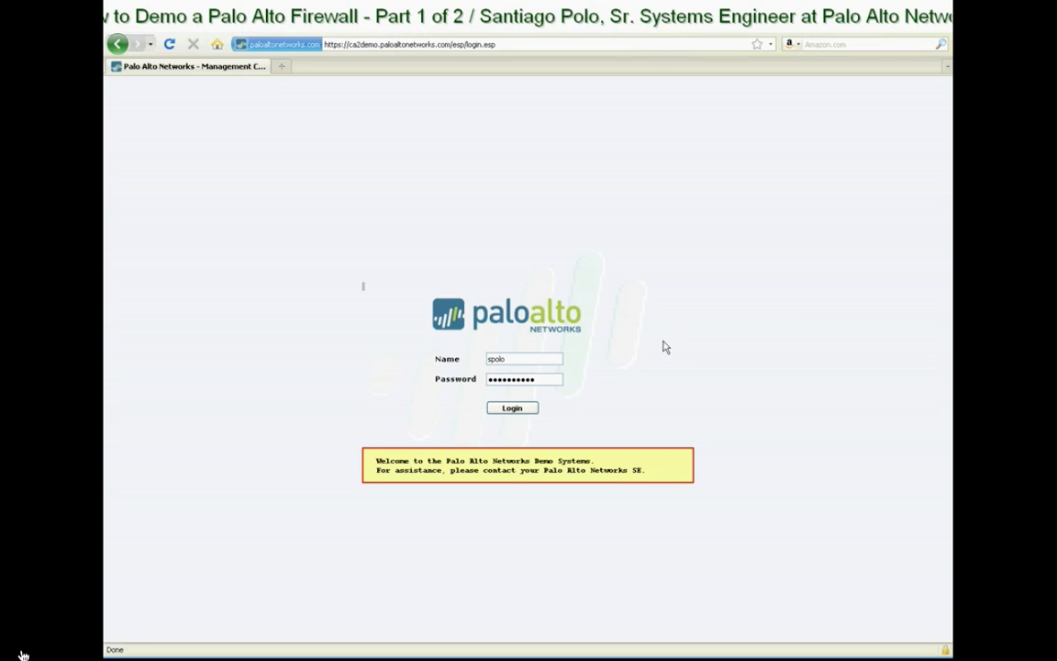
mouse_move(652, 337)
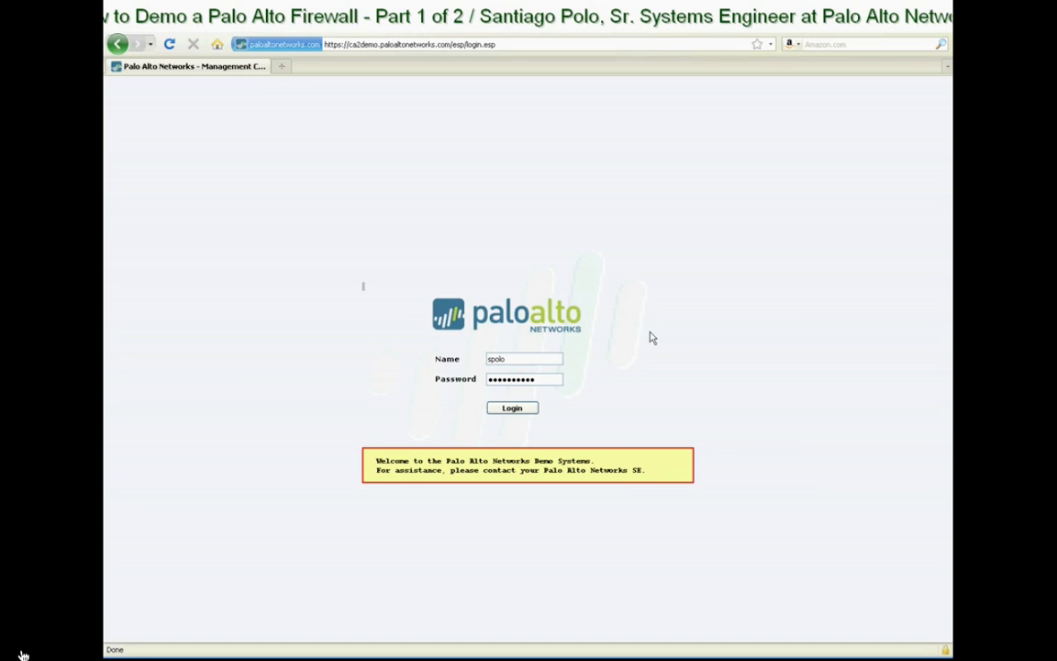
mouse_move(621, 394)
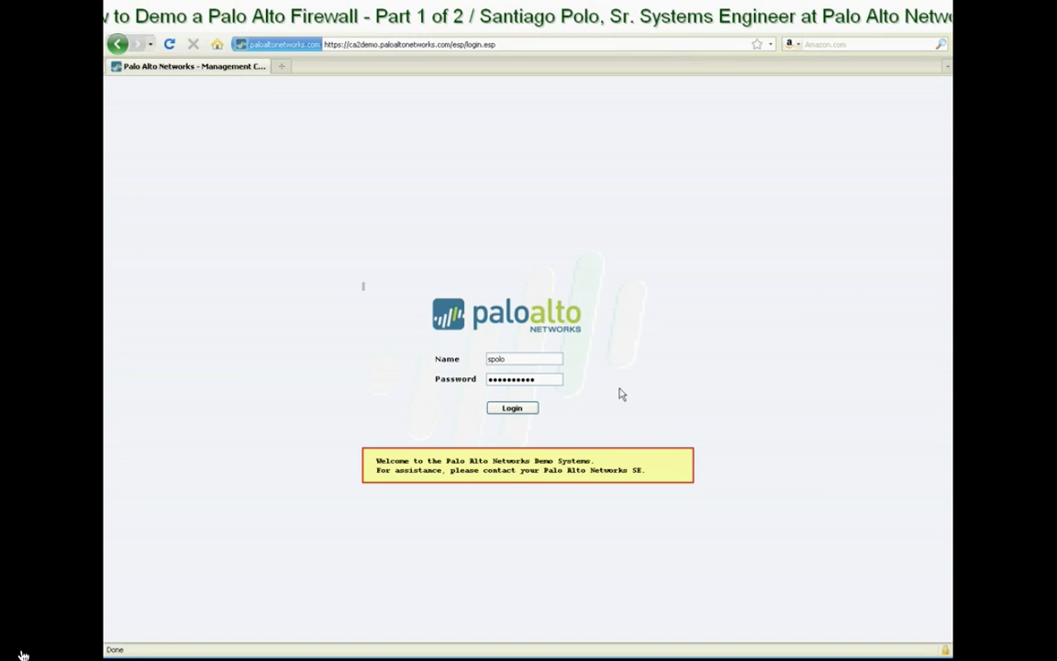
Submit the filled-in credentials to log in to the firewall console
left_click(511, 407)
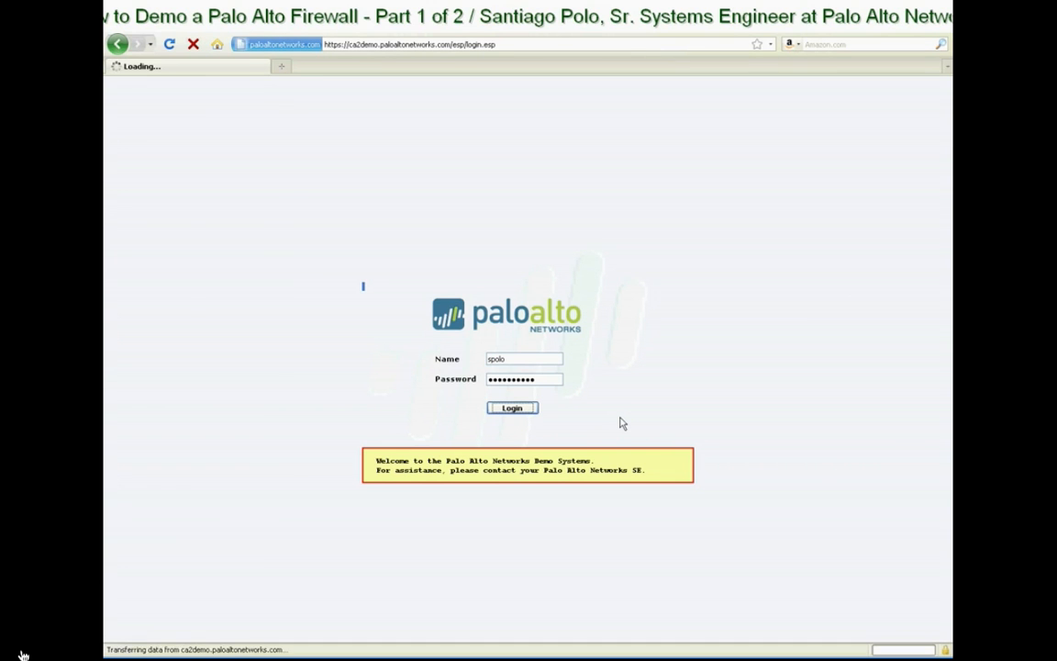
left_click(511, 408)
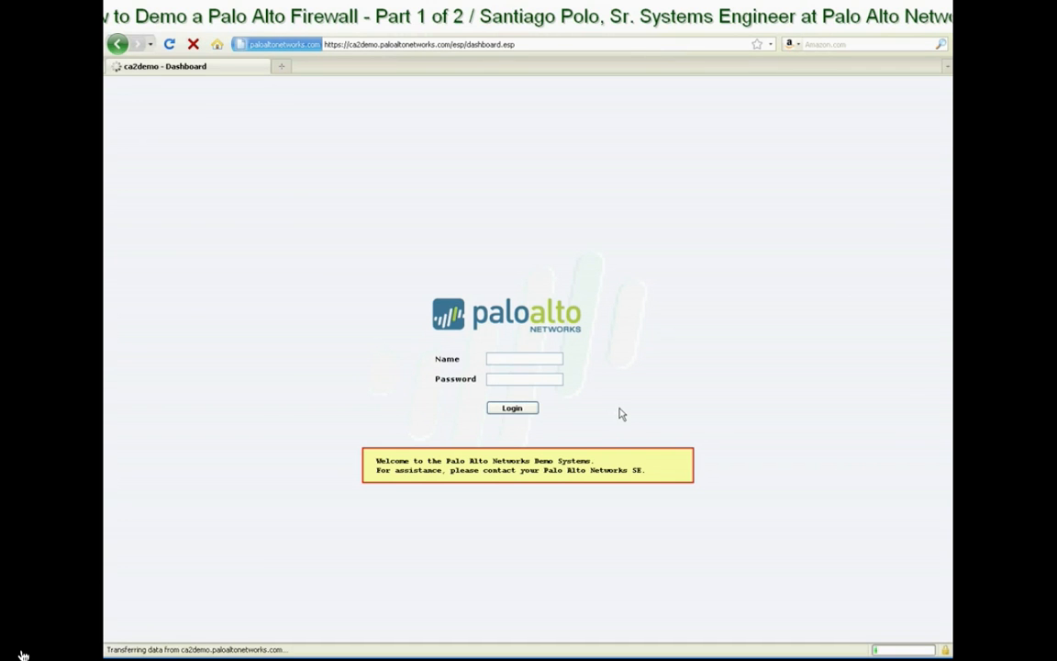
left_click(511, 407)
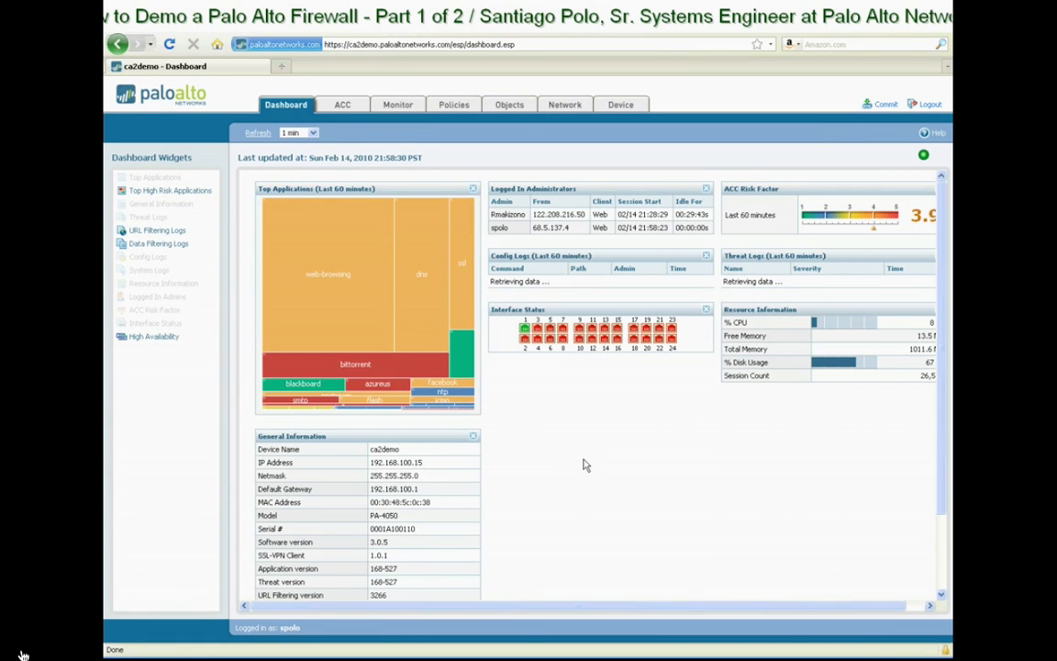
mouse_move(591, 478)
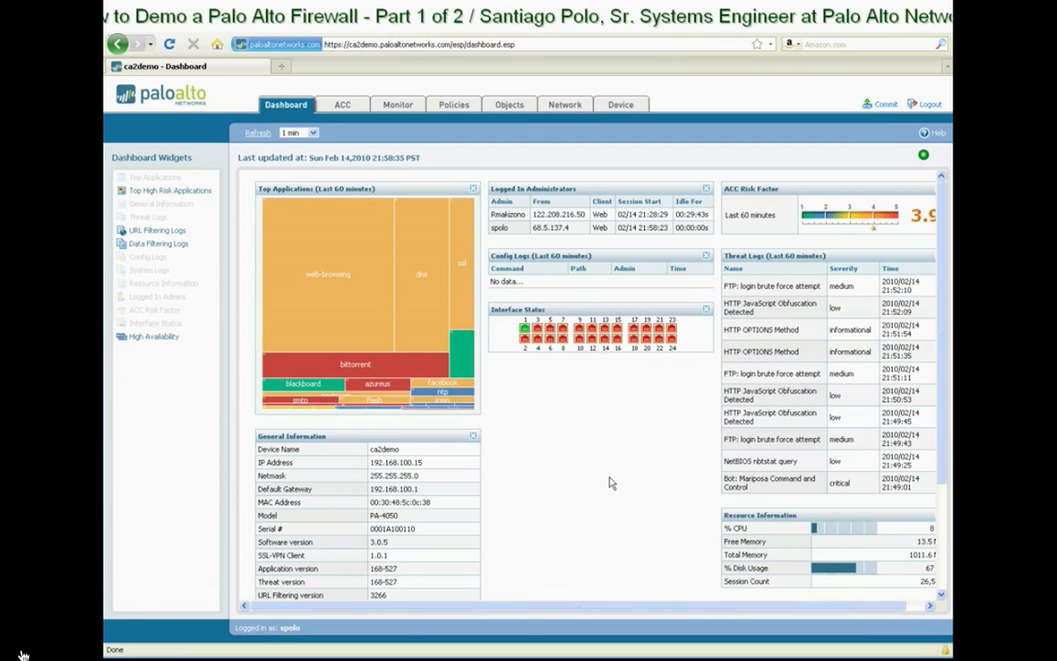
mouse_move(588, 449)
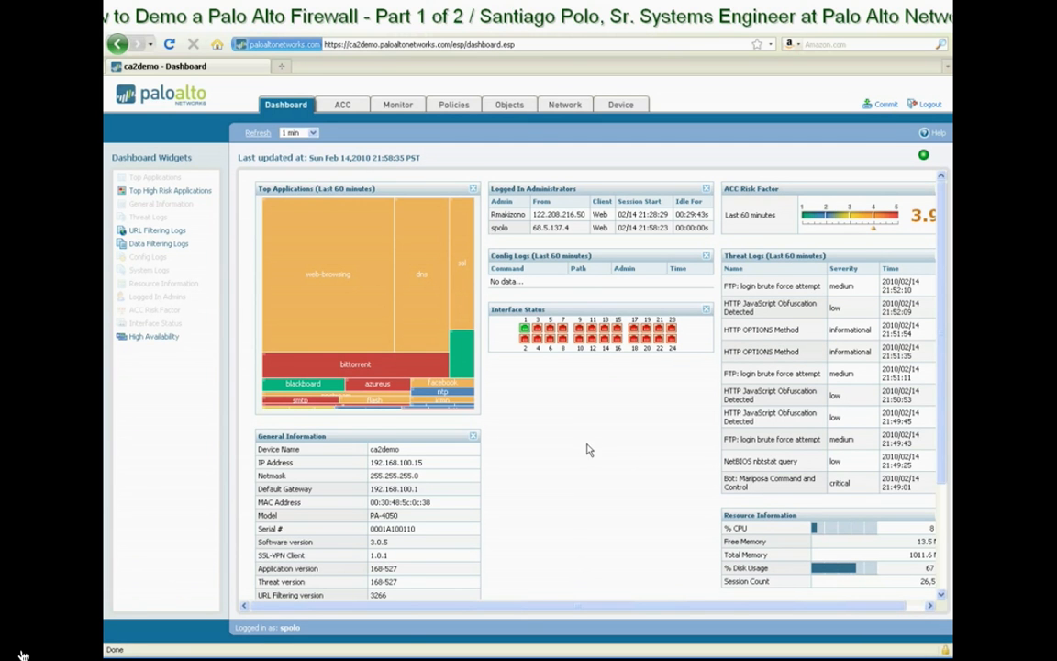
mouse_move(567, 471)
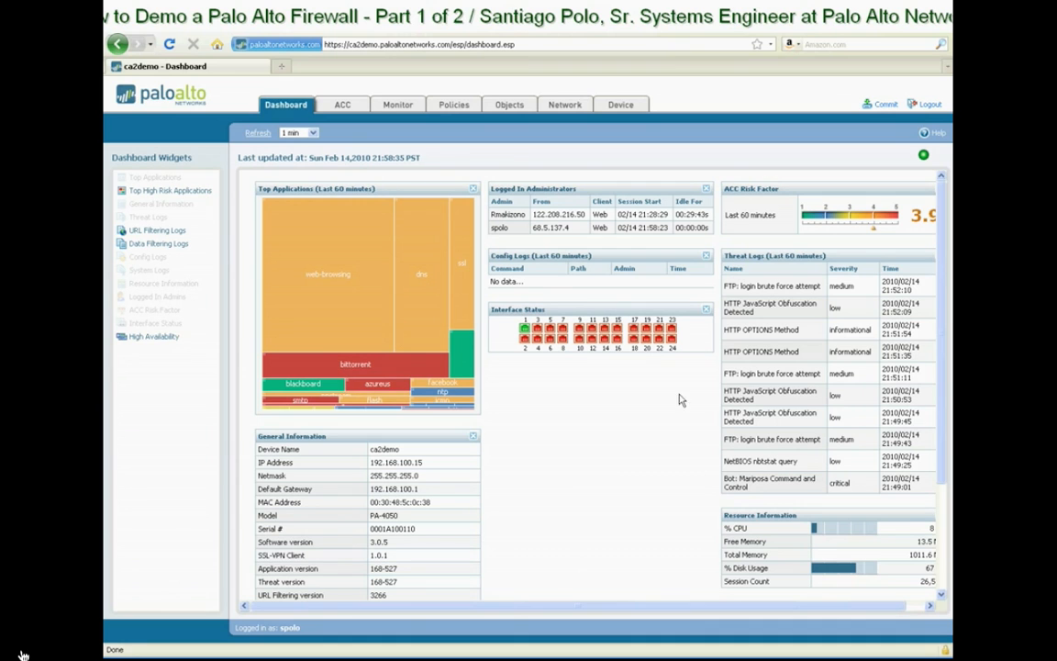
mouse_move(617, 446)
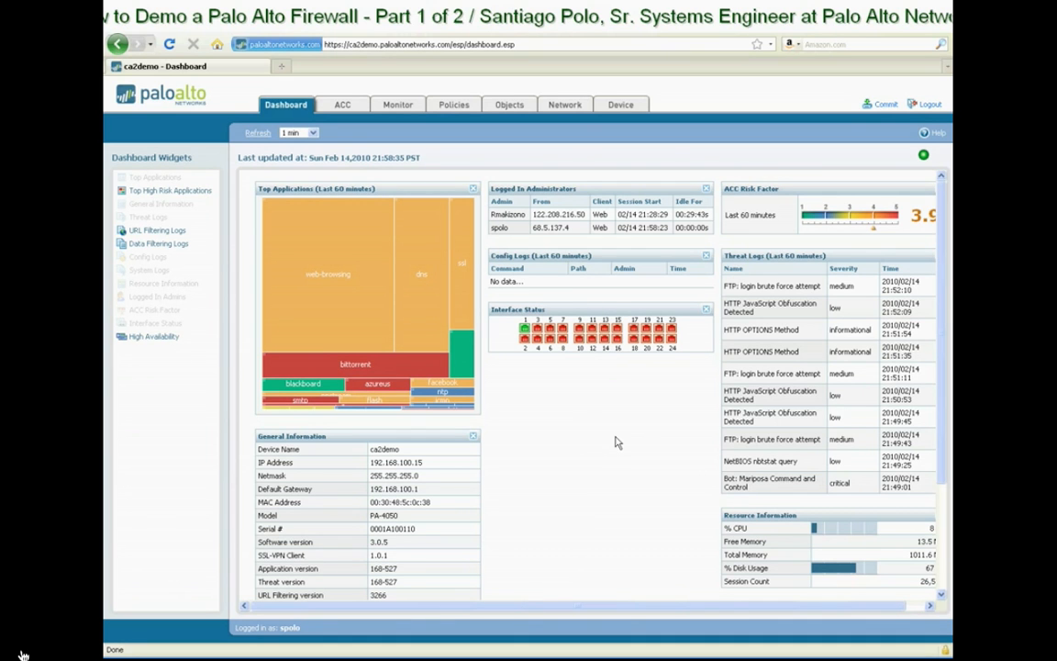
mouse_move(601, 448)
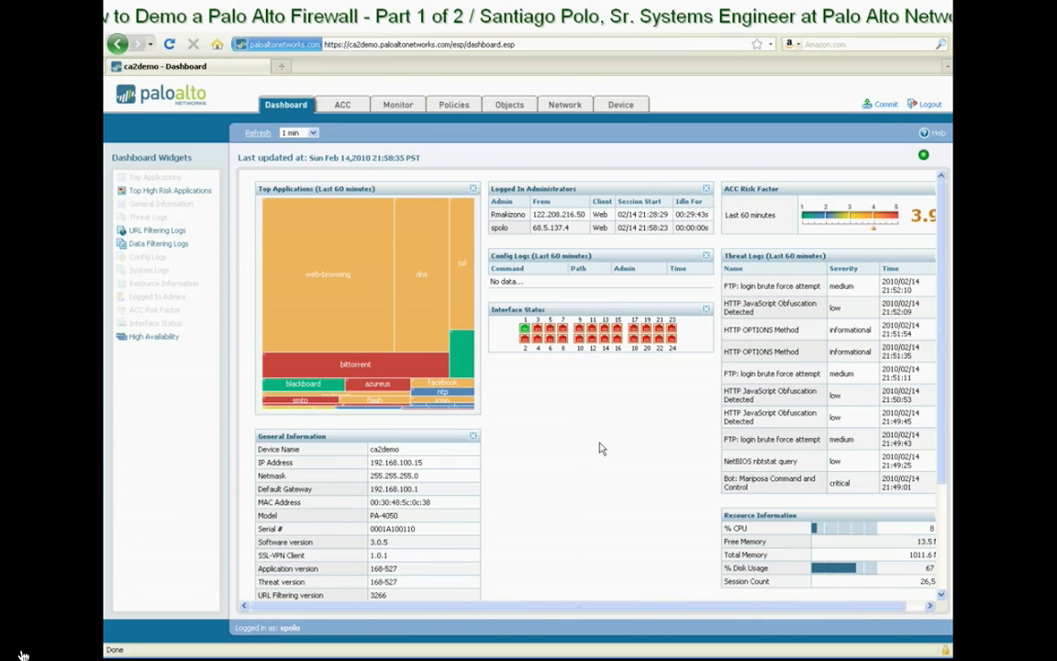
mouse_move(592, 446)
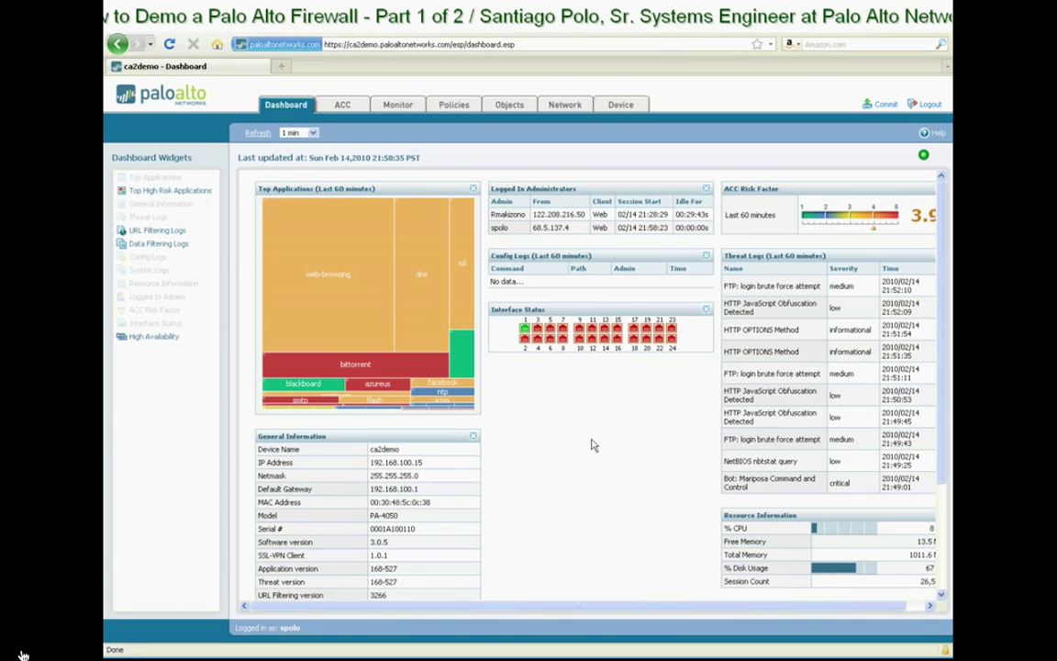
mouse_move(624, 449)
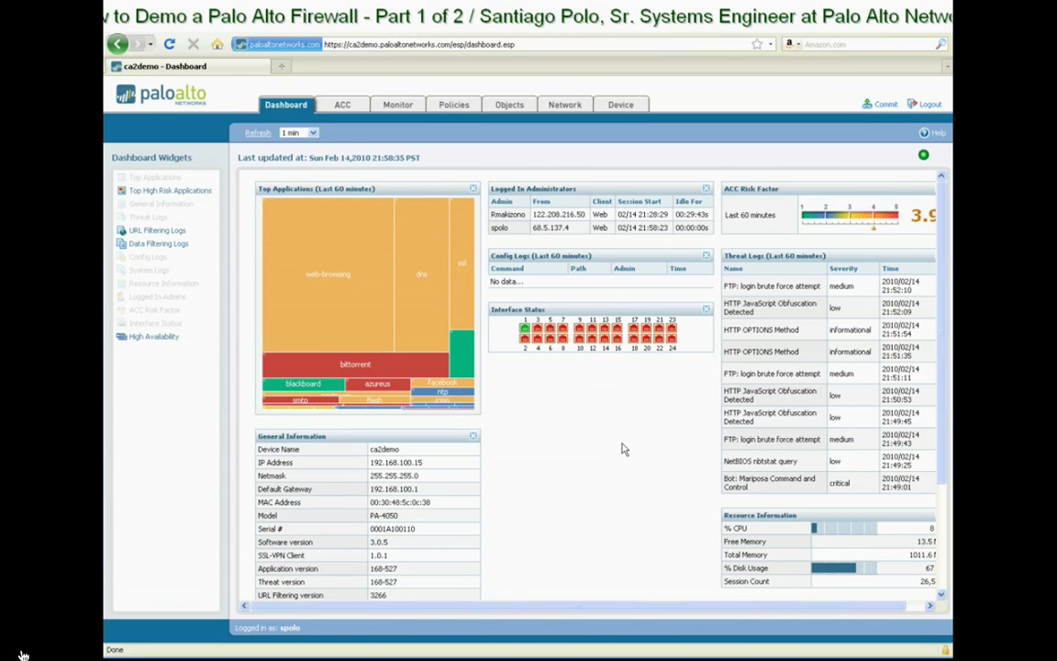
mouse_move(662, 462)
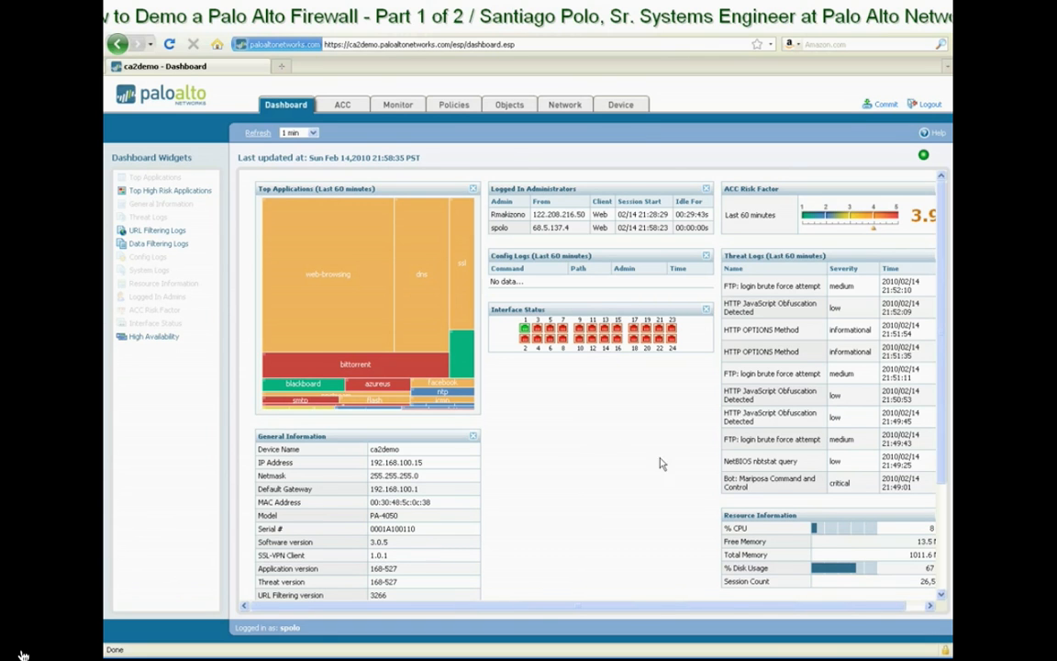
mouse_move(605, 423)
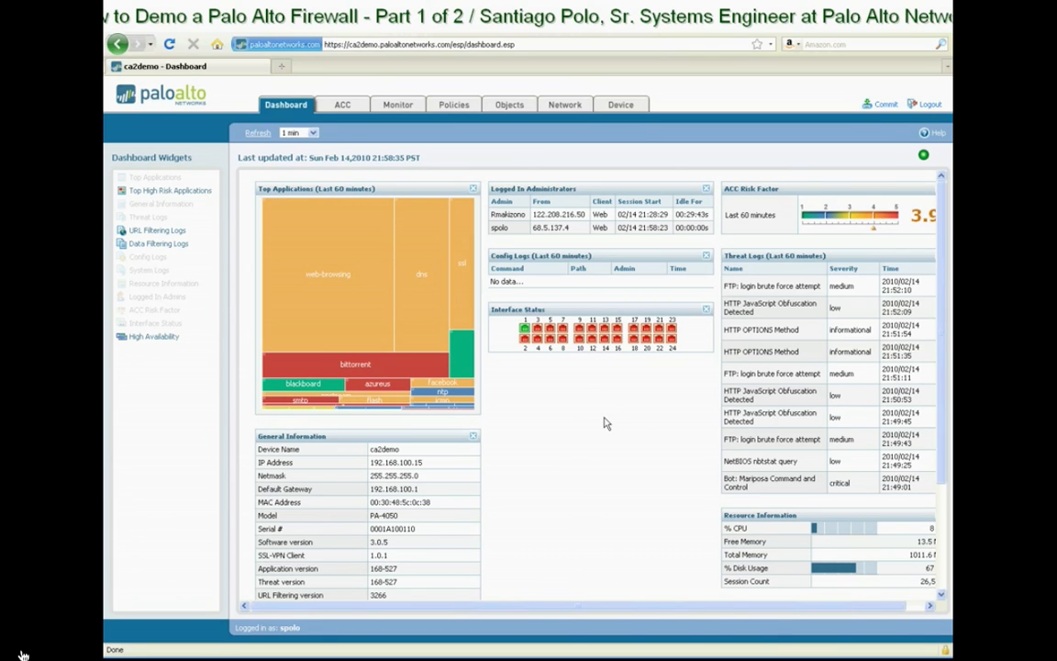
mouse_move(605, 384)
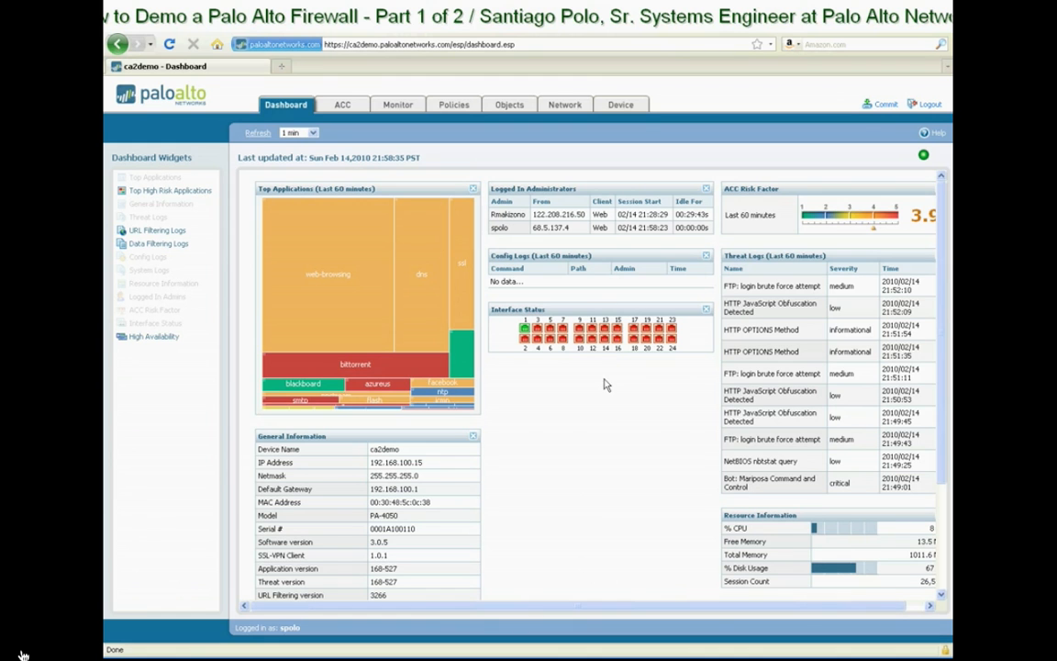
mouse_move(593, 310)
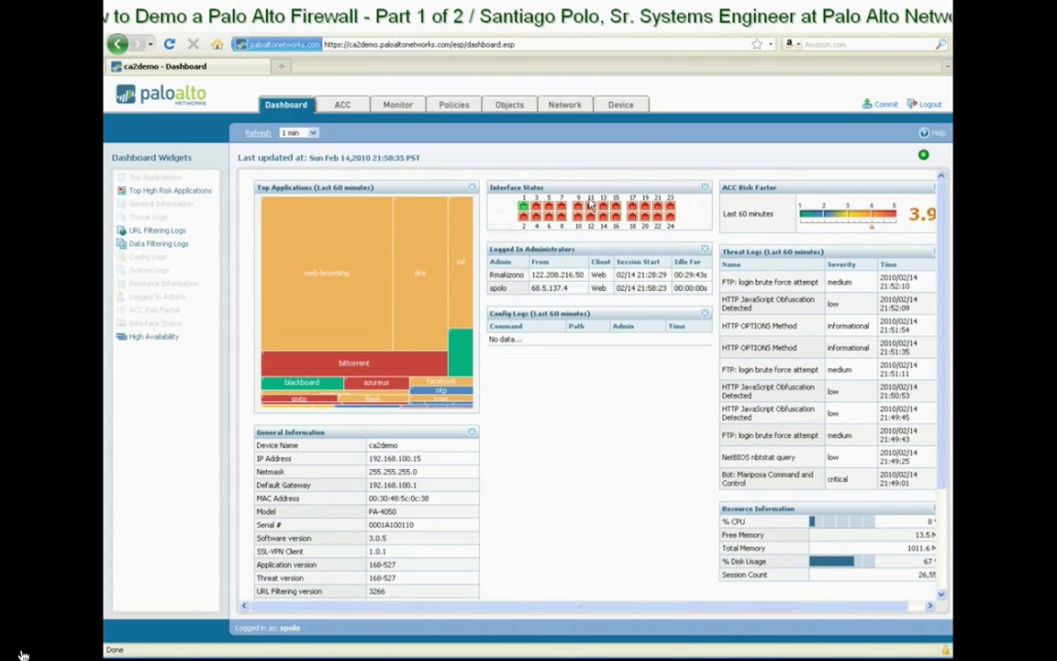
mouse_move(579, 381)
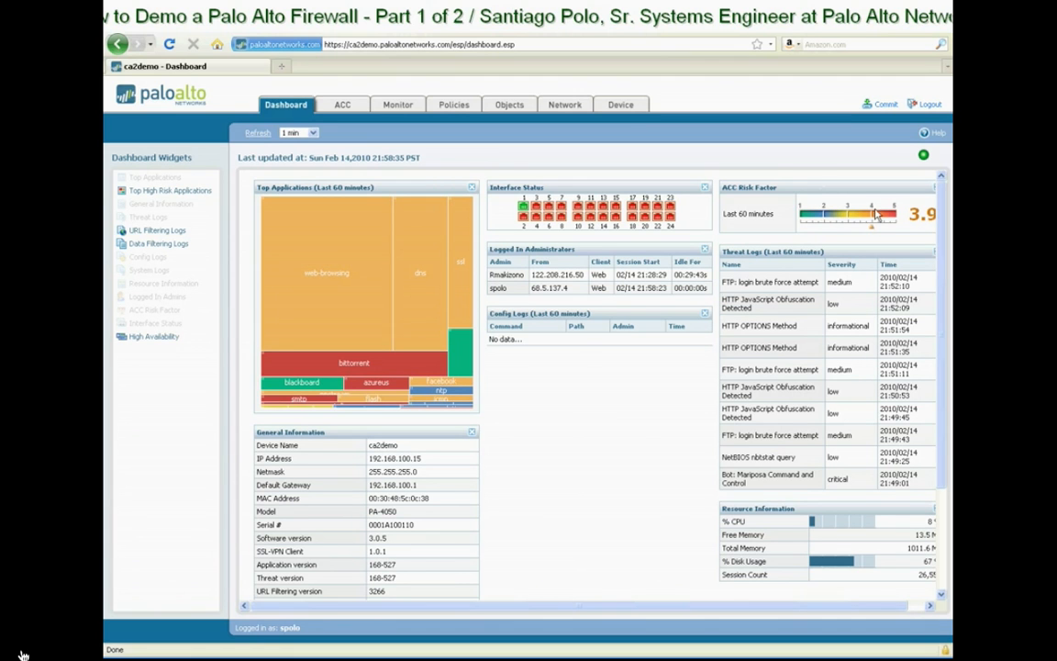
mouse_move(673, 374)
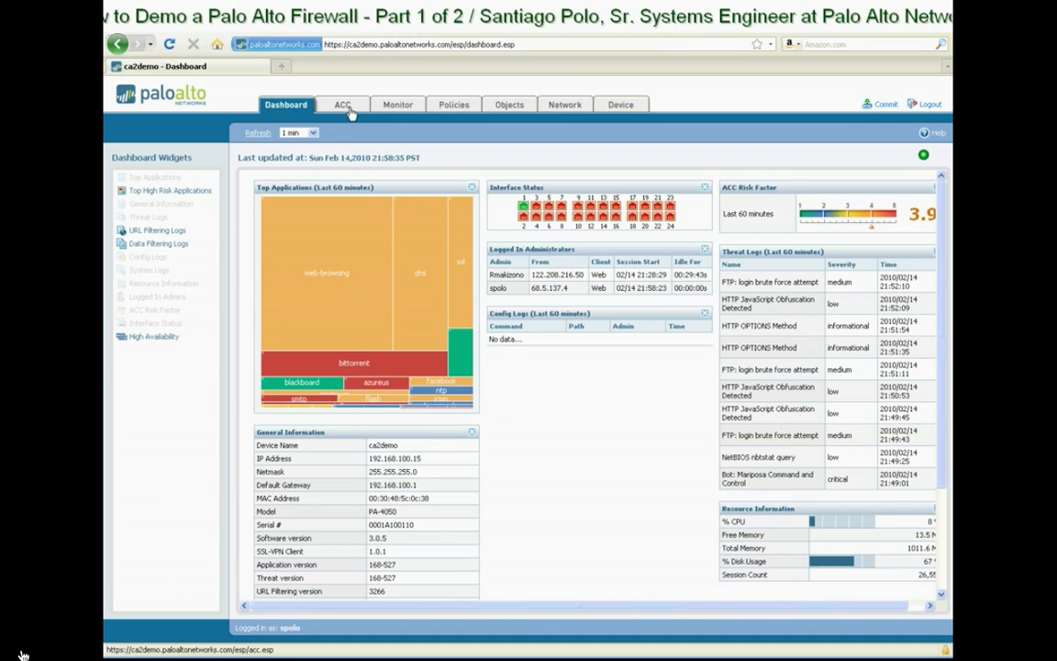
Show the ACC top 25 applications by sessions for the last hour
left_click(342, 104)
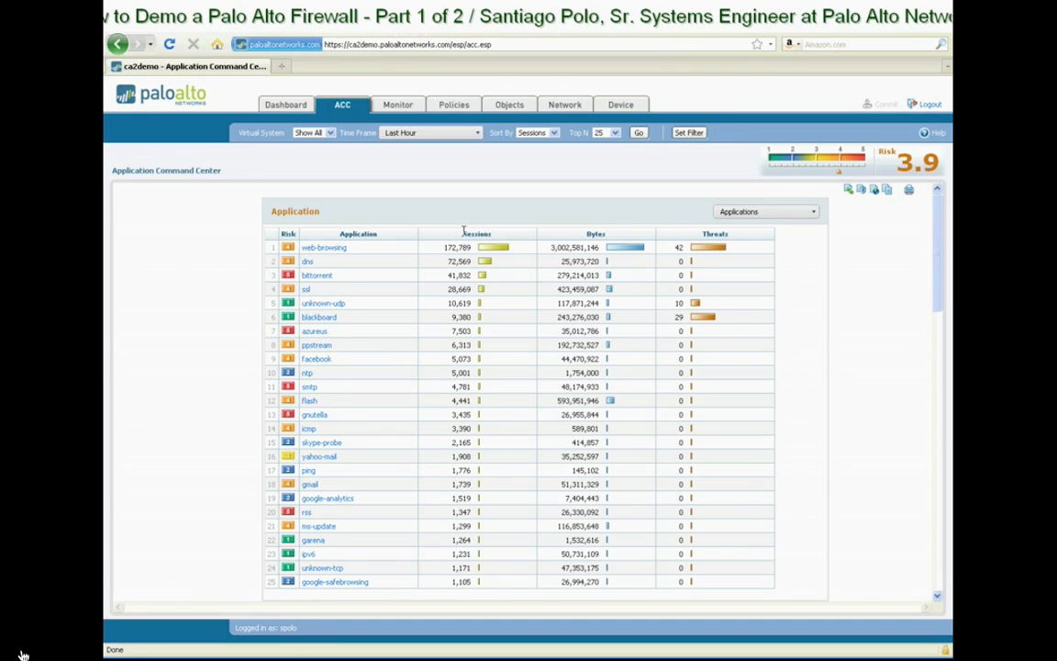
mouse_move(416, 180)
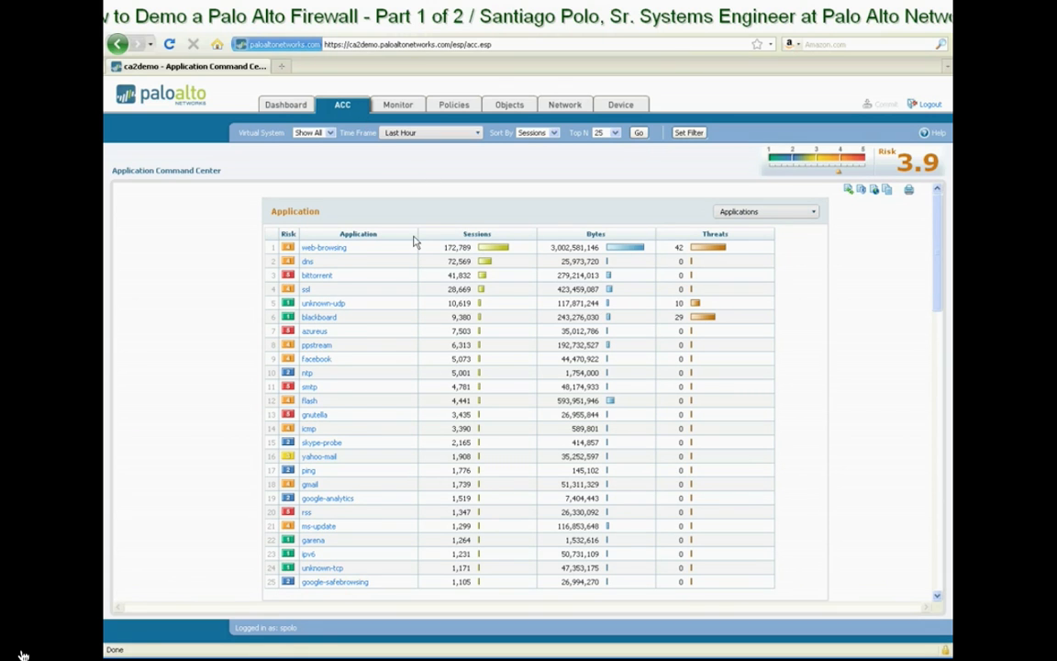
mouse_move(417, 260)
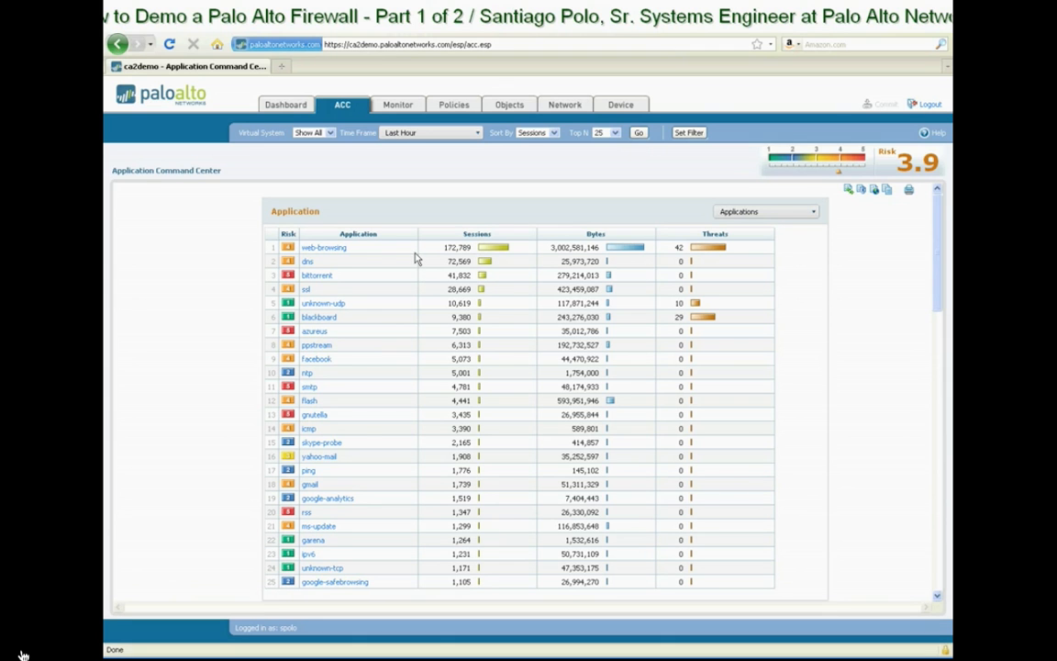
mouse_move(719, 358)
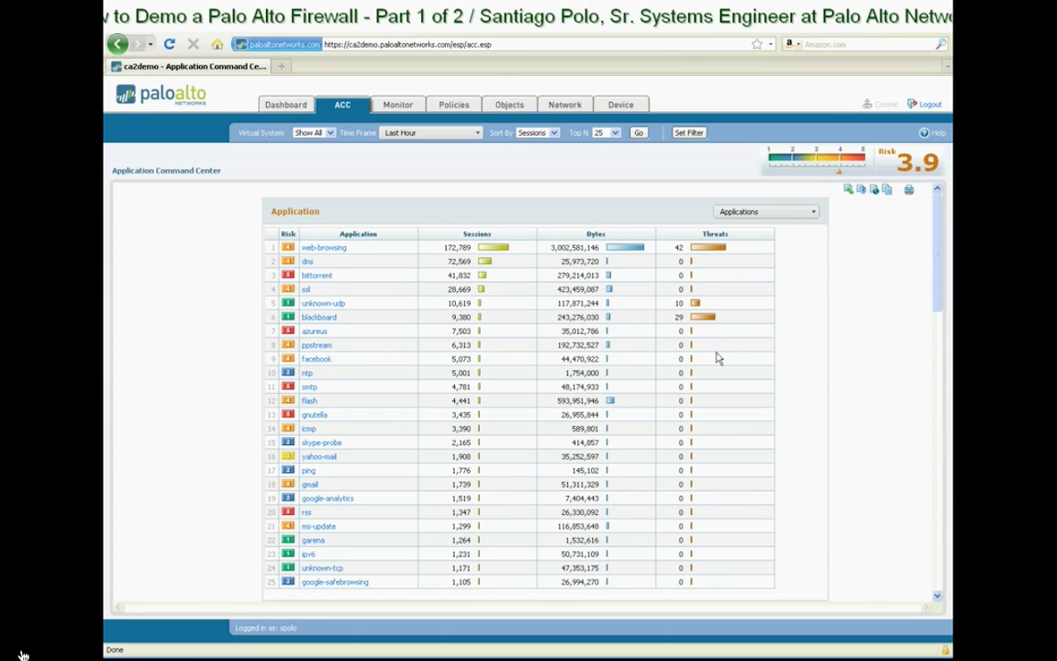
mouse_move(783, 349)
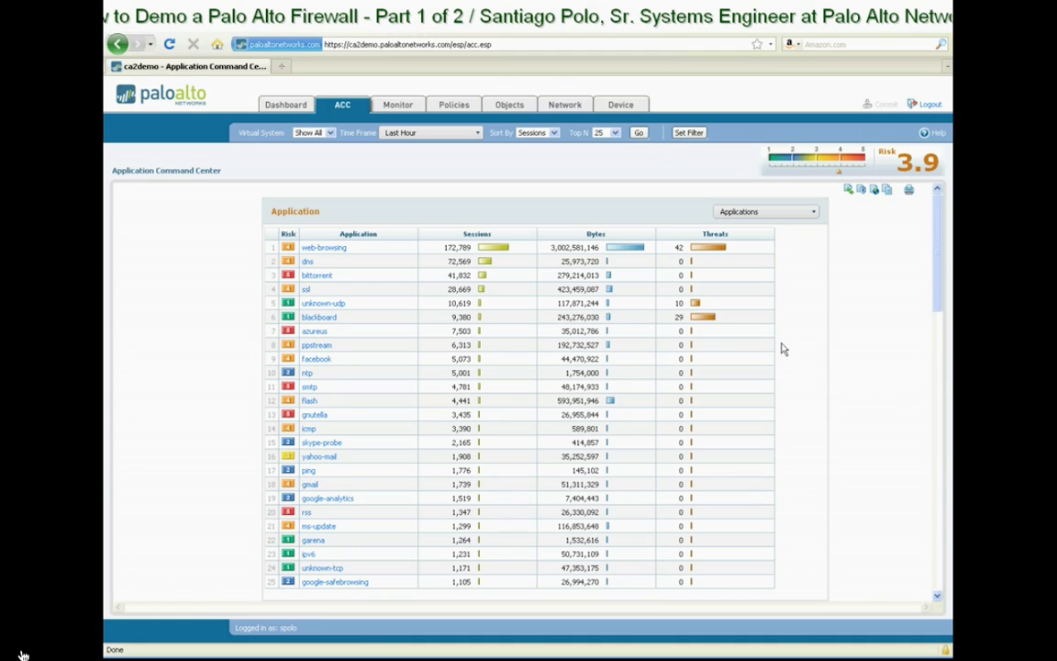
mouse_move(694, 431)
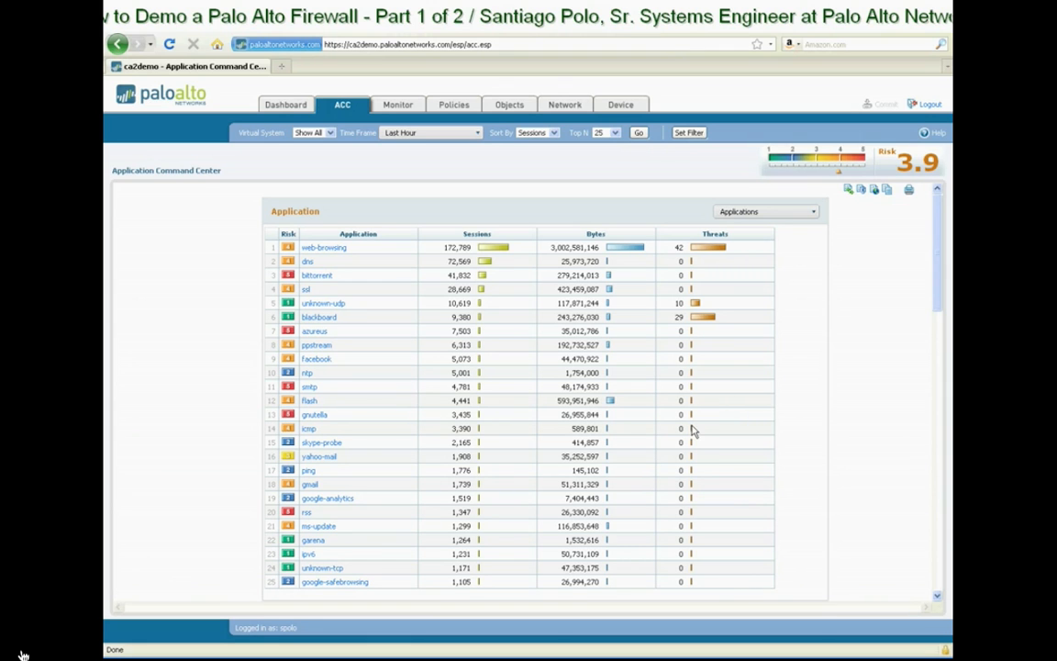
mouse_move(510, 443)
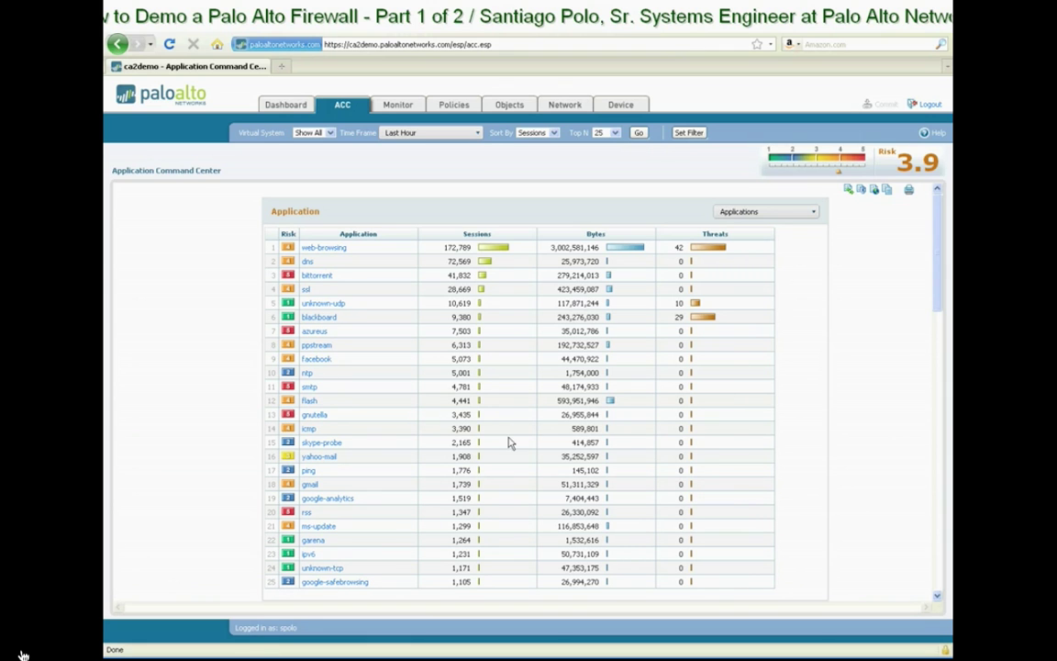
mouse_move(541, 317)
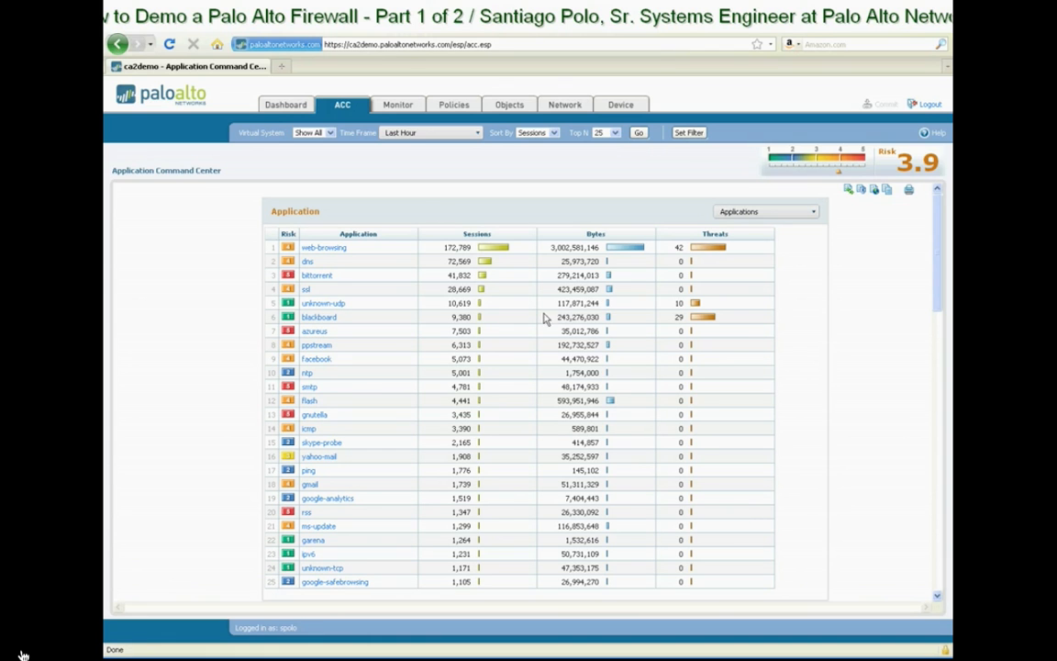
mouse_move(560, 301)
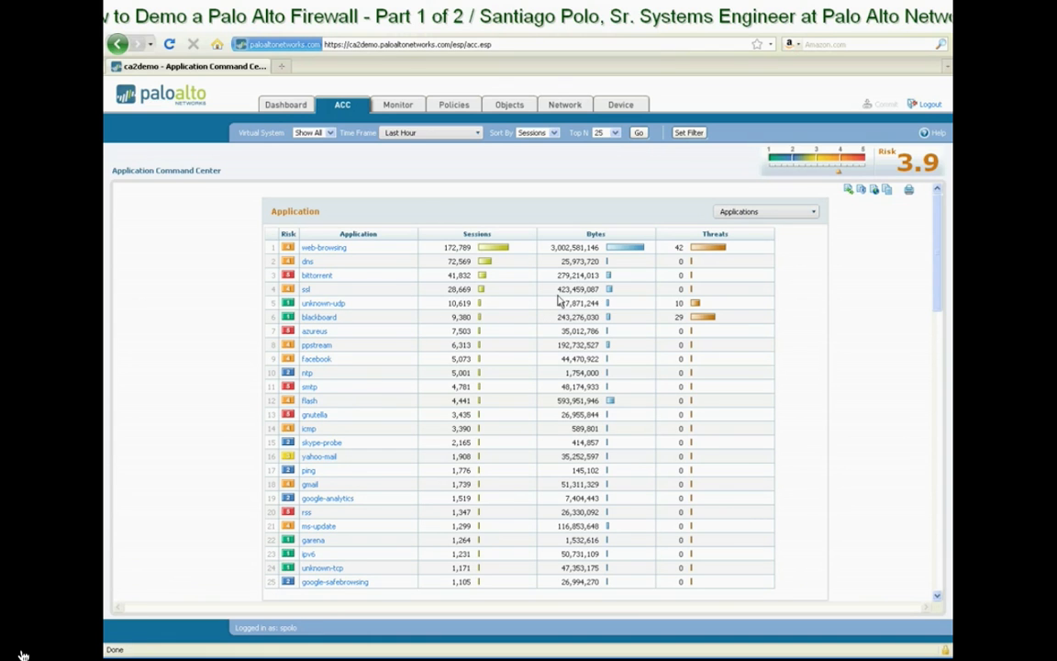
mouse_move(387, 318)
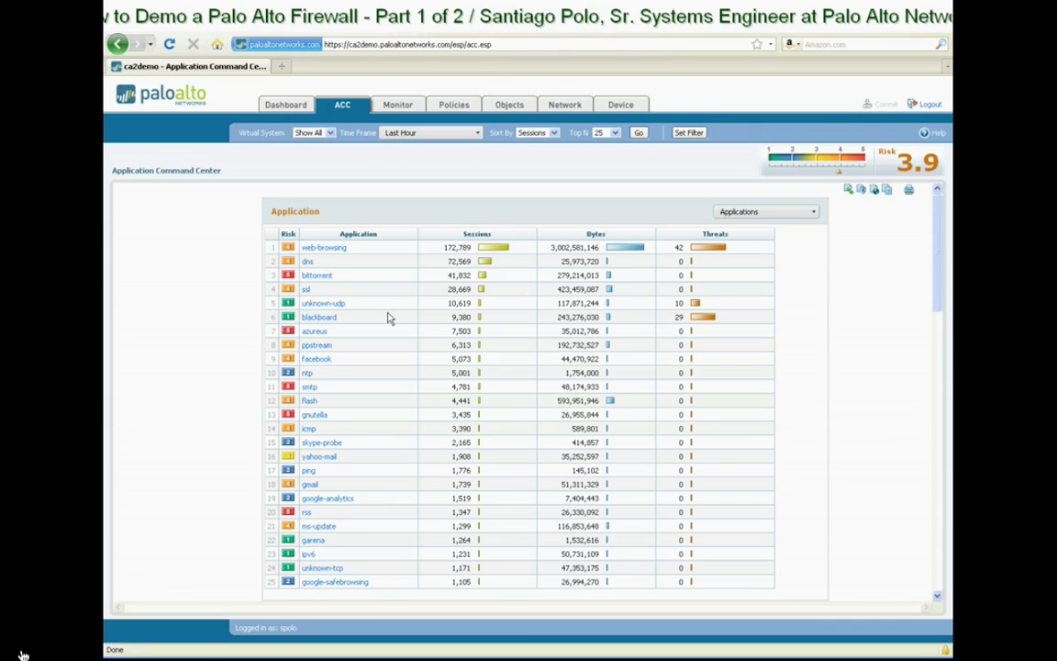
mouse_move(780, 212)
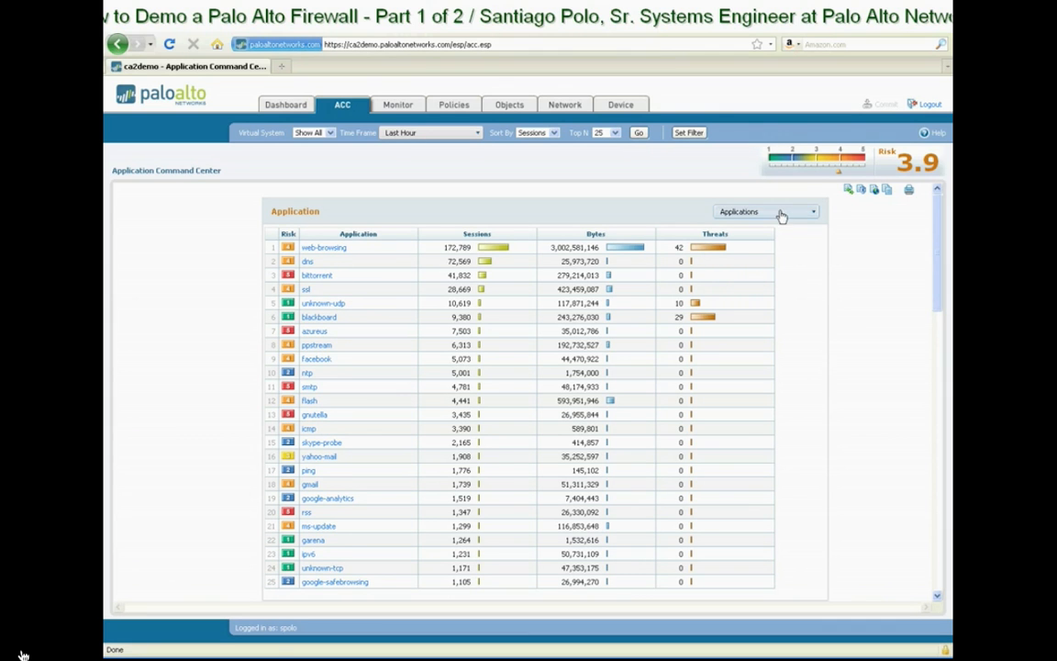
Filter the ACC Application widget to High Risk Applications
left_click(764, 211)
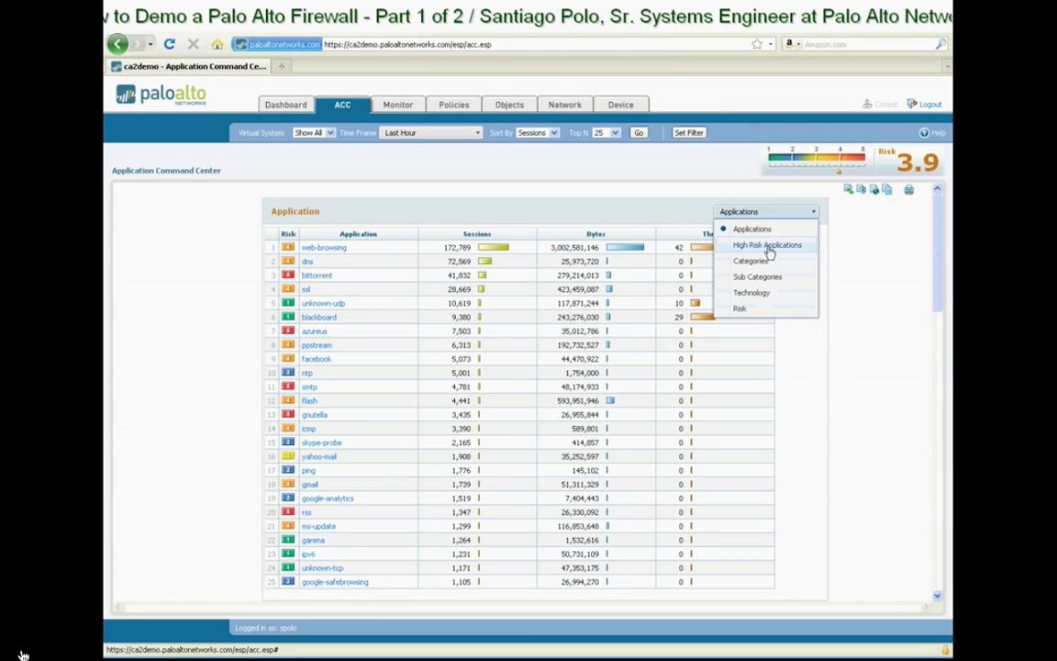
left_click(766, 244)
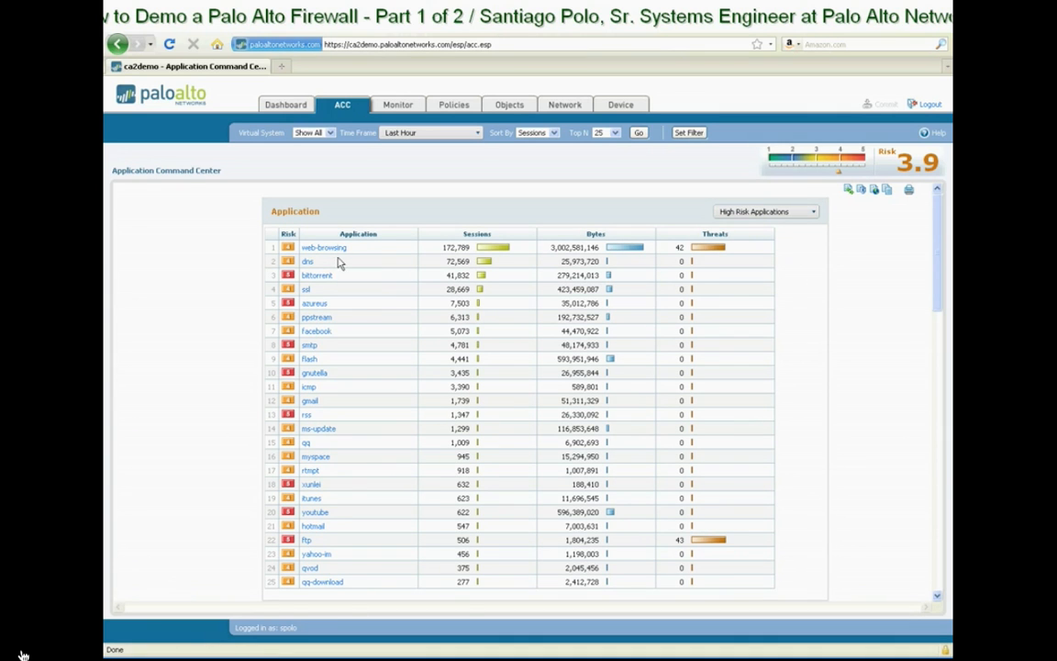
mouse_move(315, 303)
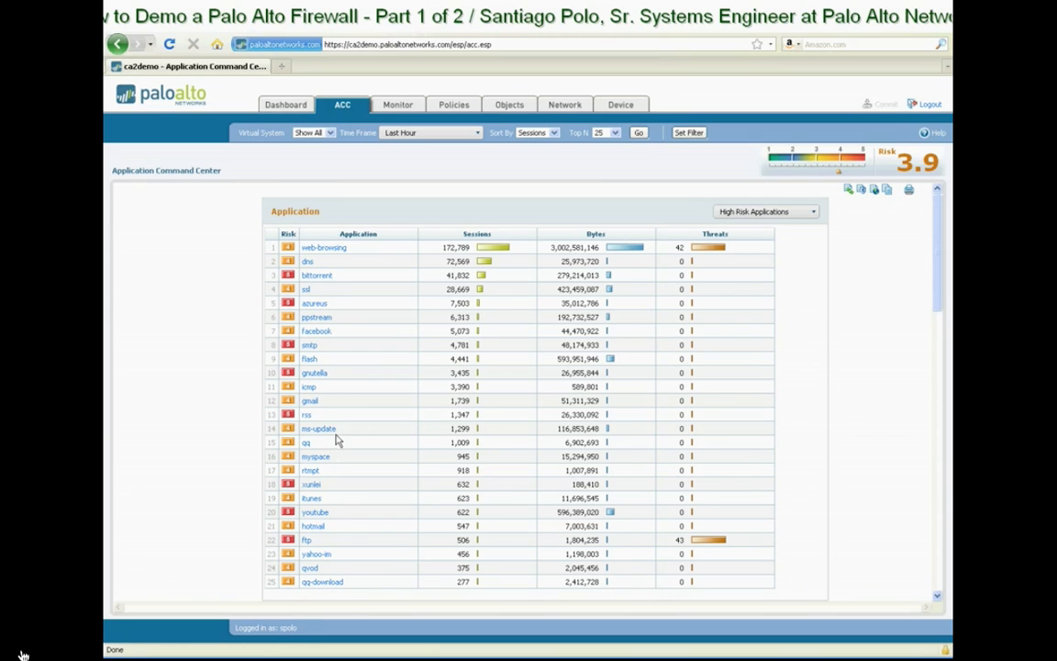
mouse_move(318, 398)
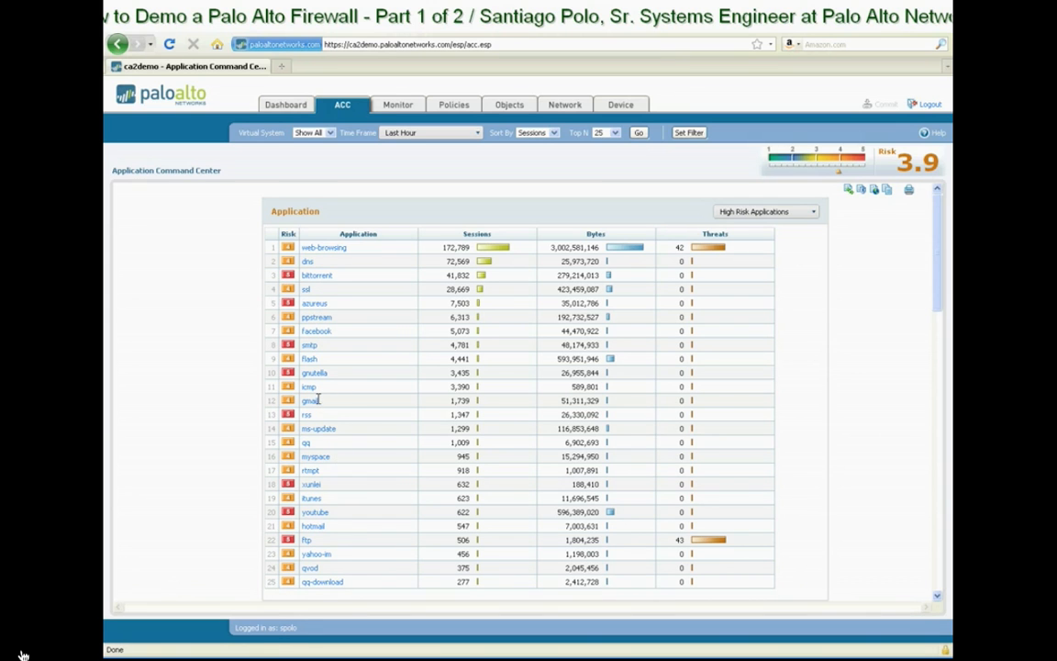
mouse_move(335, 401)
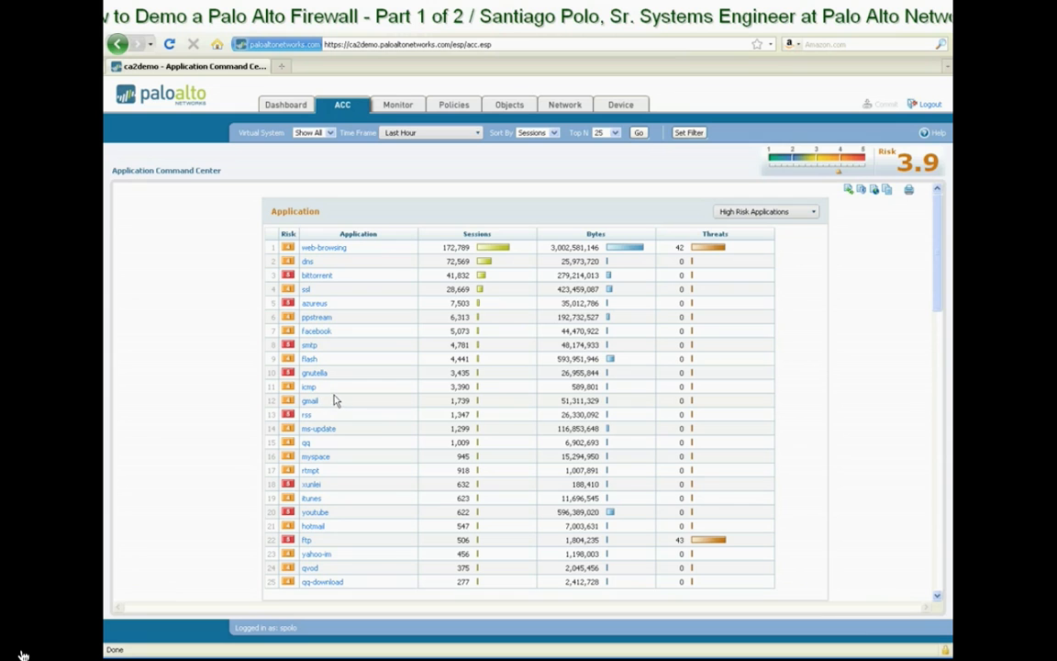
mouse_move(347, 448)
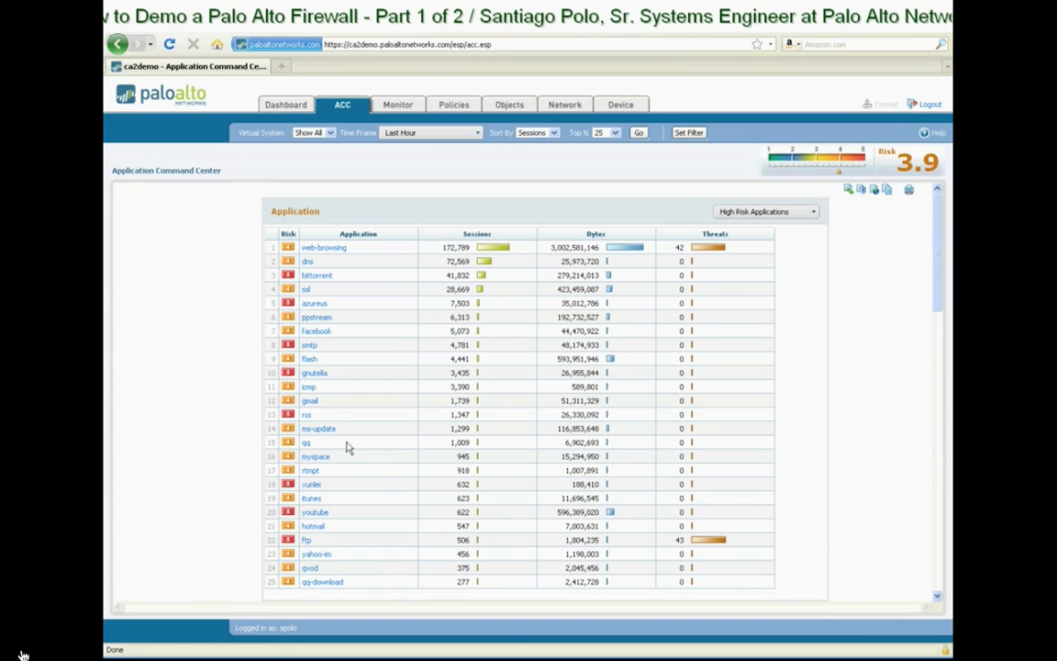
mouse_move(314, 456)
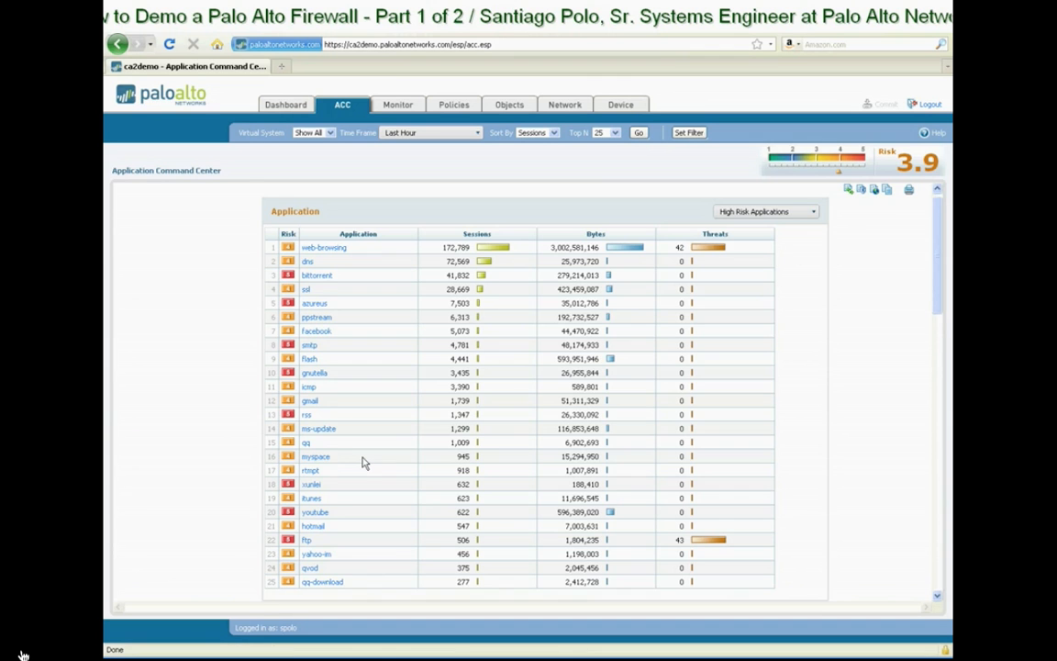
Scroll down the ACC page past URL Filtering to the Threat Prevention table
scroll("down", 3)
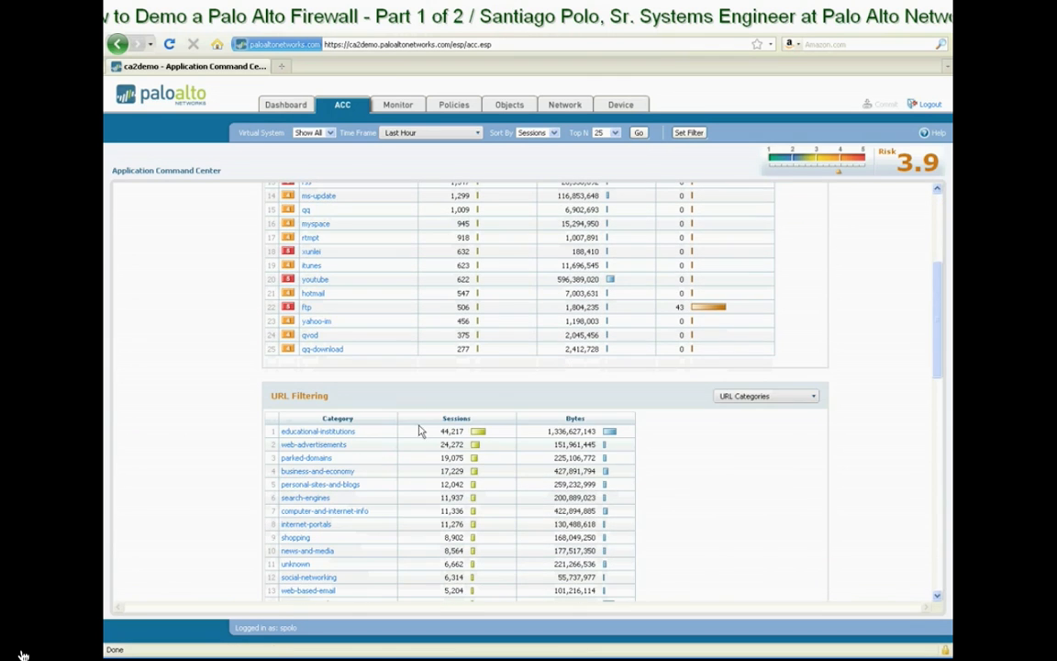
scroll("down", 3)
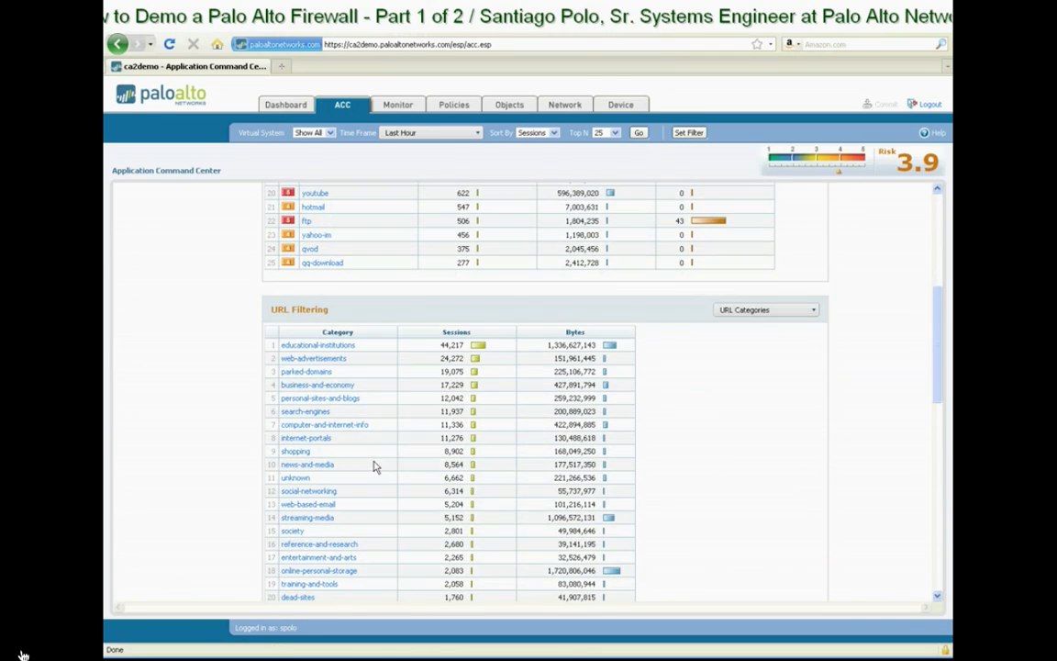
mouse_move(457, 450)
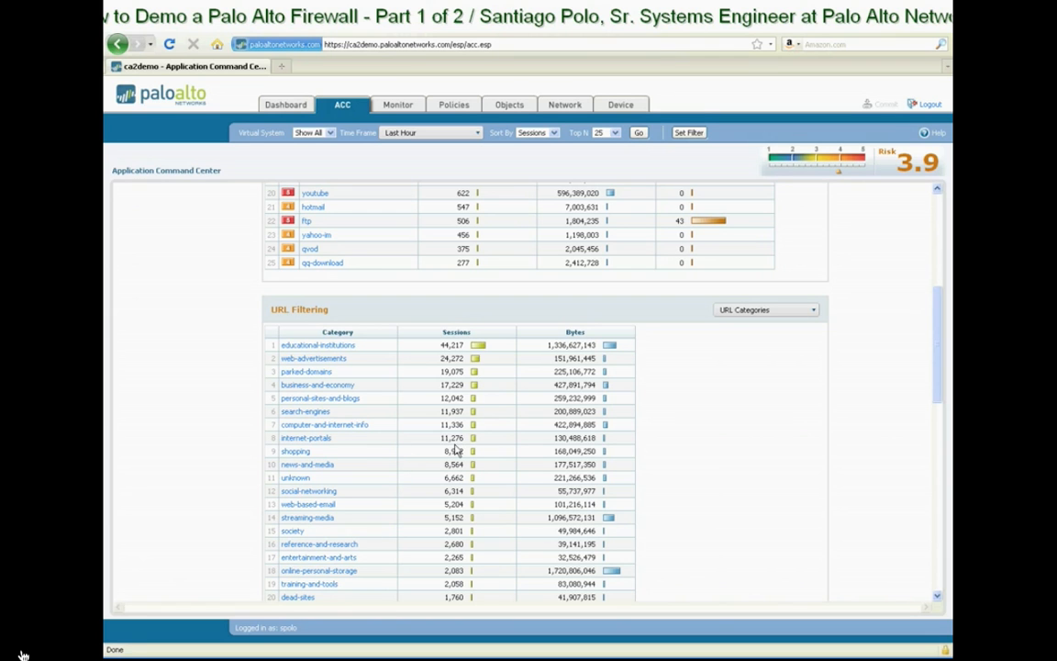
scroll("down", 3)
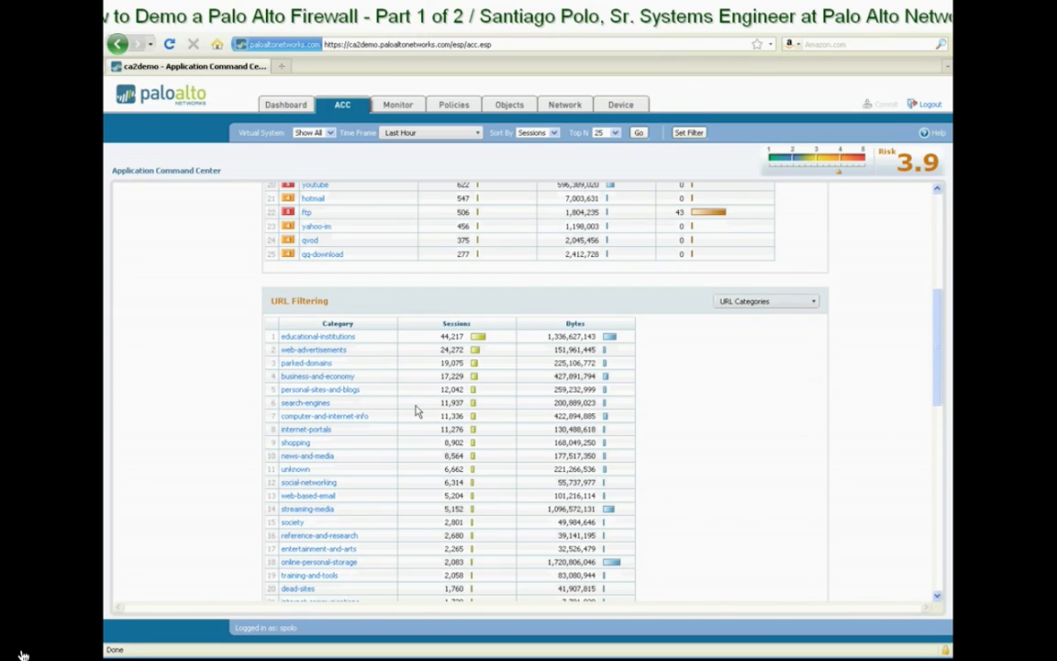
scroll("down", 3)
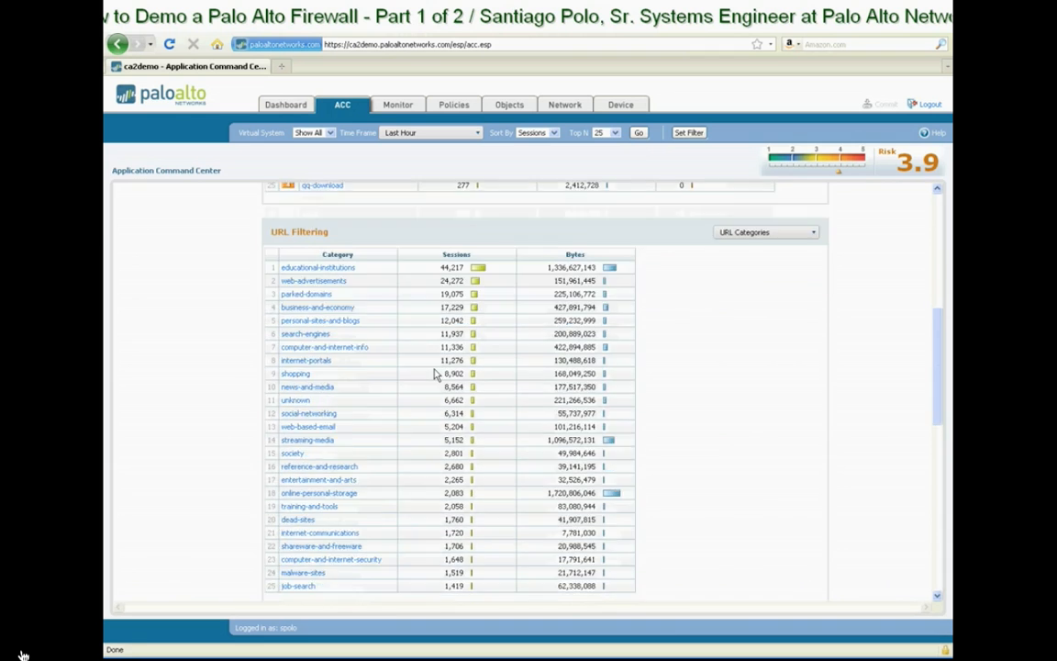
scroll("down", 3)
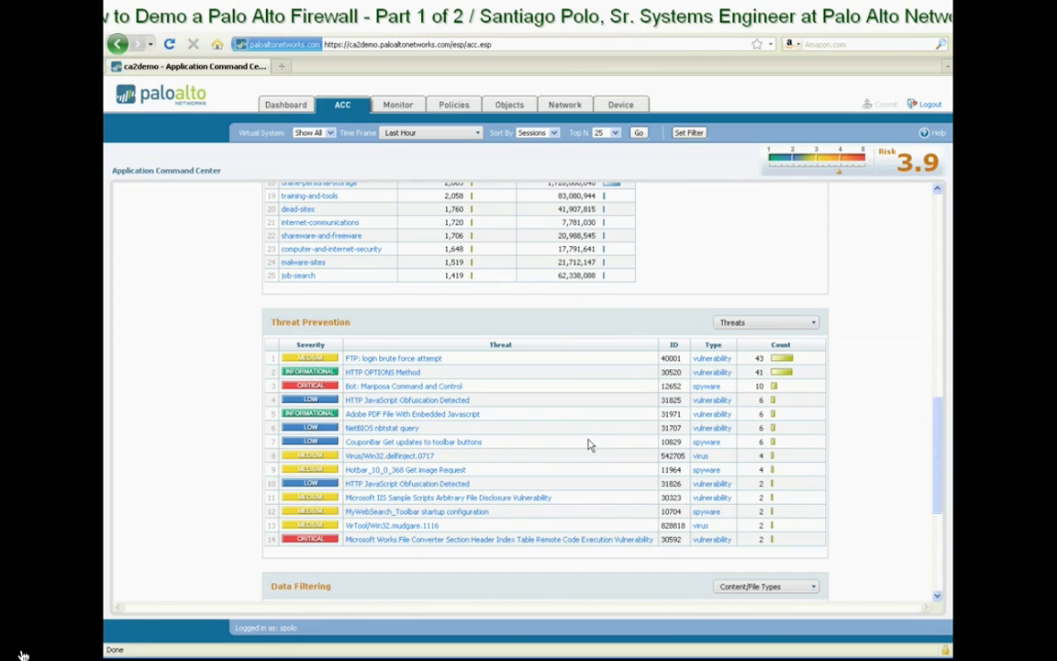
mouse_move(810, 340)
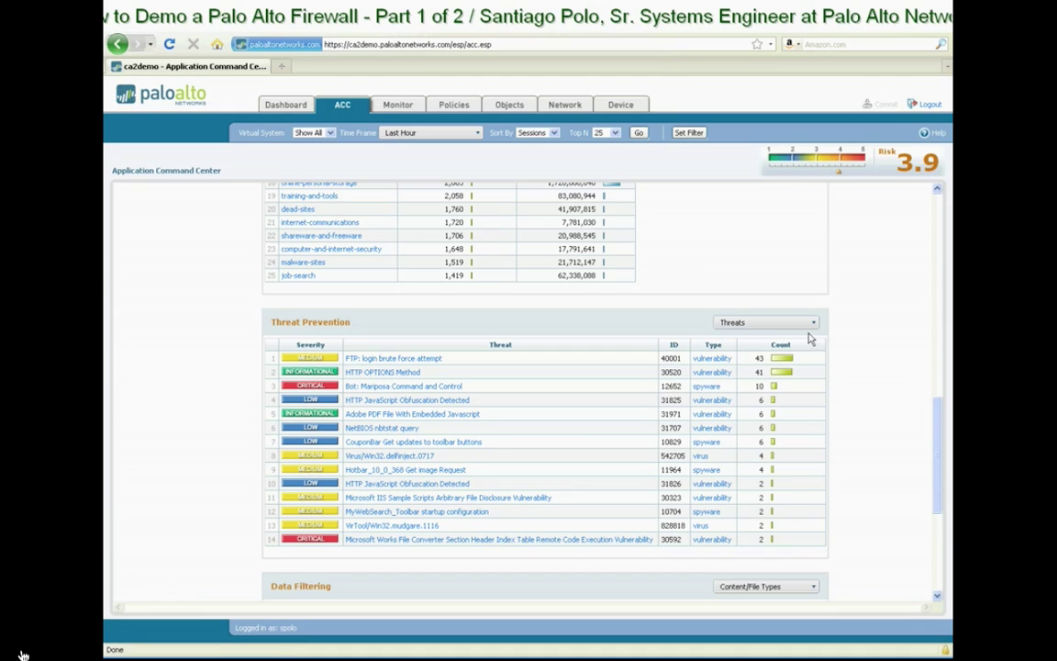
List the Threat Prevention grouping options: types, spyware, vulnerabilities and viruses
left_click(812, 322)
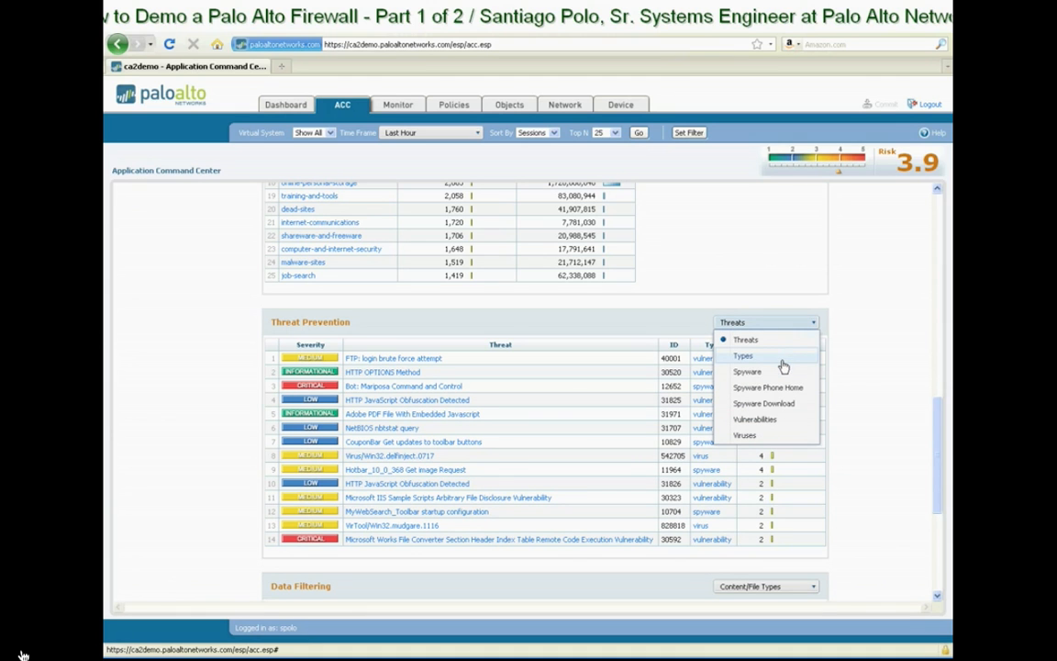
mouse_move(777, 435)
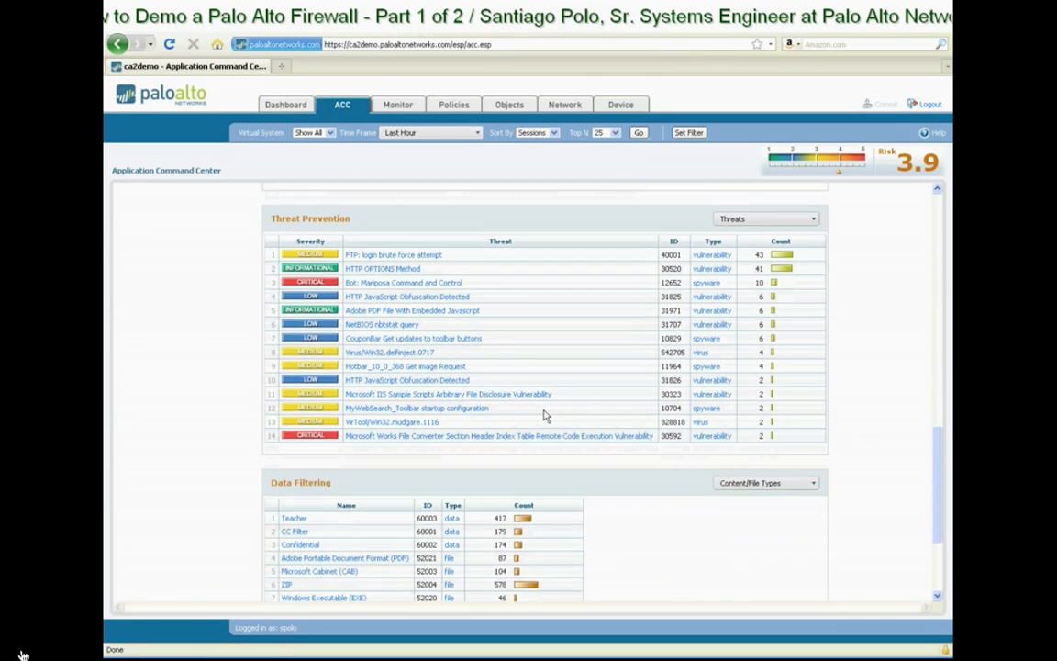
scroll("down", 3)
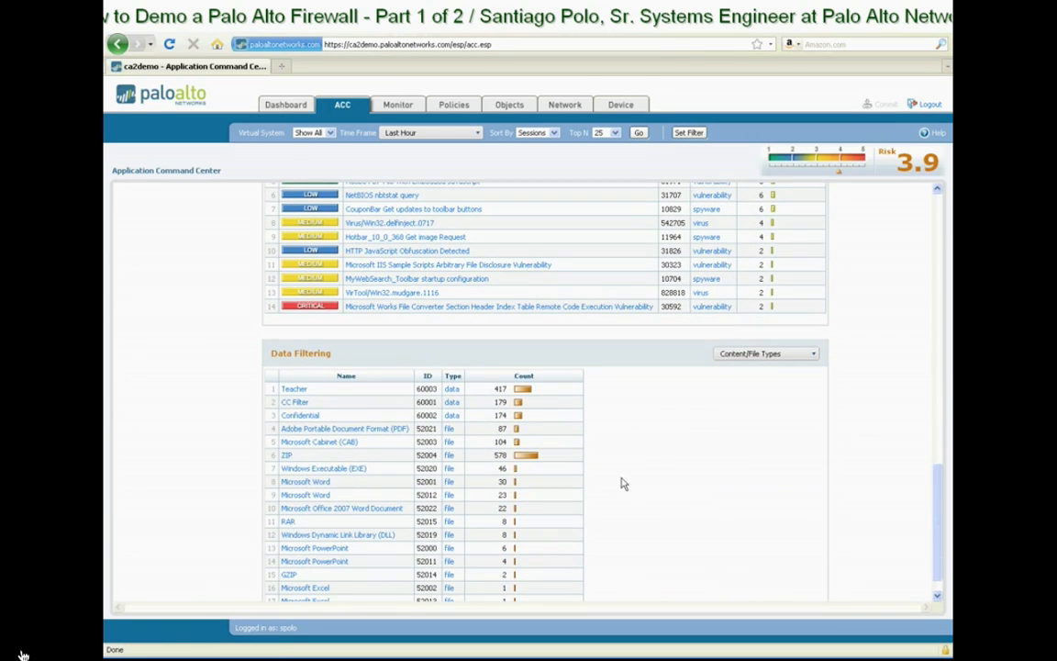
mouse_move(558, 422)
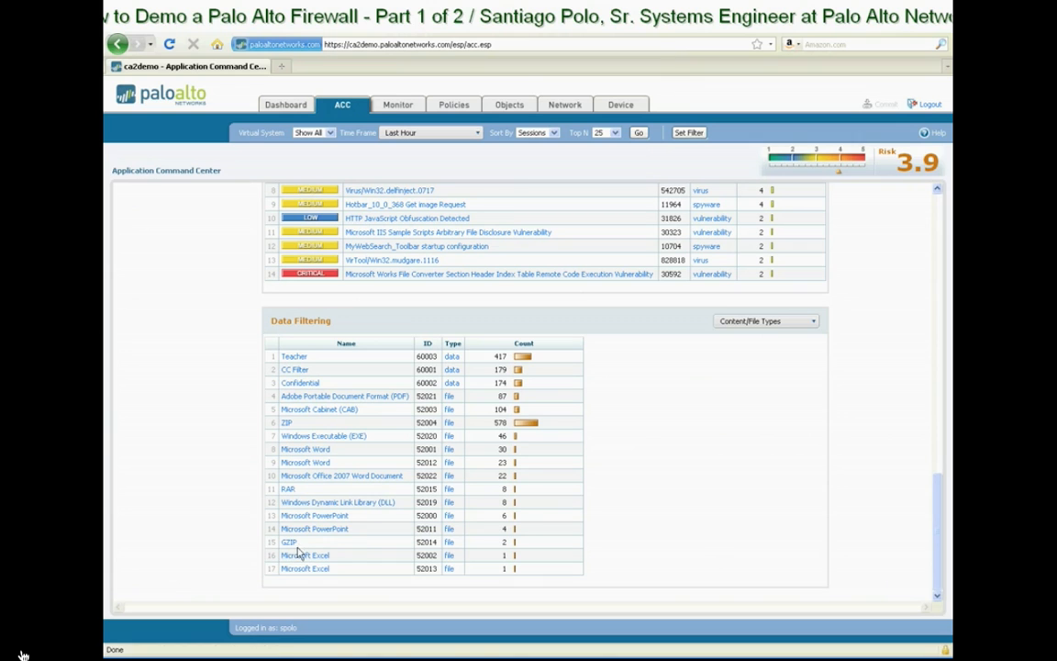
mouse_move(308, 548)
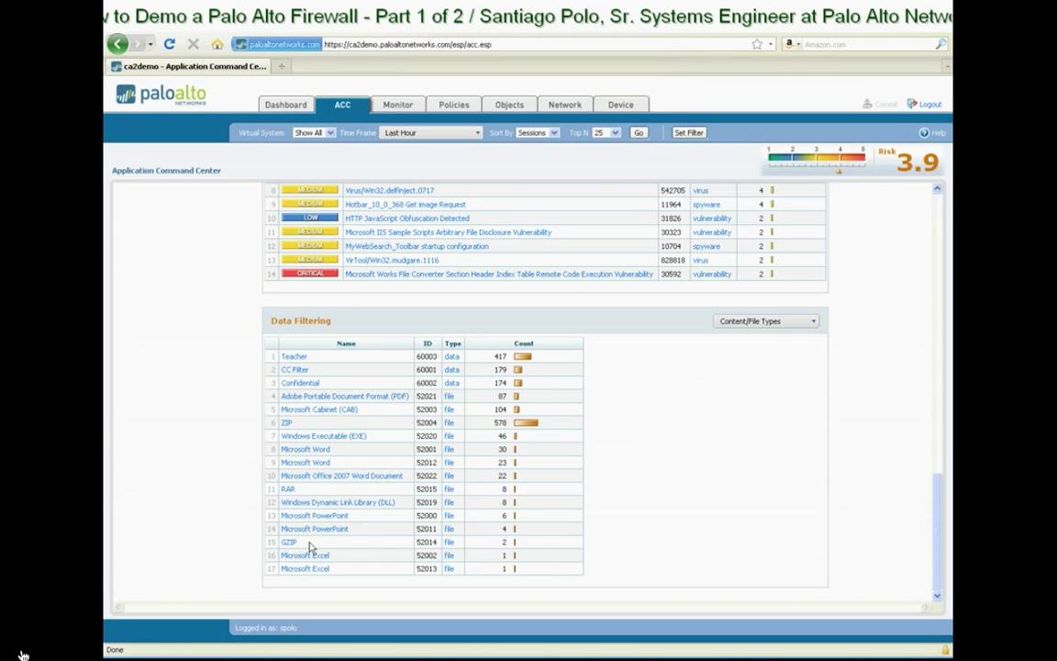
mouse_move(339, 422)
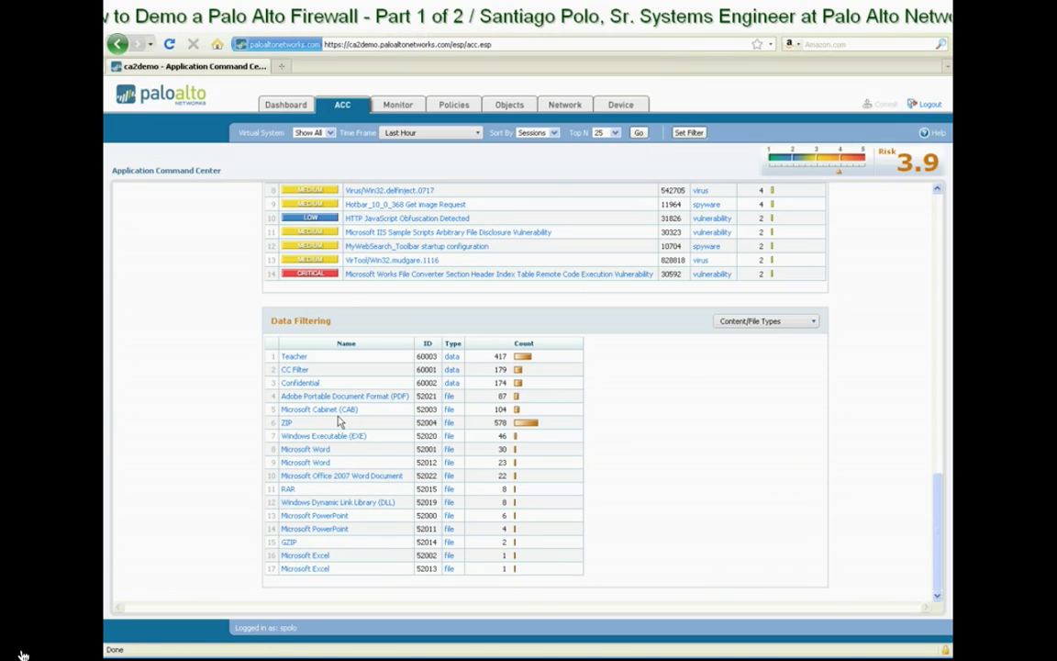
mouse_move(303, 380)
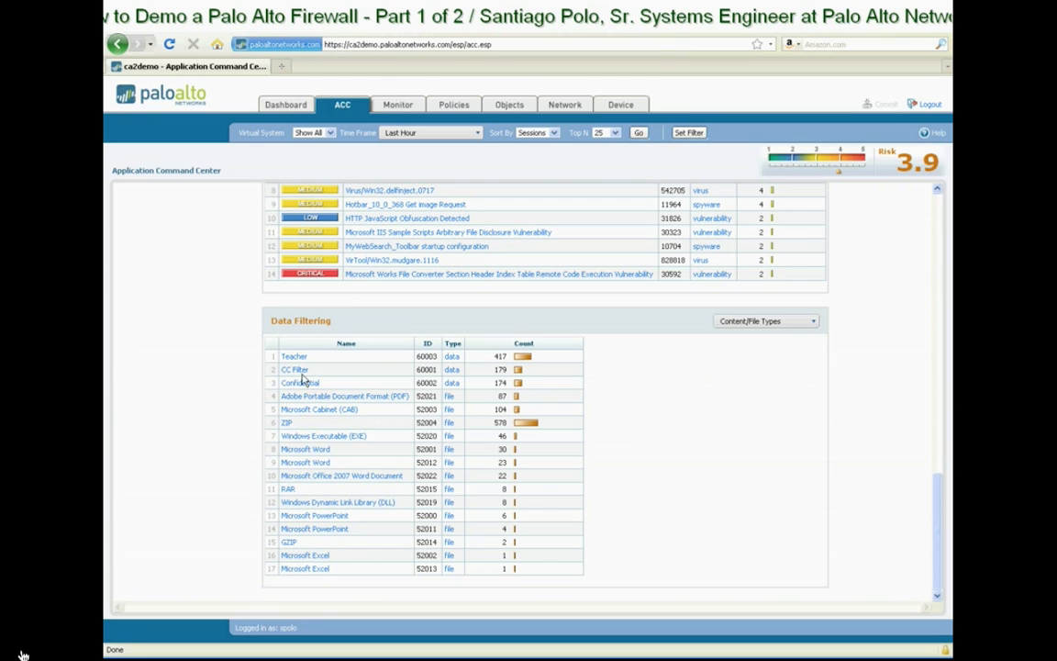
scroll("up", 3)
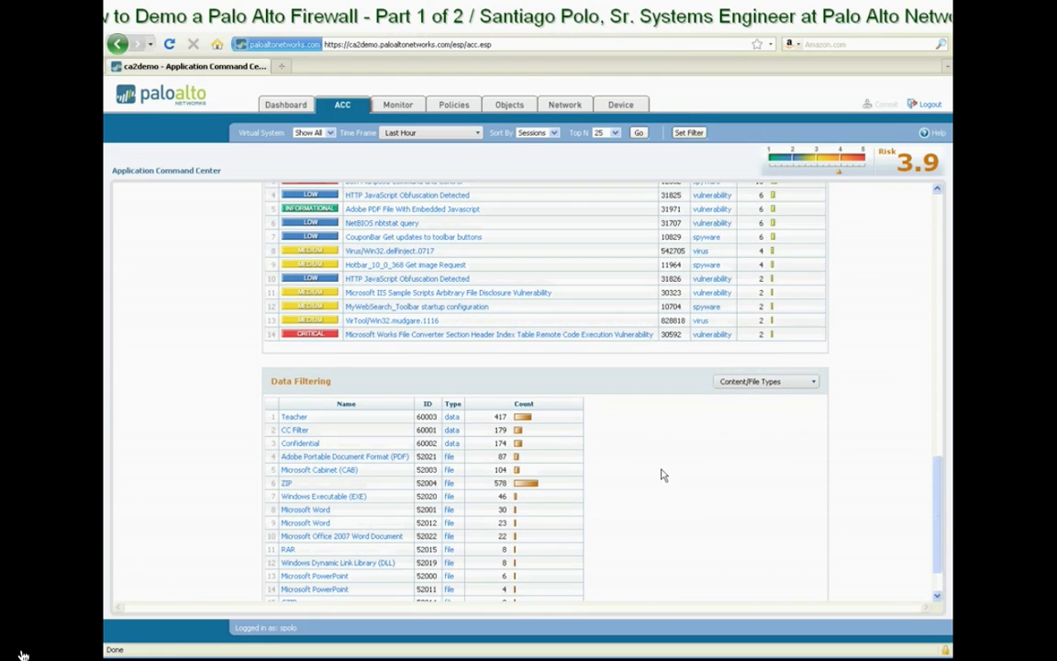
scroll("up", 3)
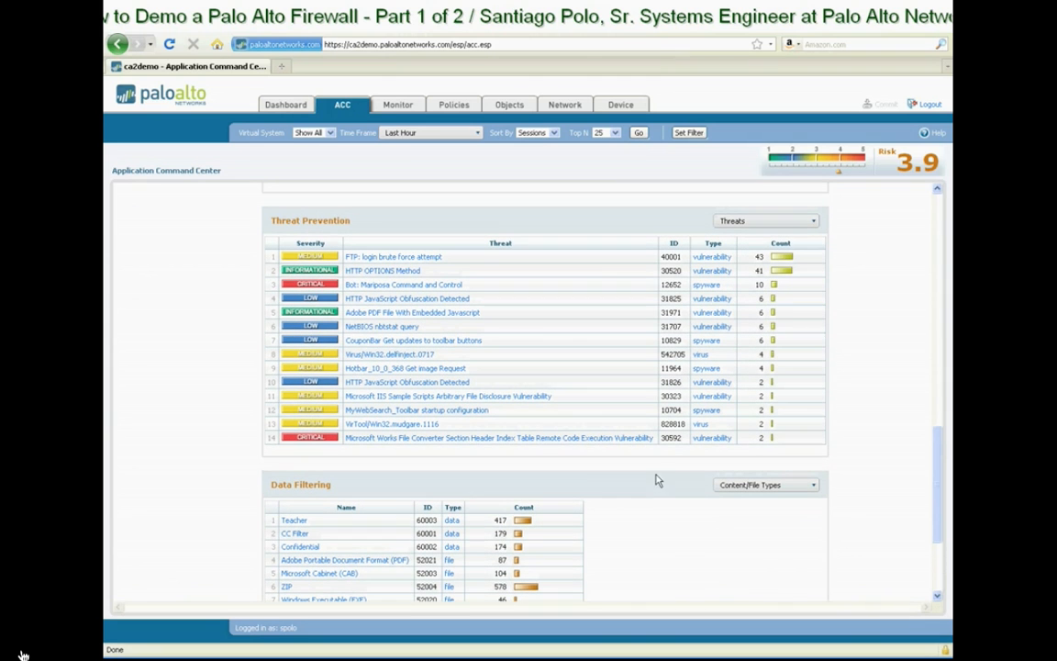
mouse_move(663, 545)
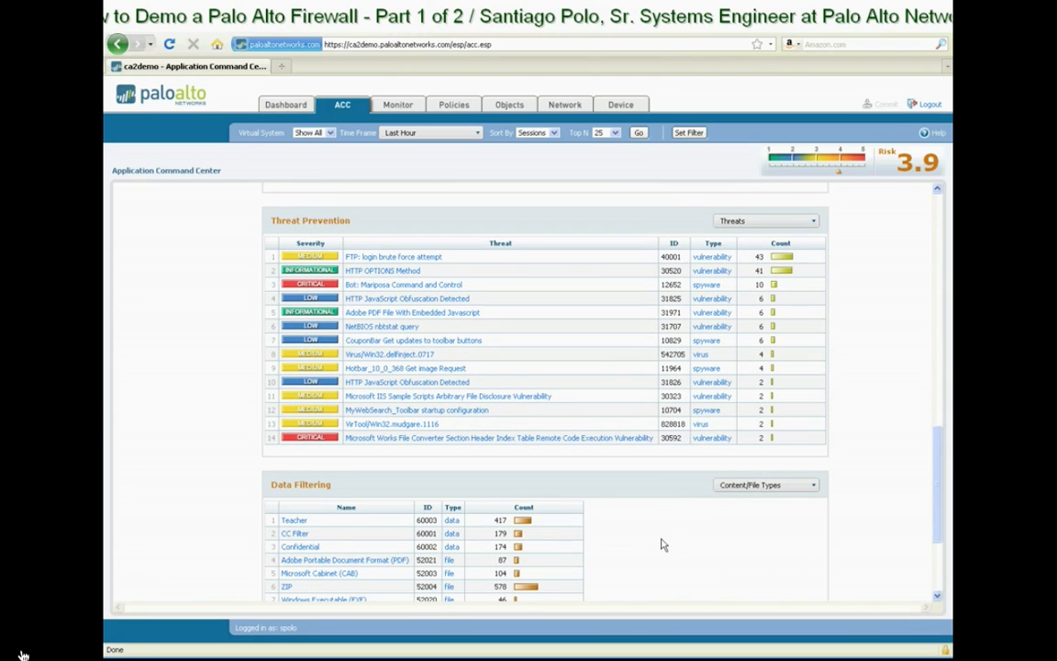
Filter the Threat Prevention widget to show only virus threats
scroll("down", 3)
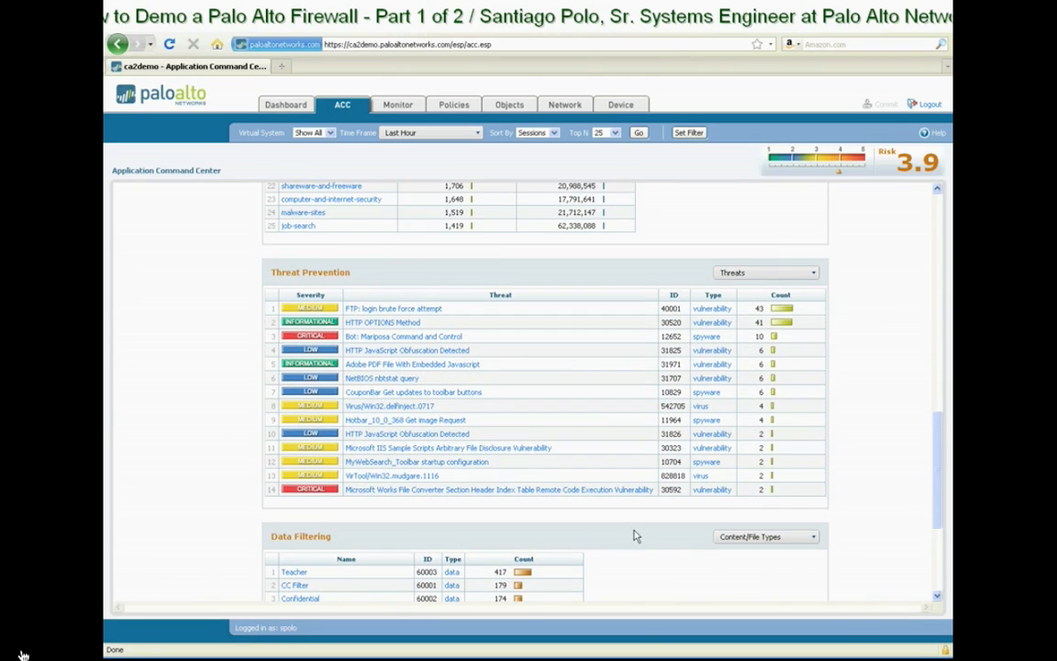
mouse_move(698, 526)
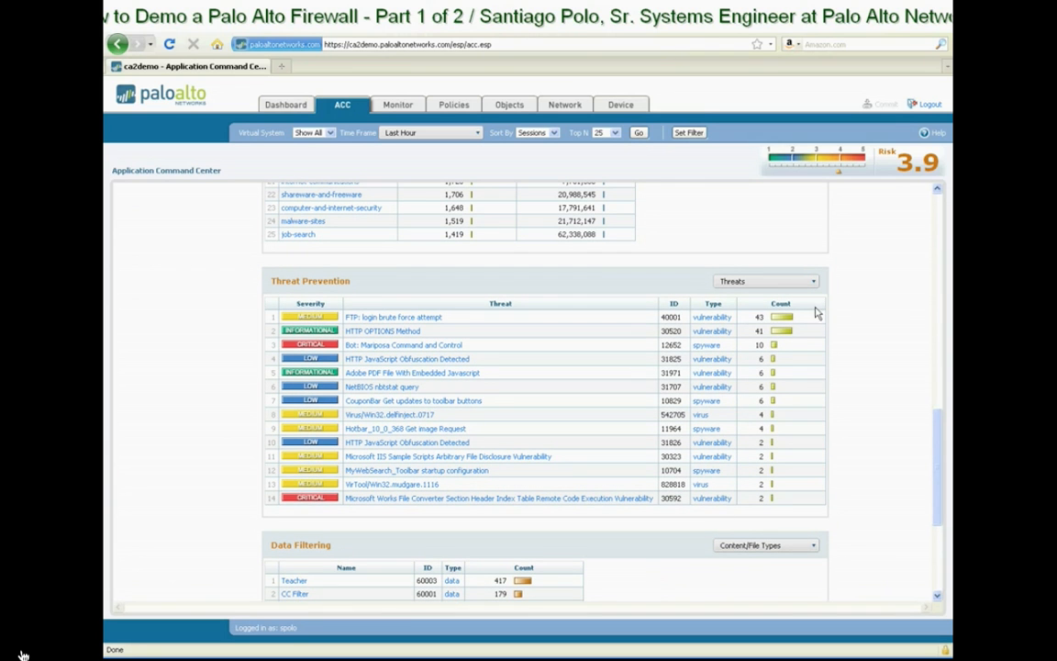
mouse_move(716, 317)
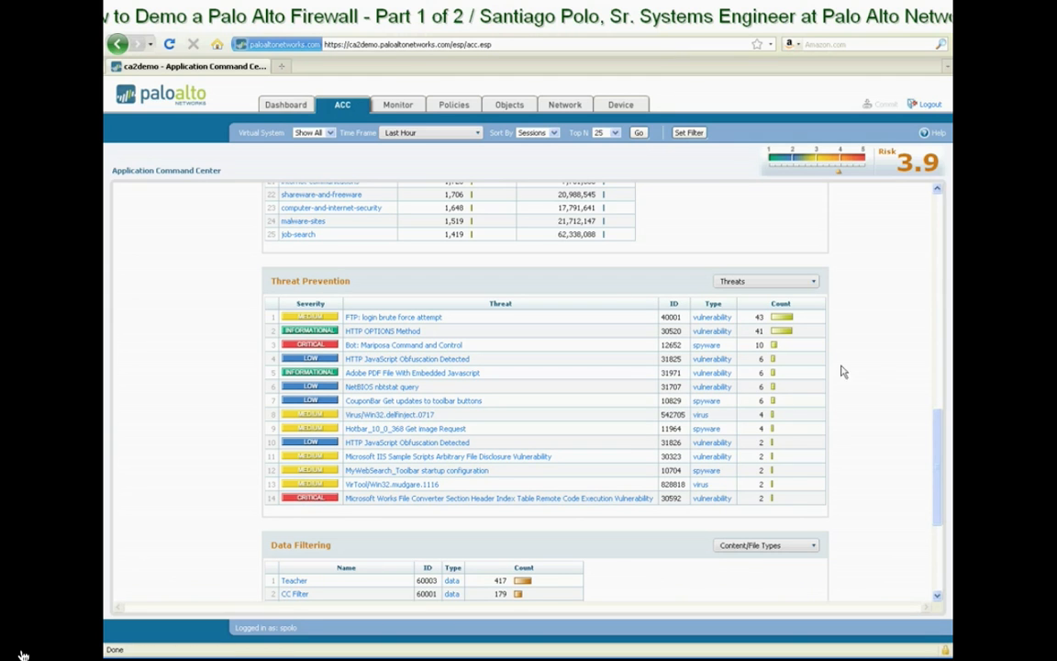
left_click(766, 281)
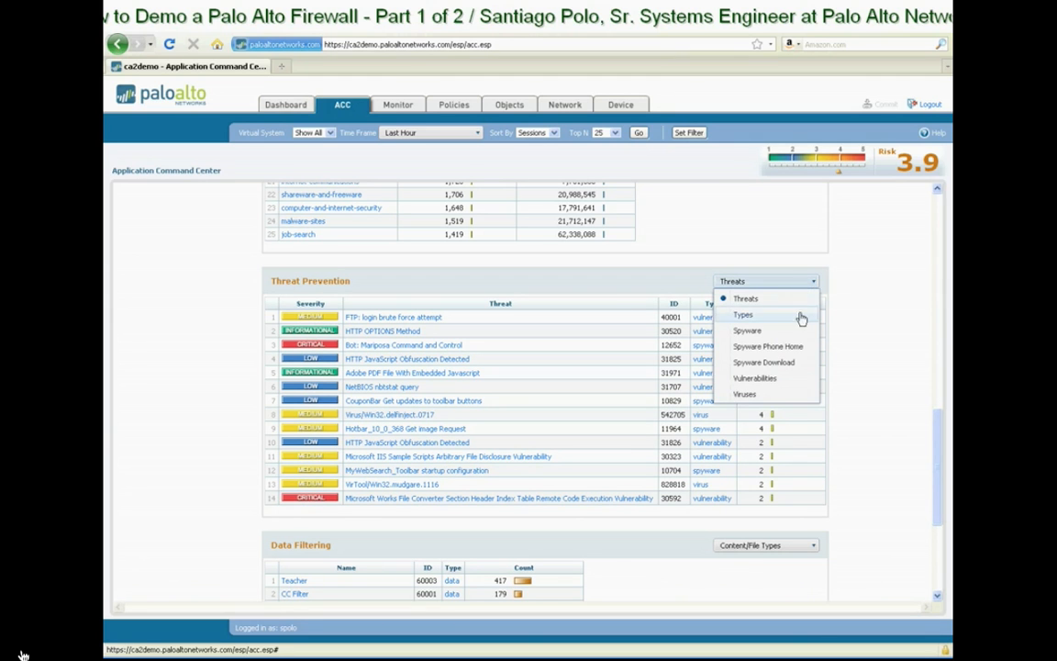
left_click(745, 393)
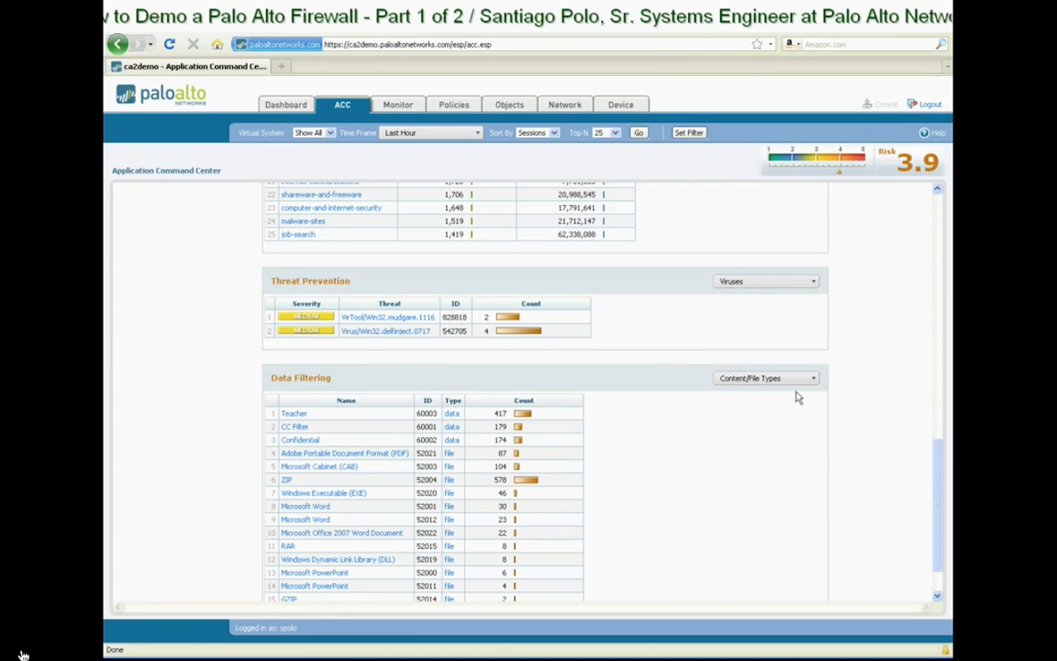
mouse_move(399, 288)
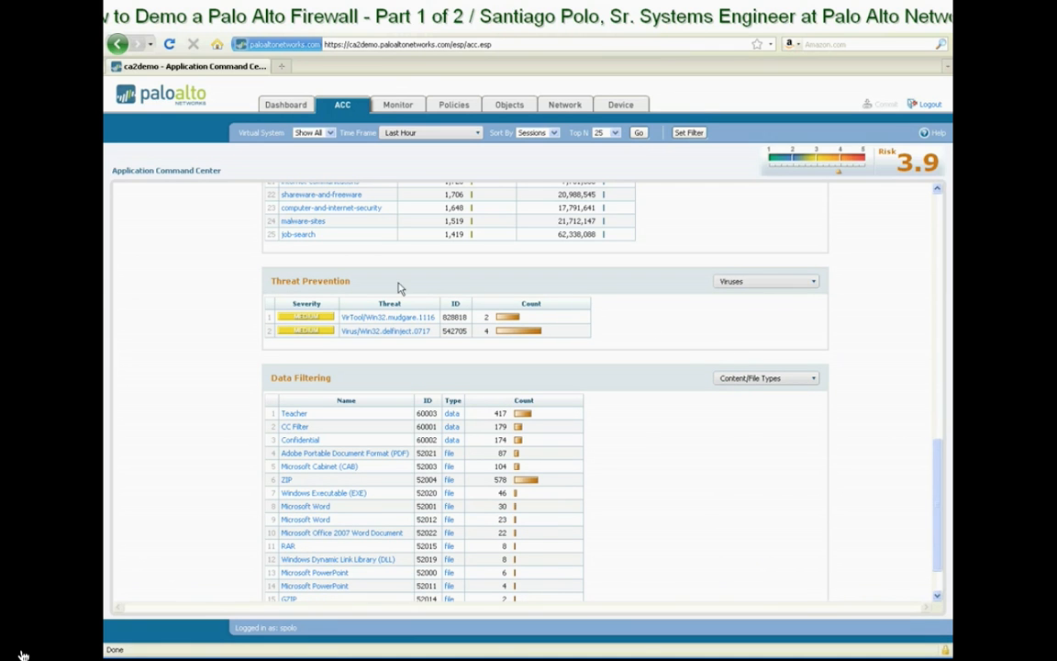
mouse_move(399, 350)
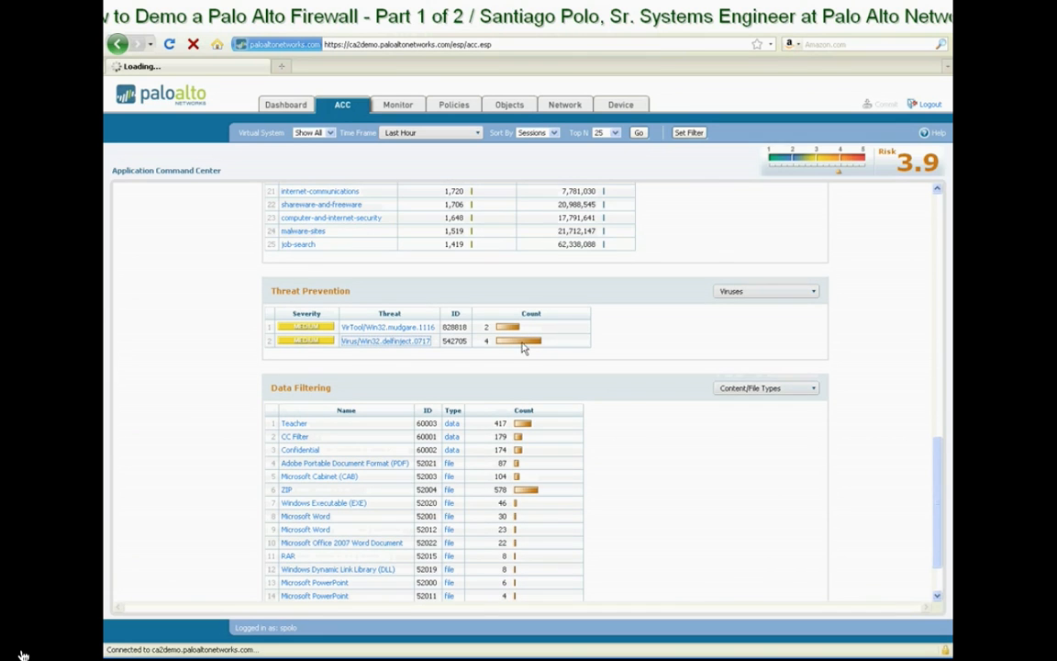
Drill down into Virus/Win32.delfinject.0717 to see its attacker and victim
left_click(385, 340)
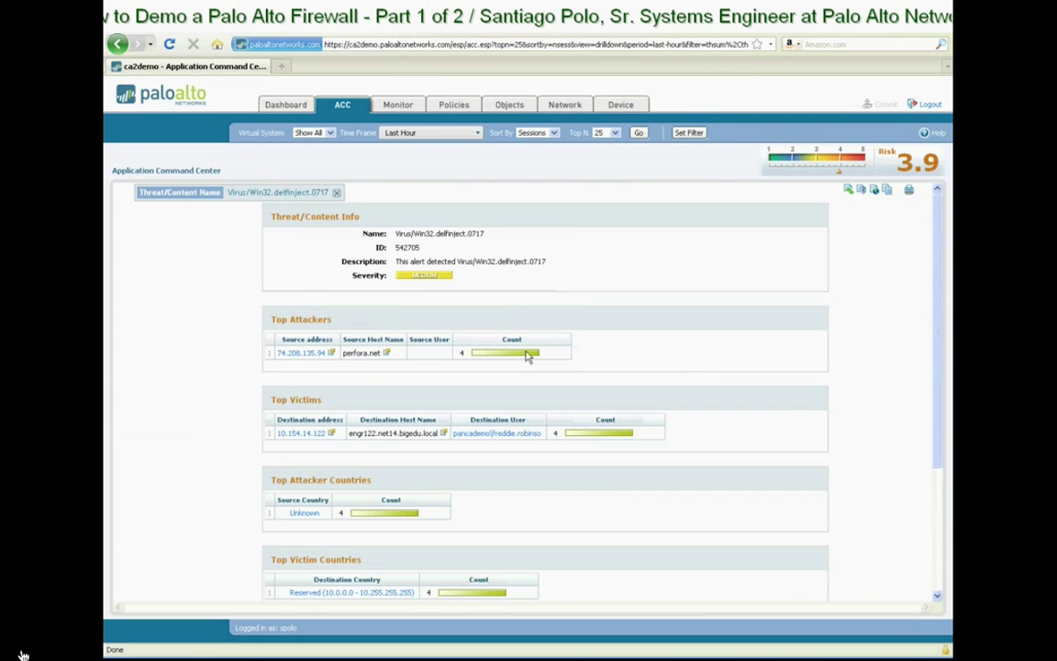
mouse_move(232, 287)
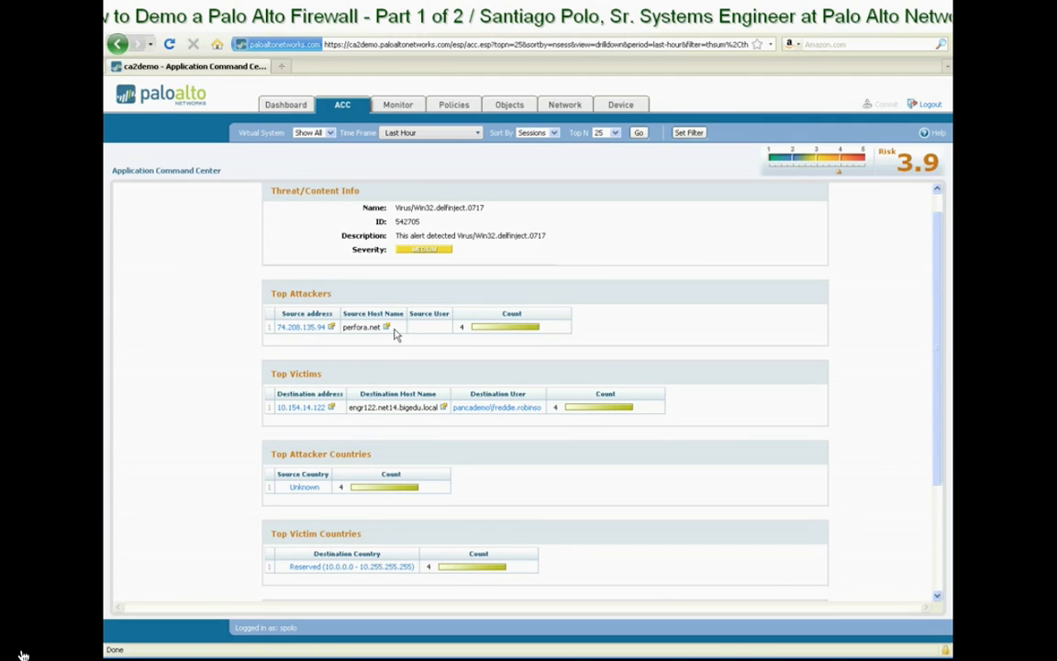
mouse_move(364, 331)
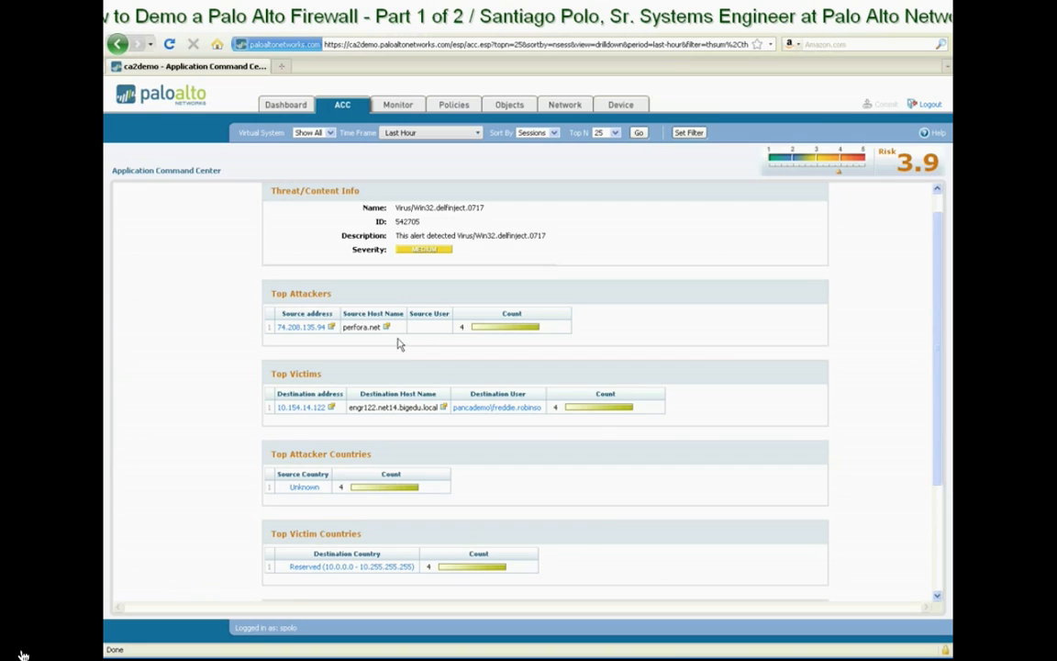
mouse_move(408, 339)
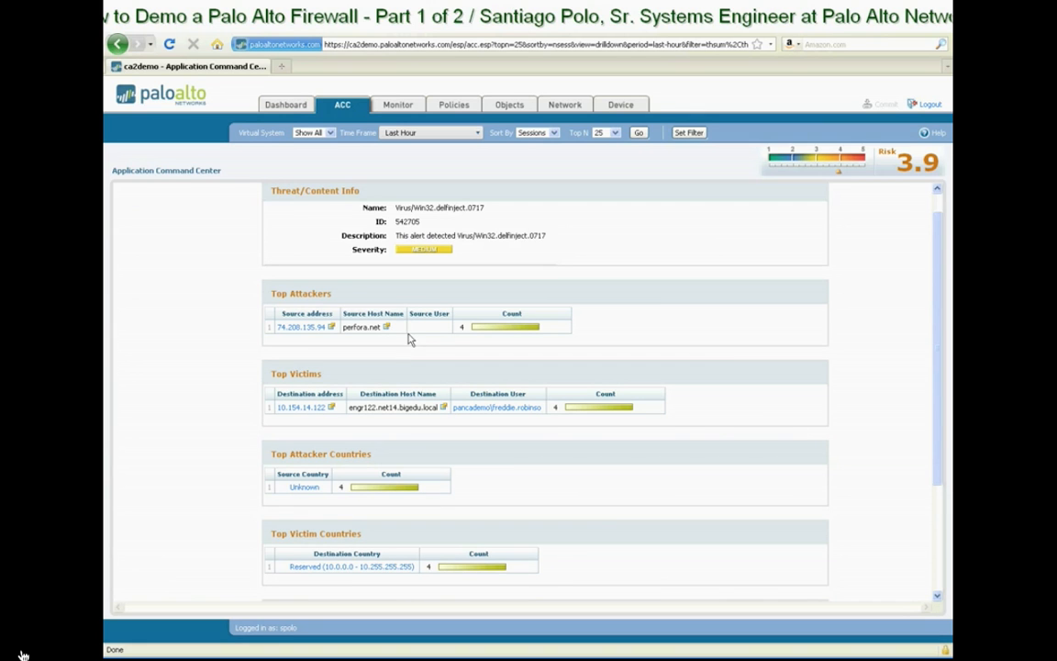
mouse_move(417, 422)
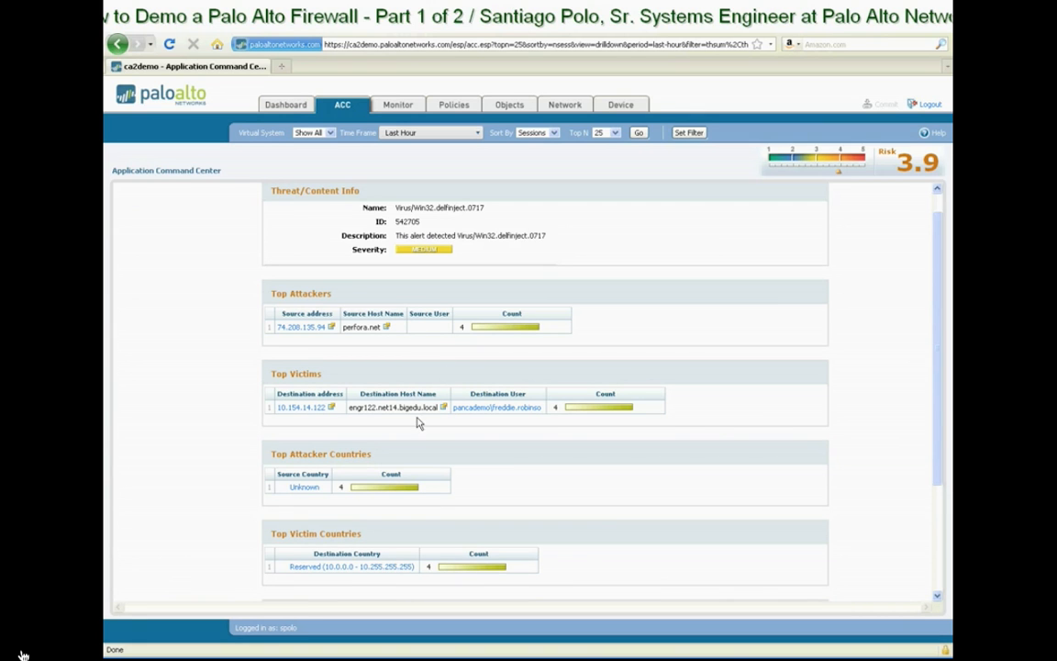
mouse_move(509, 436)
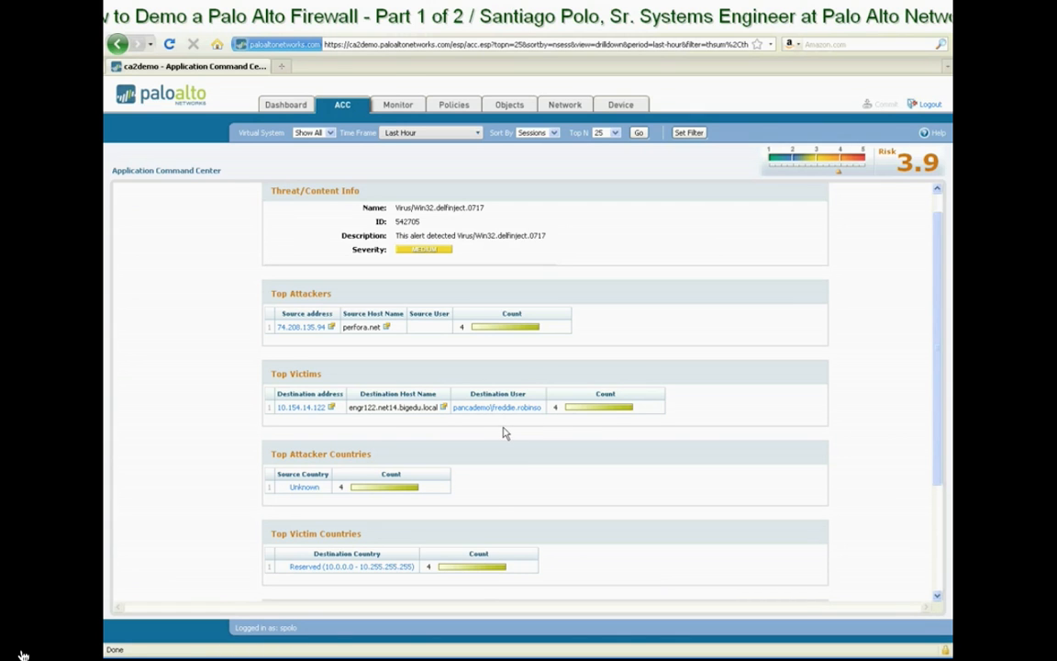
mouse_move(396, 430)
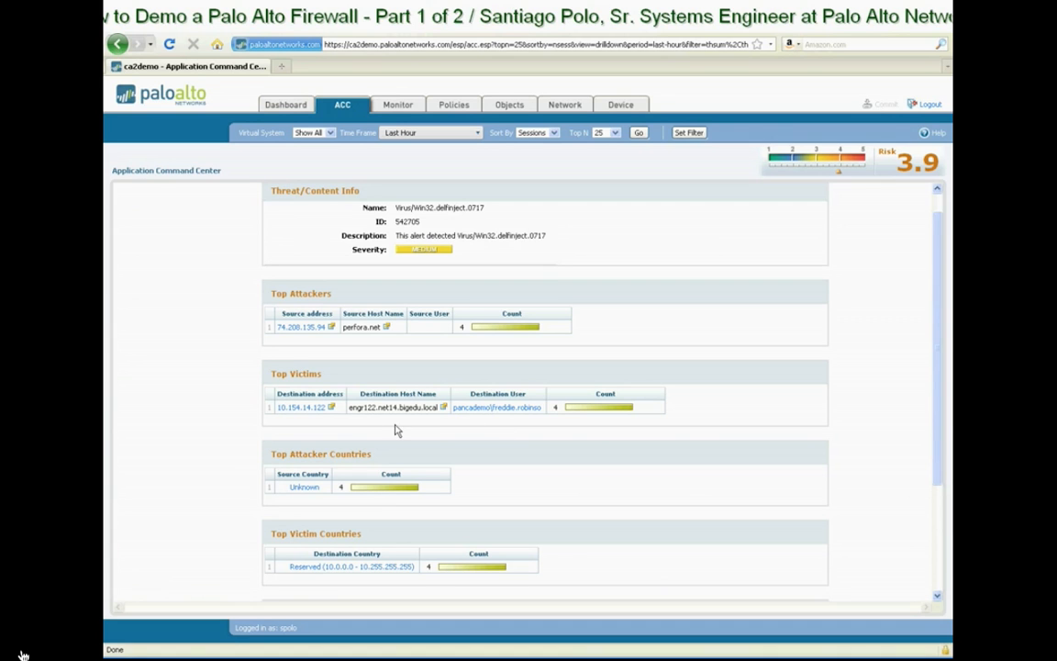
mouse_move(352, 430)
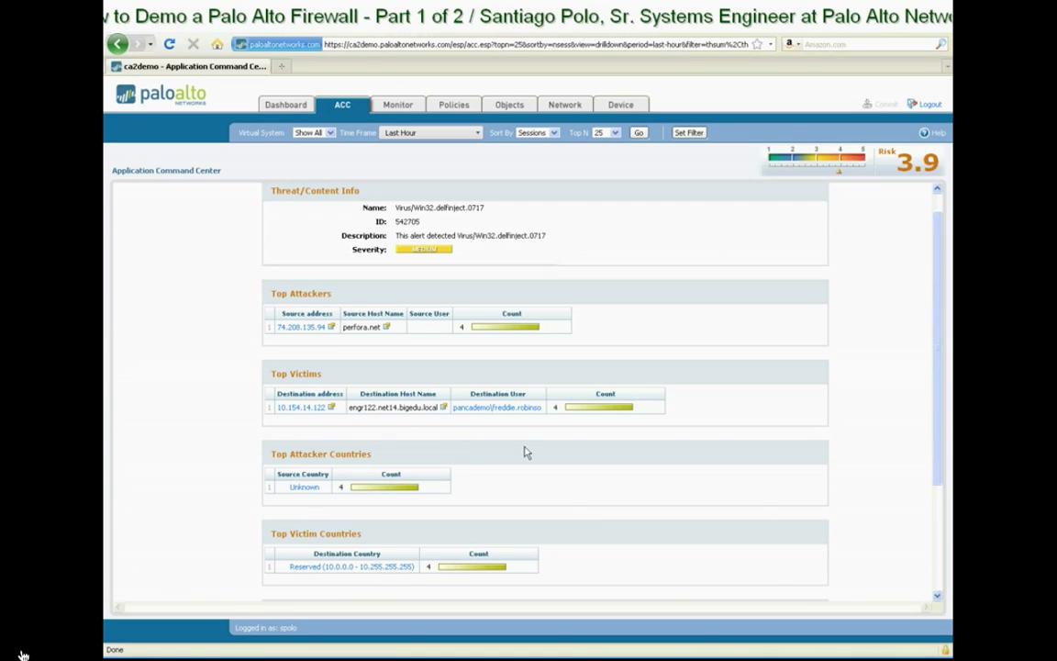
mouse_move(488, 429)
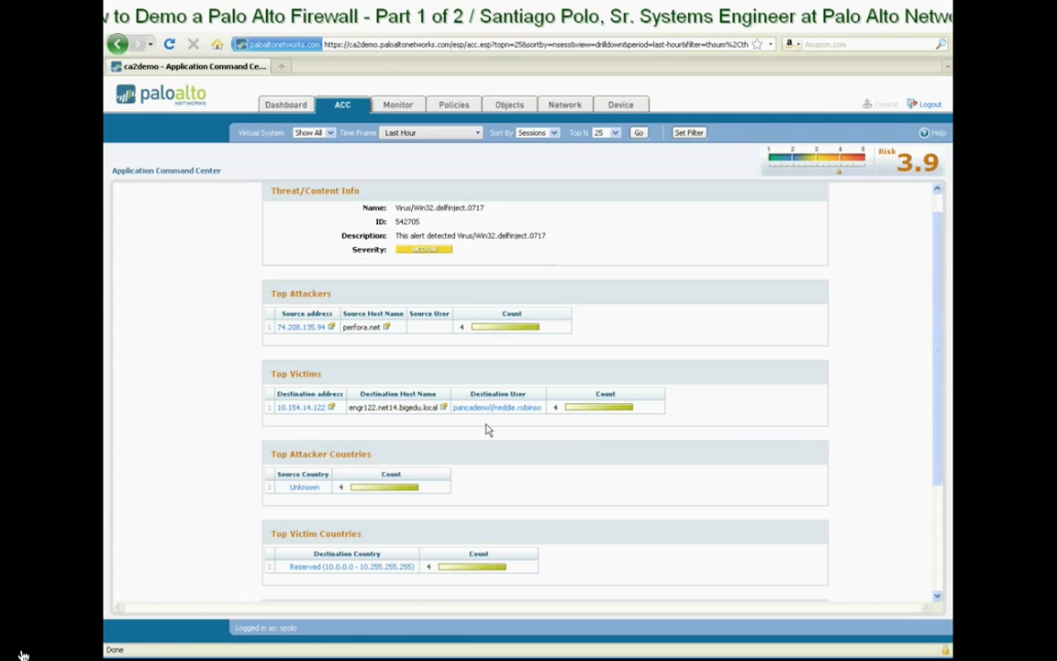
mouse_move(478, 443)
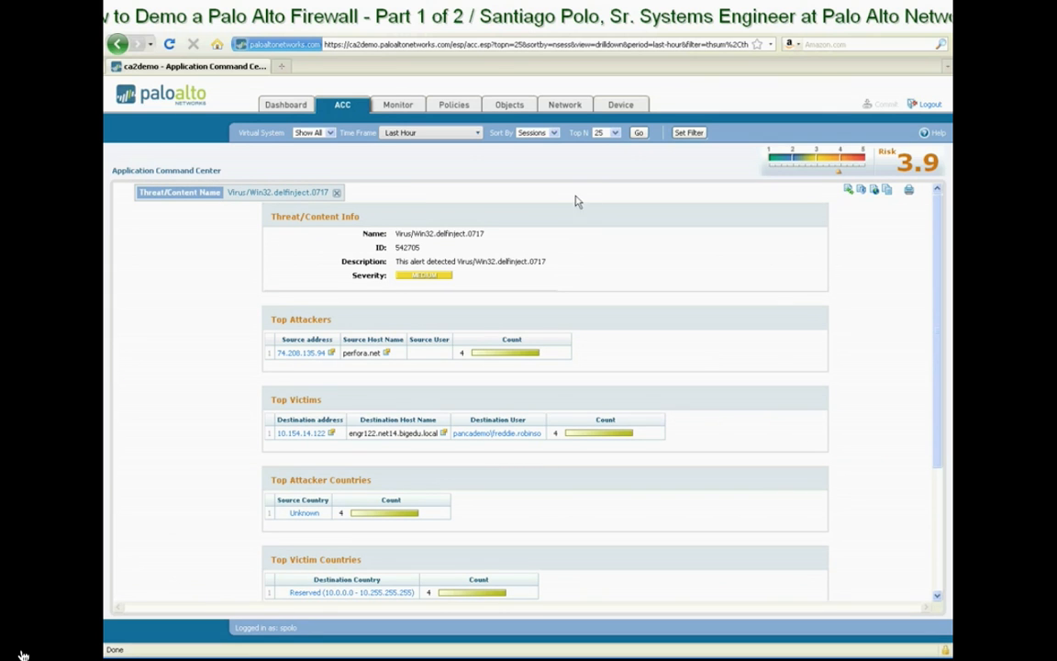
mouse_move(343, 108)
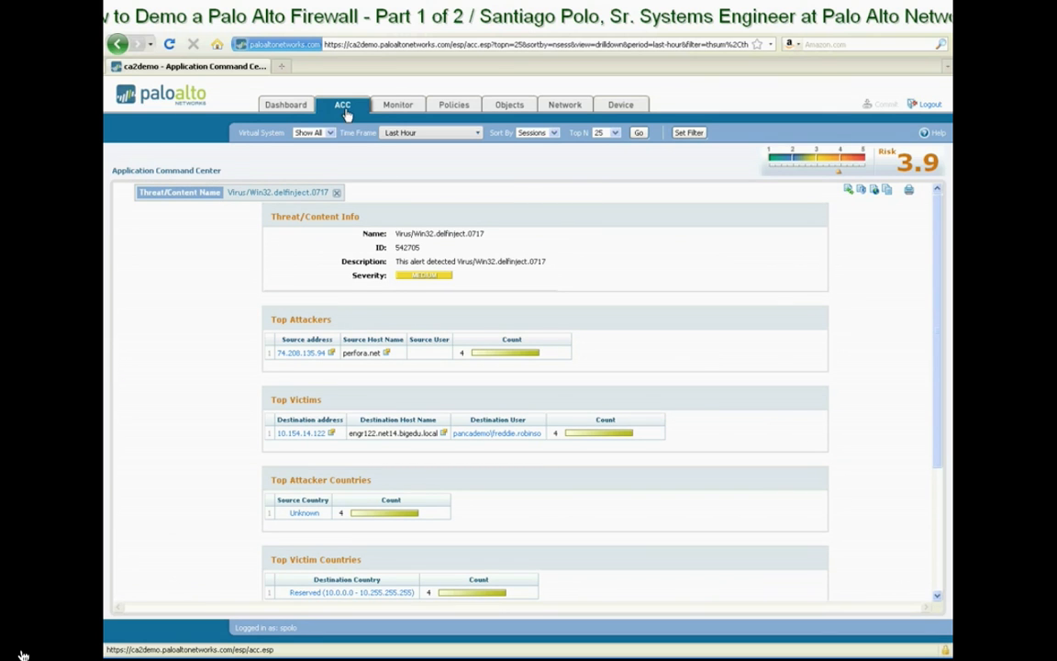
Reload the unfiltered ACC application summary, led by web-browsing with 173,026 sessions
left_click(169, 44)
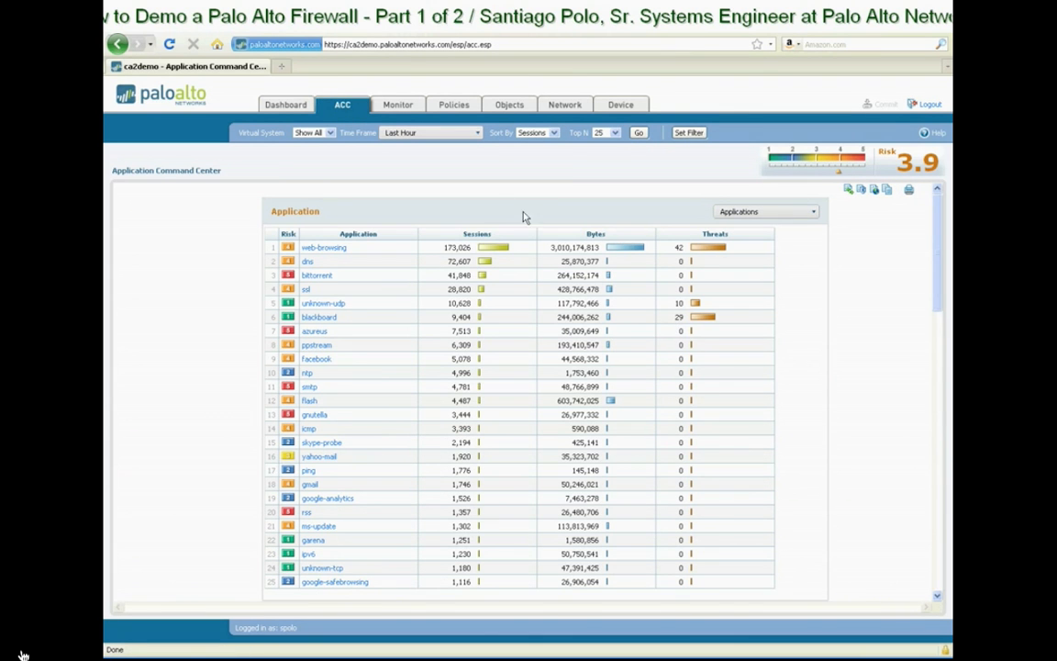
mouse_move(358, 123)
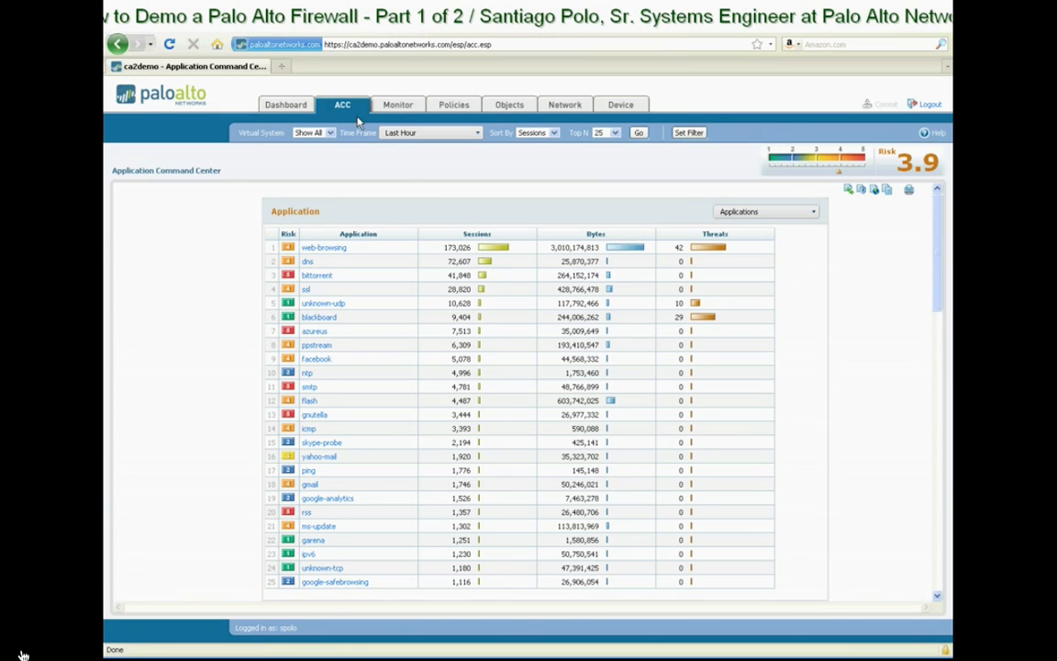
mouse_move(468, 212)
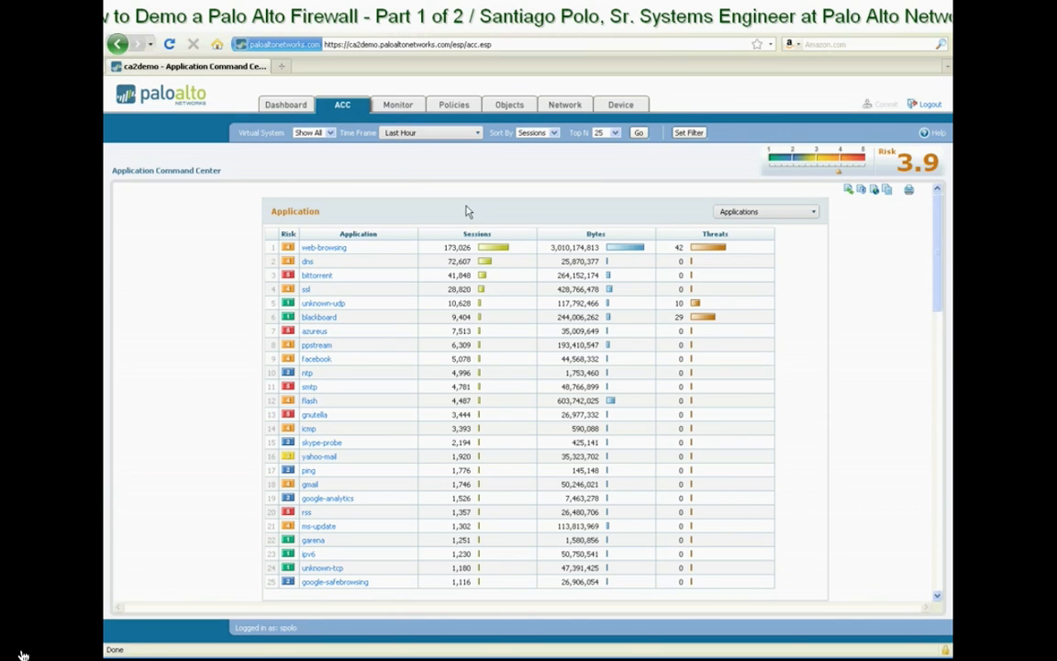
mouse_move(733, 228)
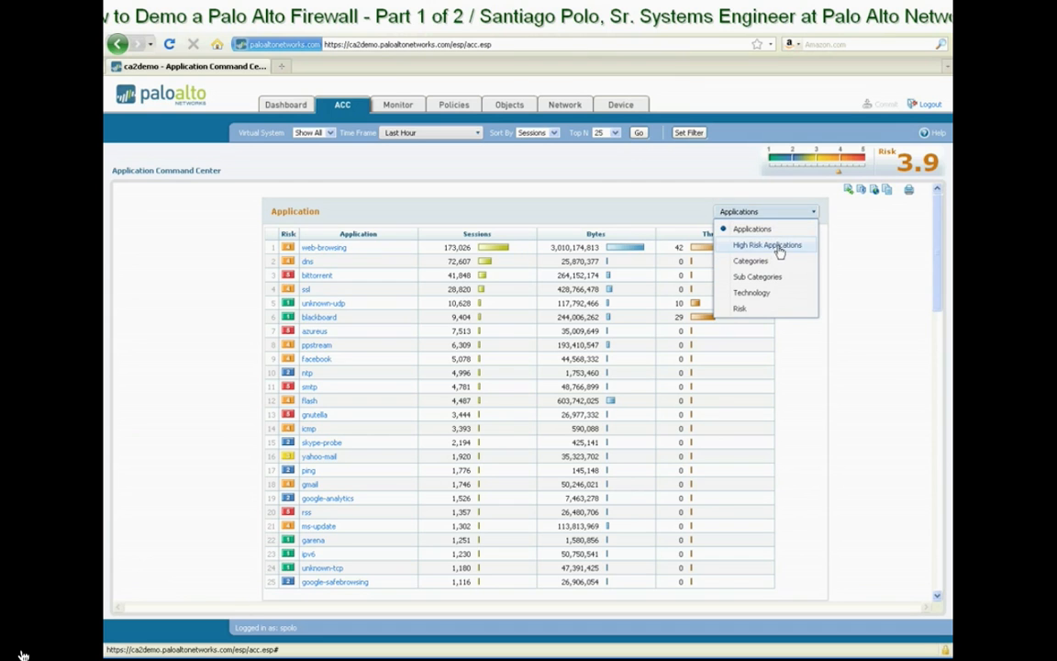
Narrow the ACC Application table to High Risk Applications again
left_click(767, 244)
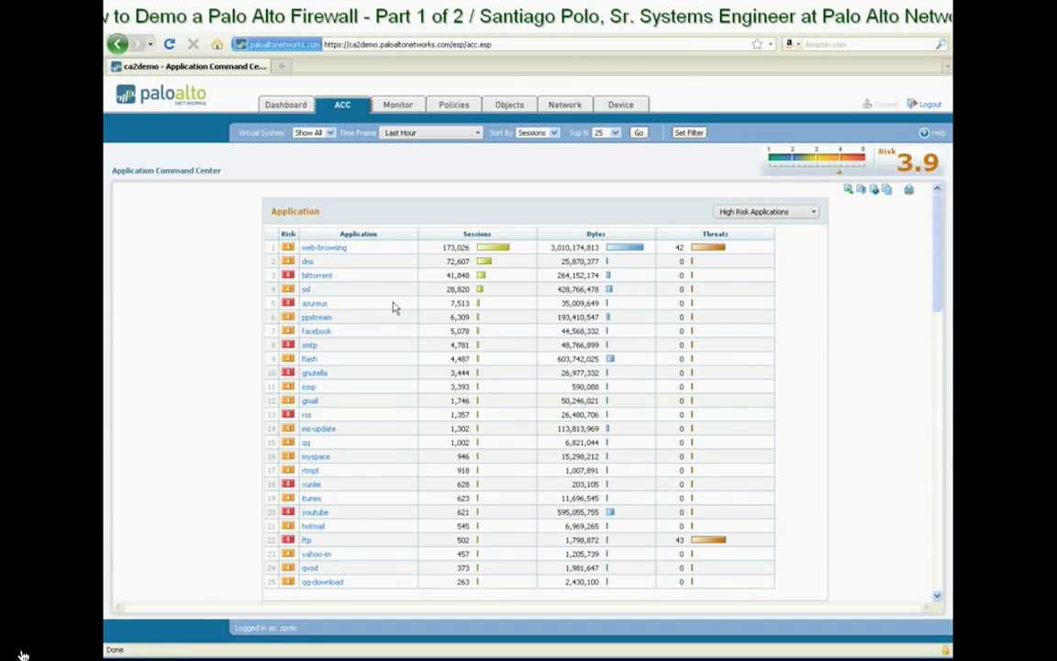
mouse_move(357, 427)
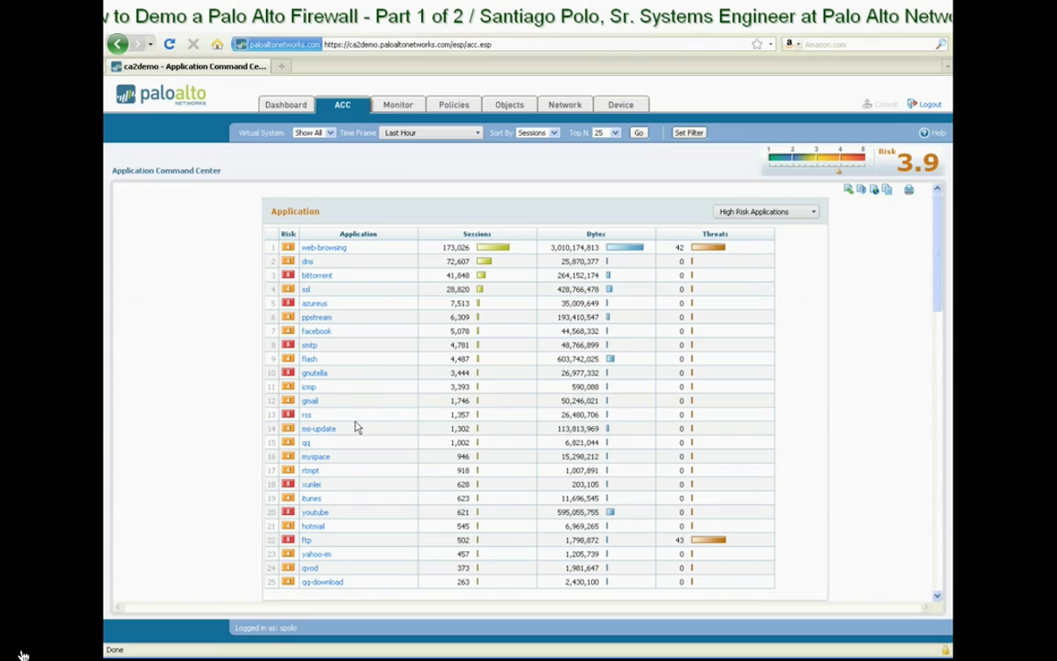
mouse_move(347, 438)
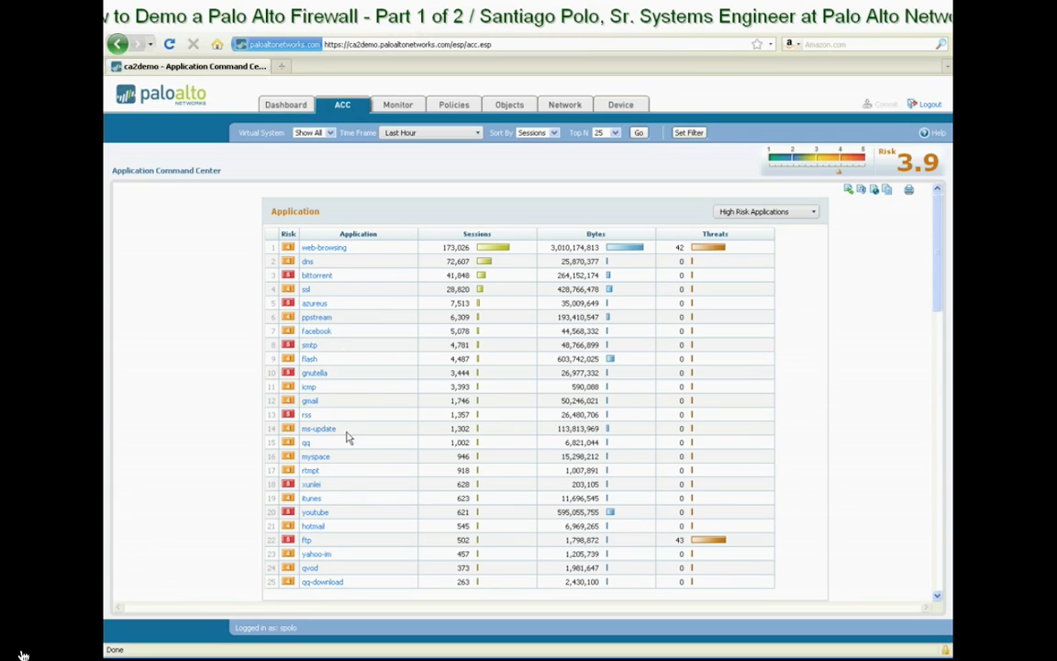
mouse_move(350, 326)
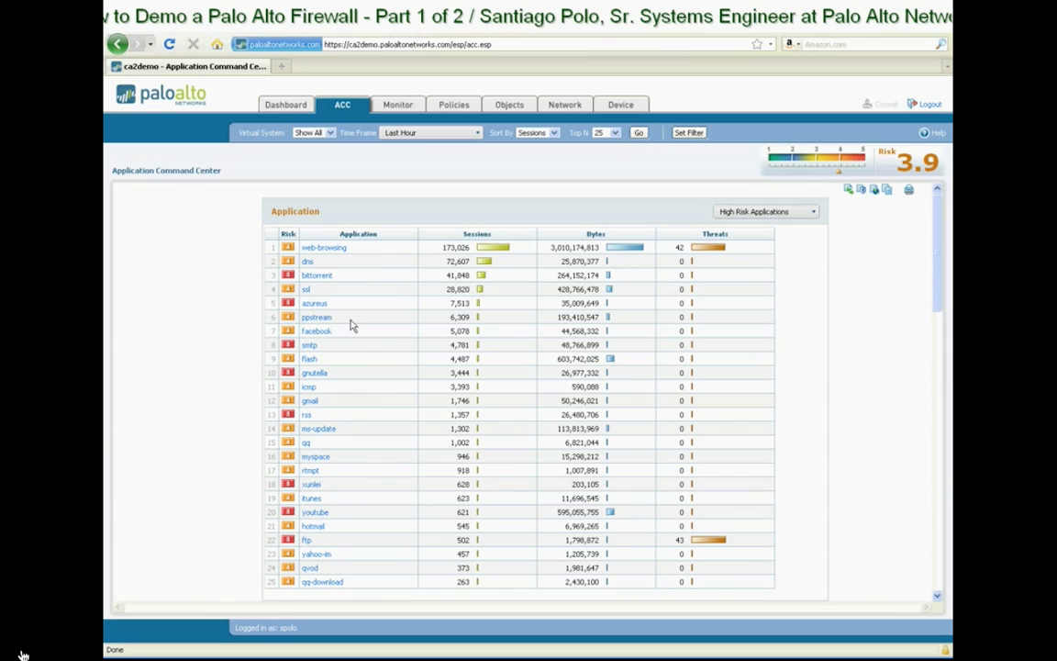
mouse_move(360, 394)
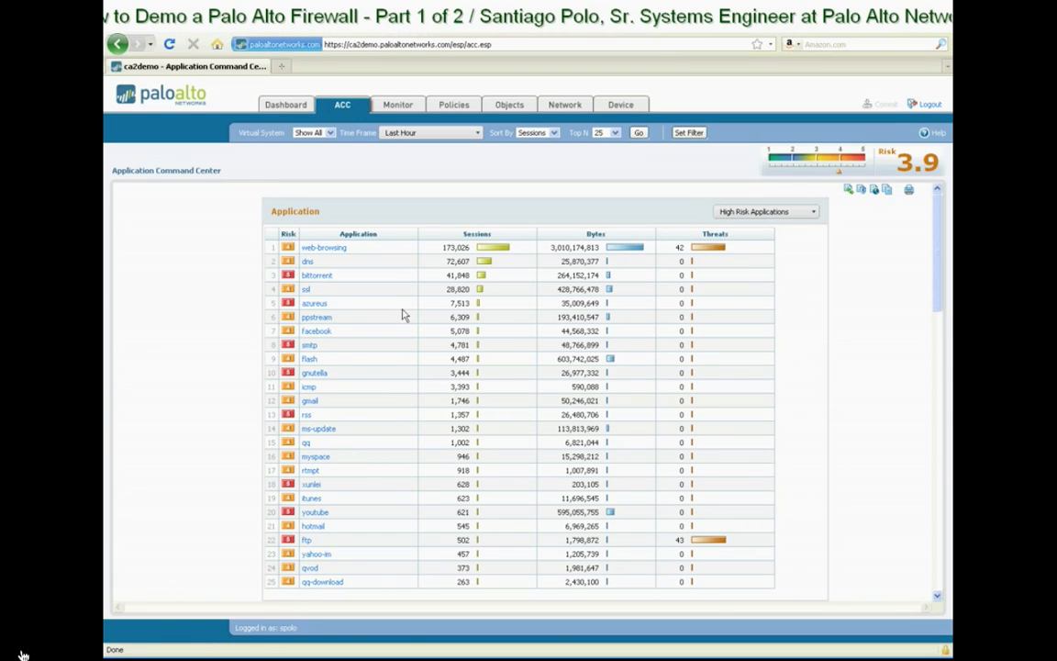
left_click(316, 274)
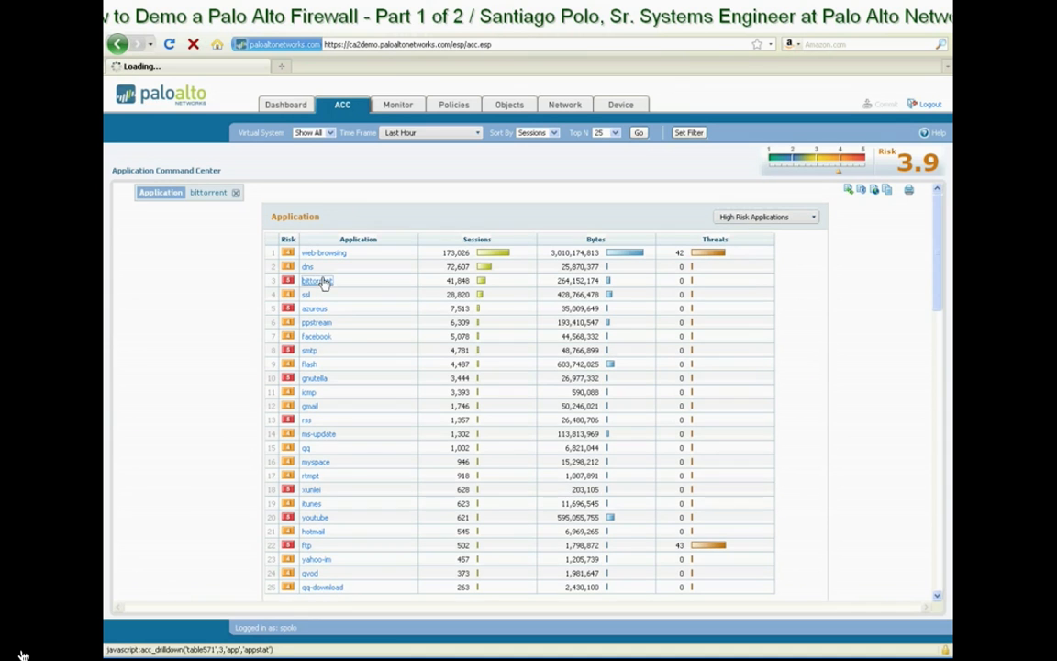
left_click(317, 280)
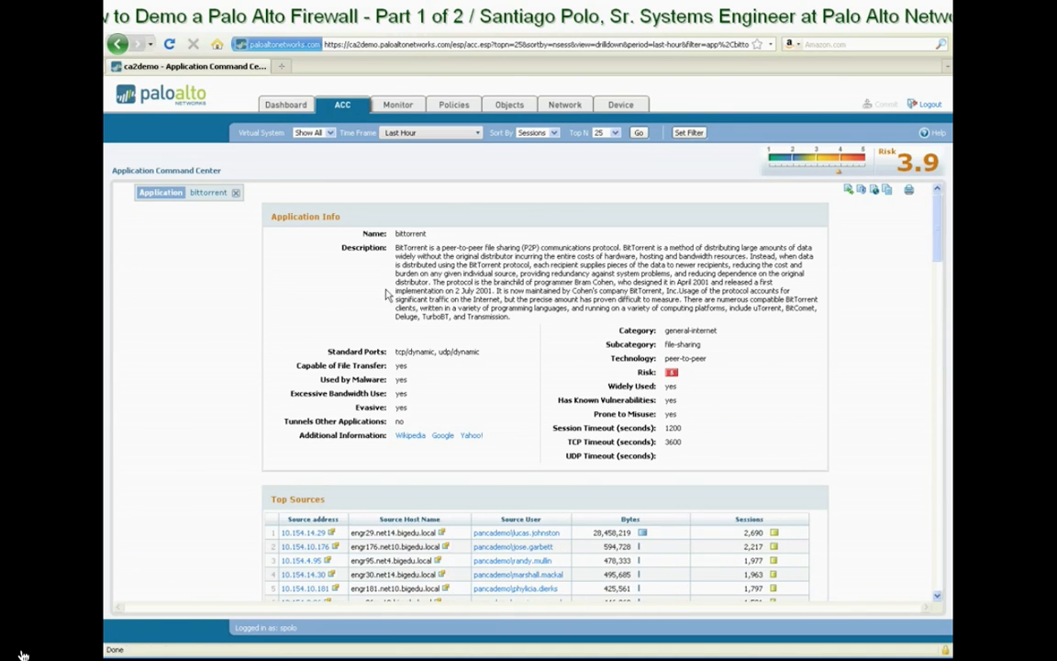
mouse_move(558, 395)
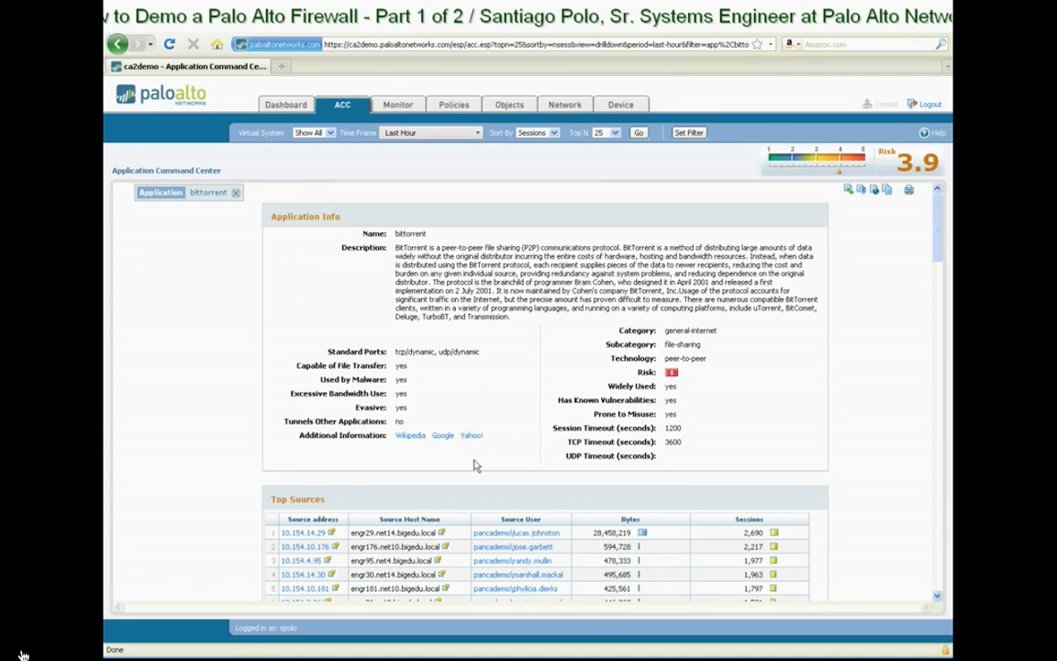
mouse_move(408, 364)
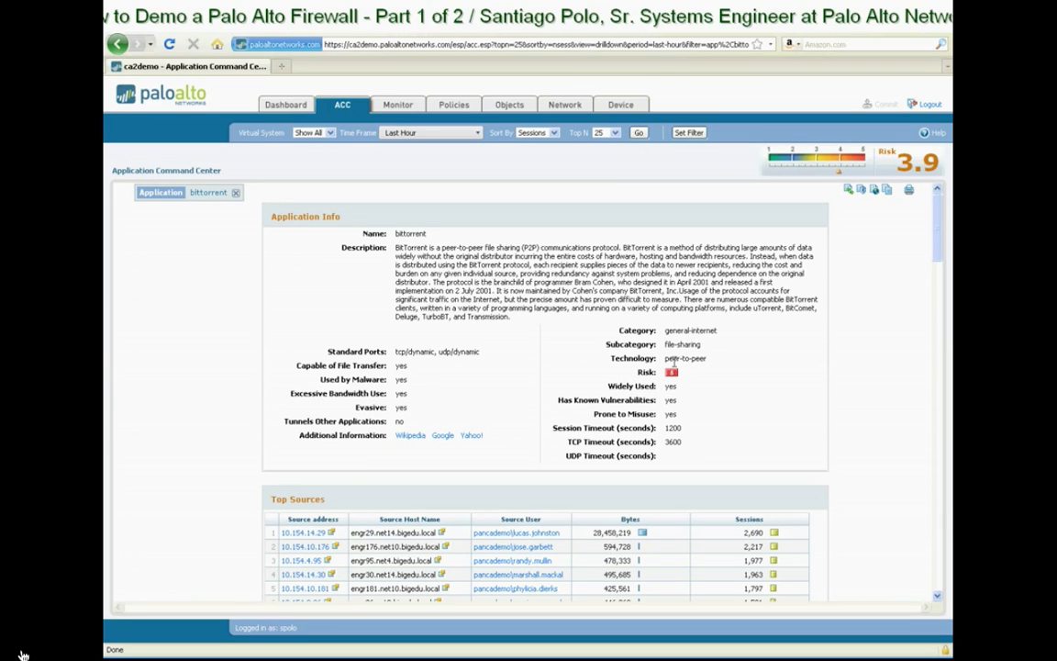
mouse_move(856, 169)
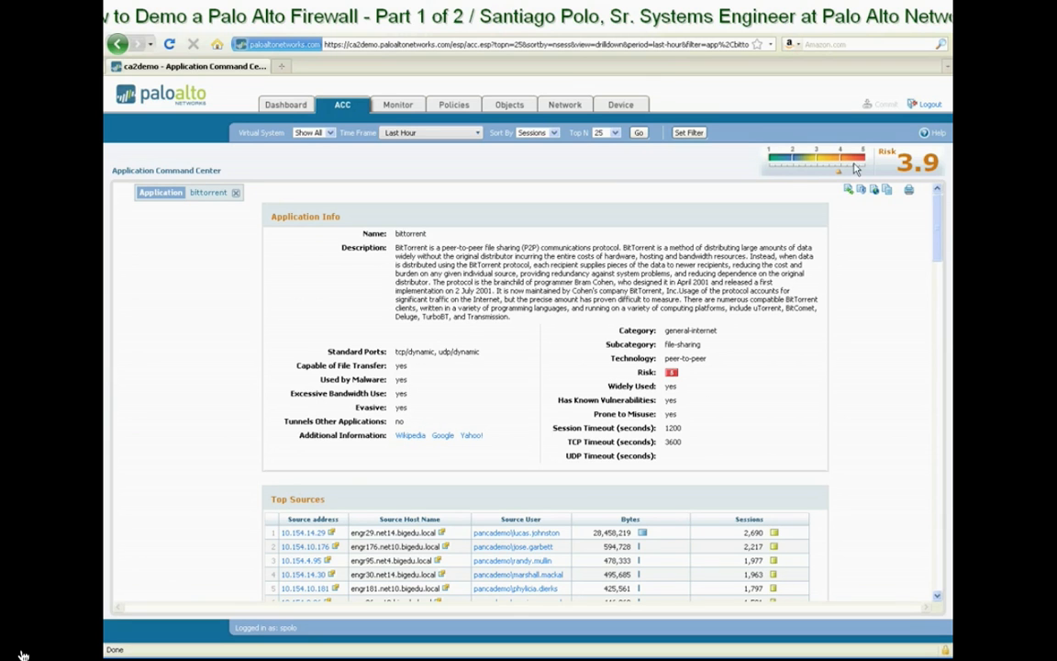
mouse_move(664, 386)
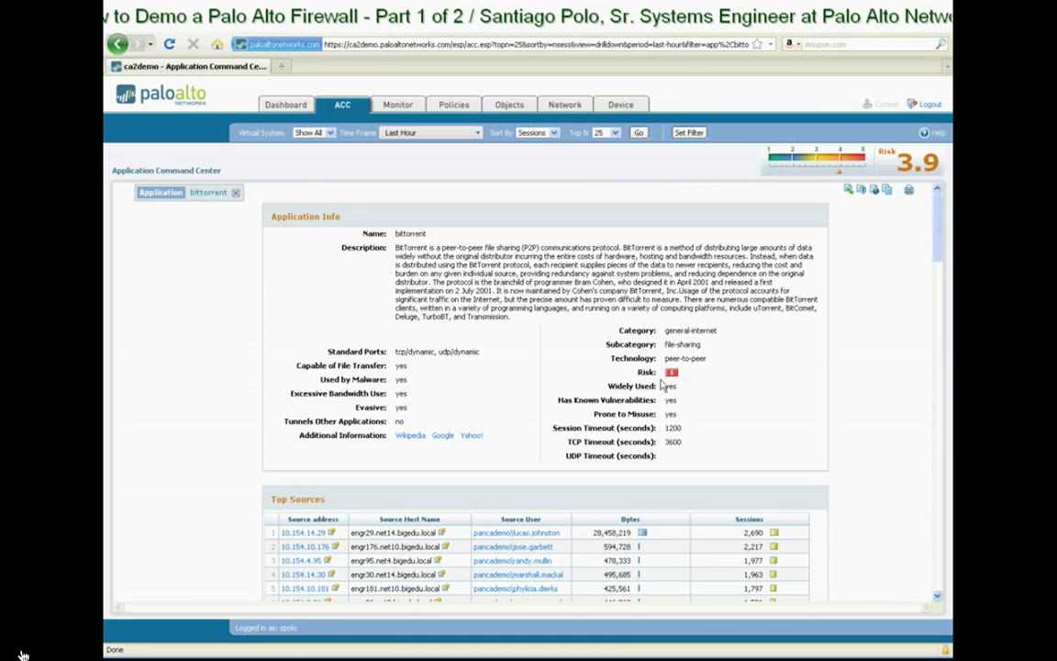
mouse_move(694, 413)
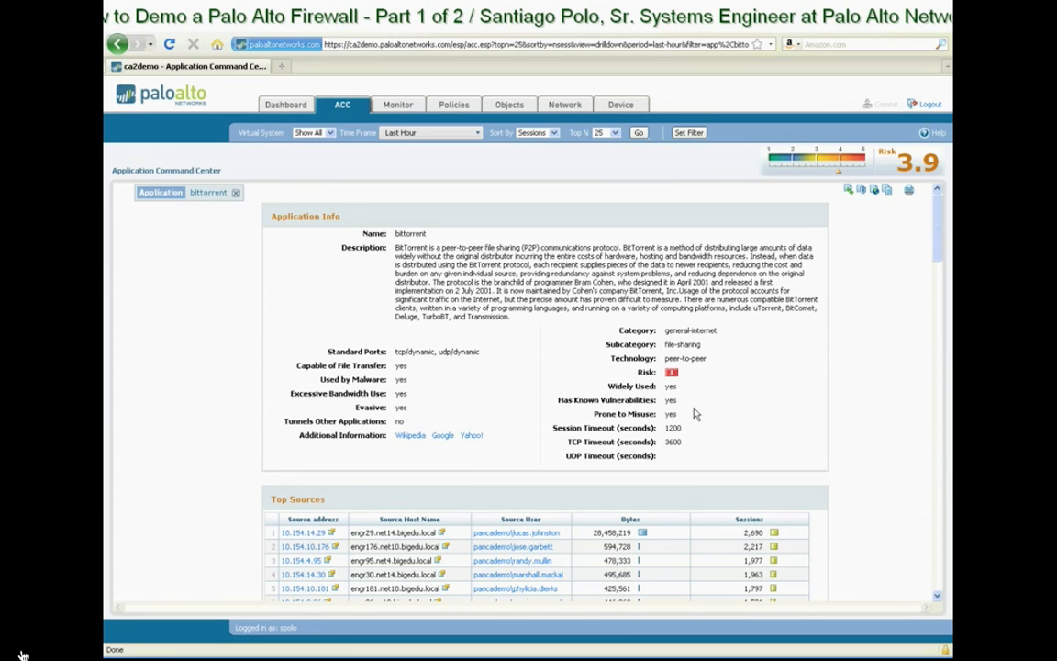
mouse_move(501, 367)
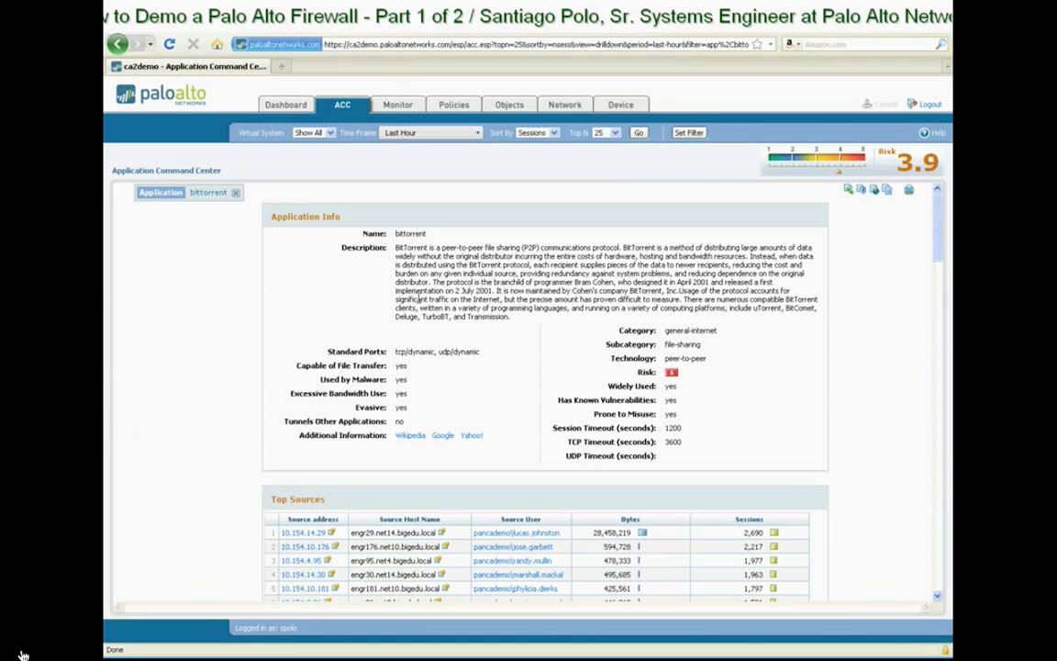
mouse_move(423, 366)
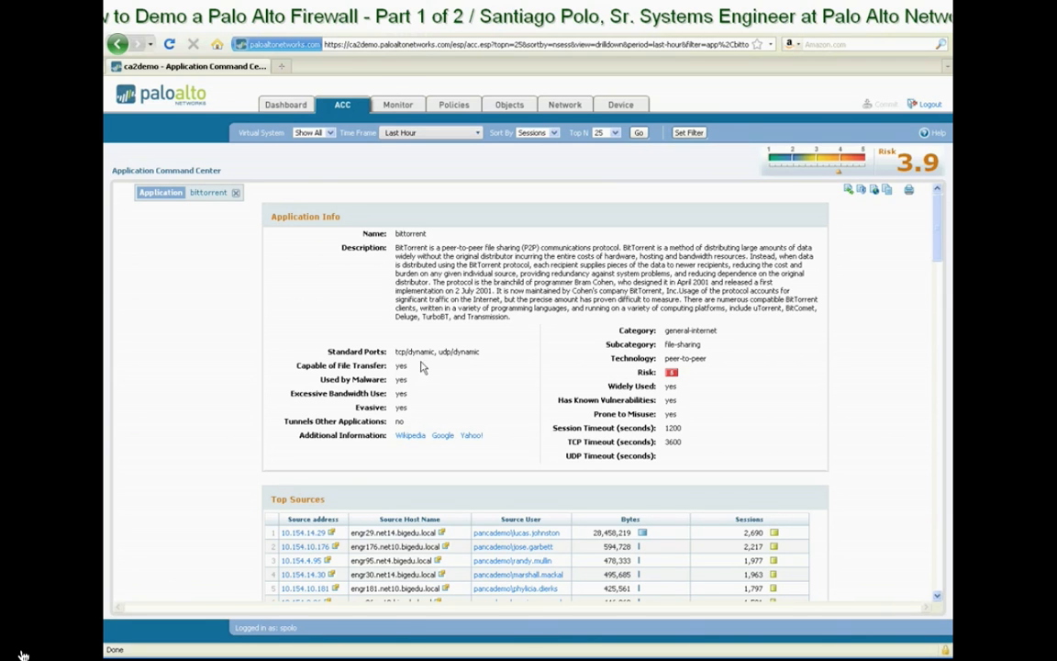
mouse_move(429, 400)
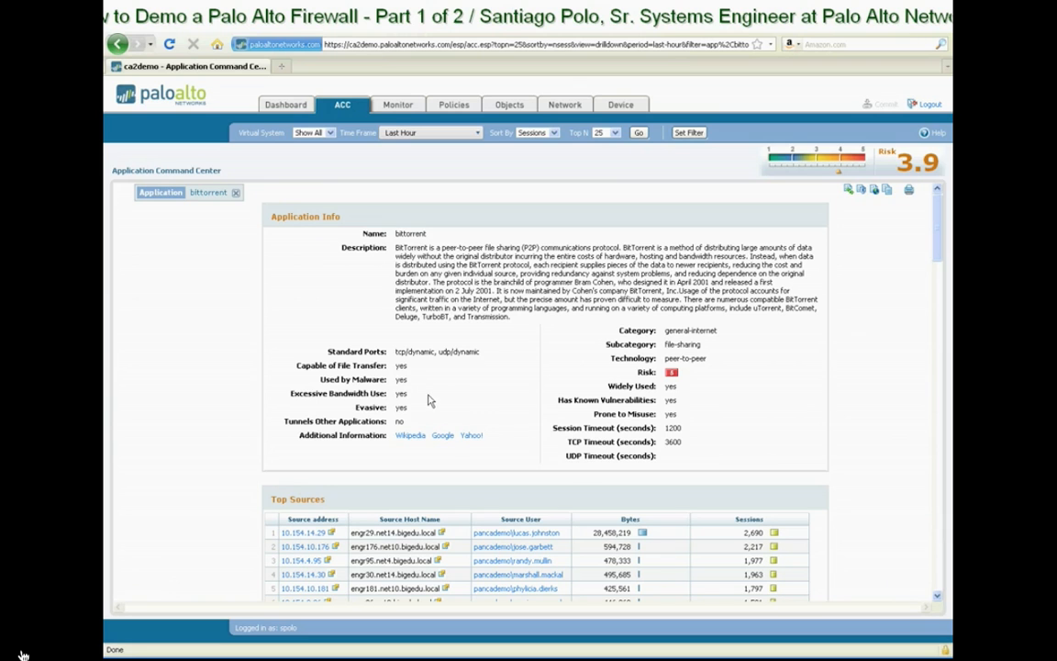
mouse_move(412, 372)
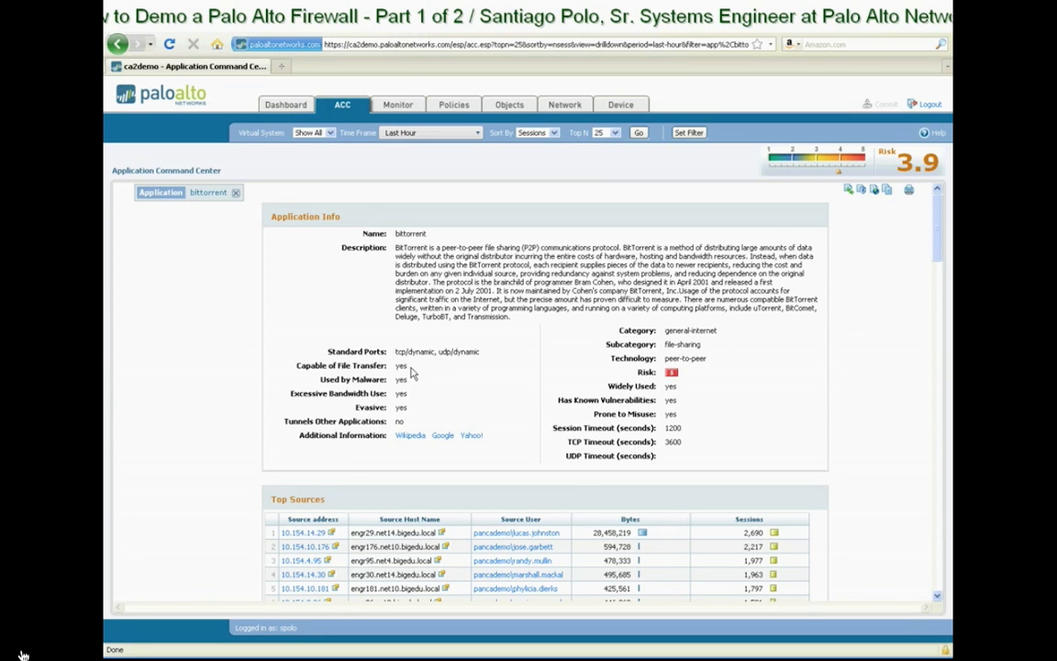
mouse_move(454, 393)
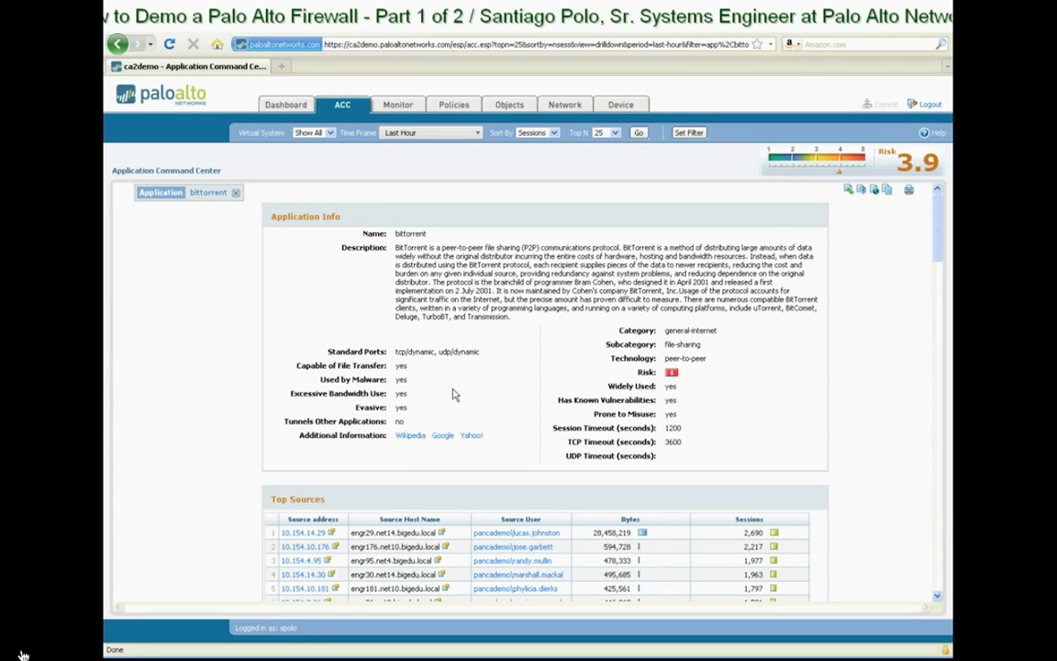
mouse_move(438, 400)
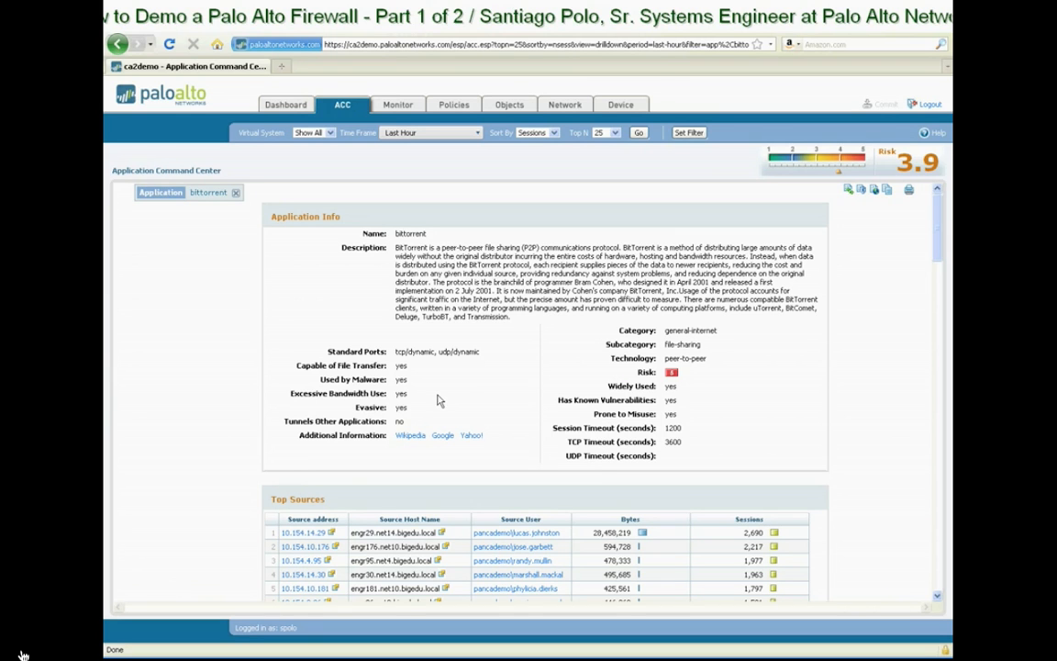
mouse_move(430, 410)
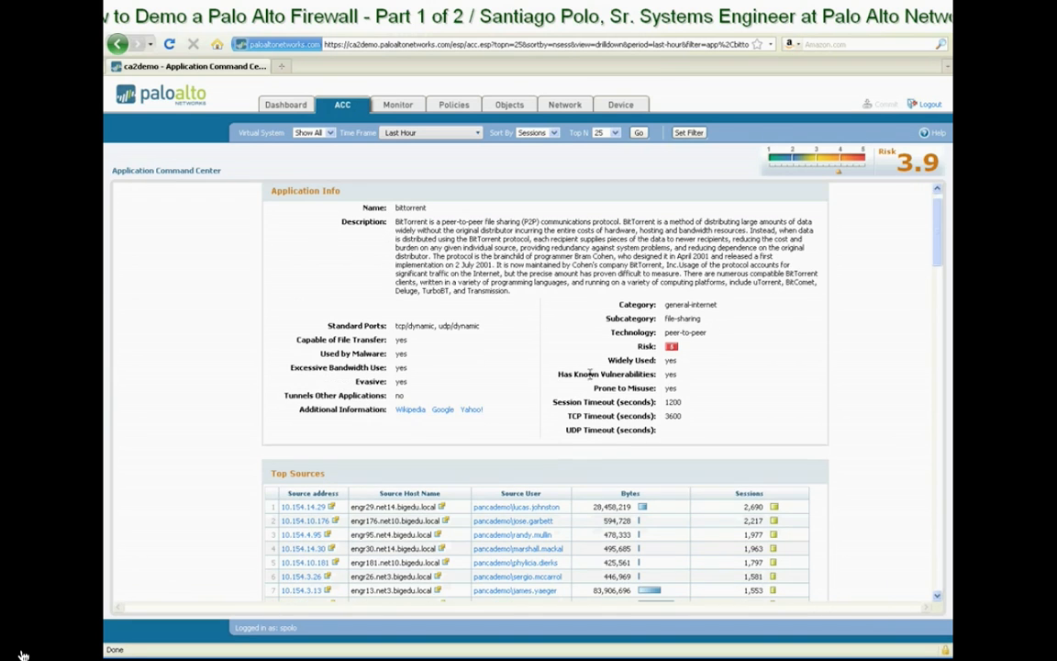
mouse_move(673, 344)
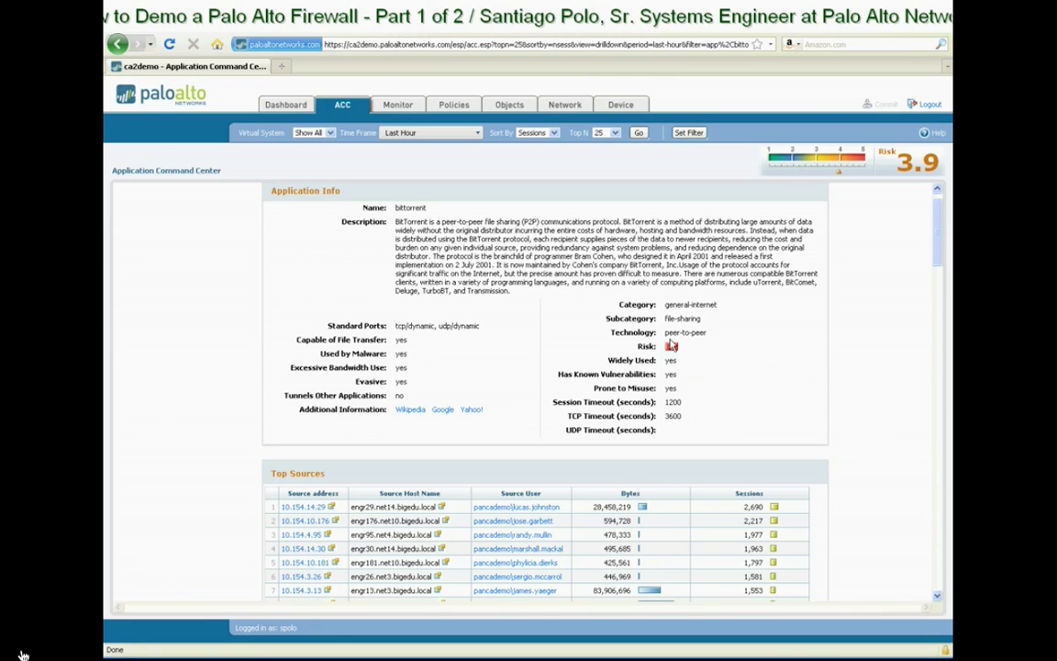
scroll("down", 3)
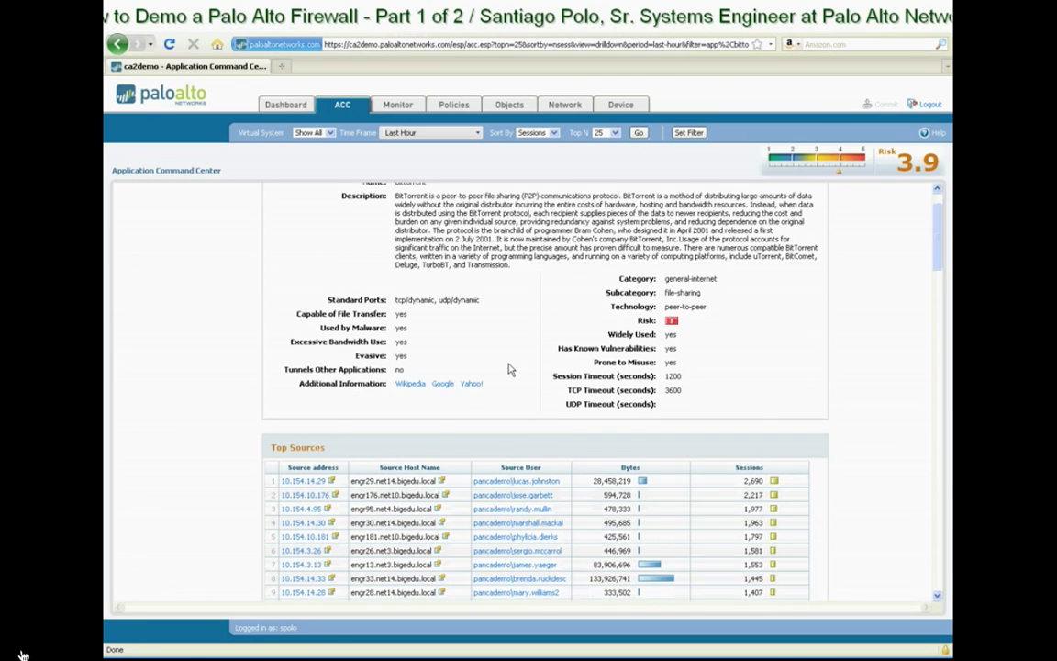
scroll("down", 3)
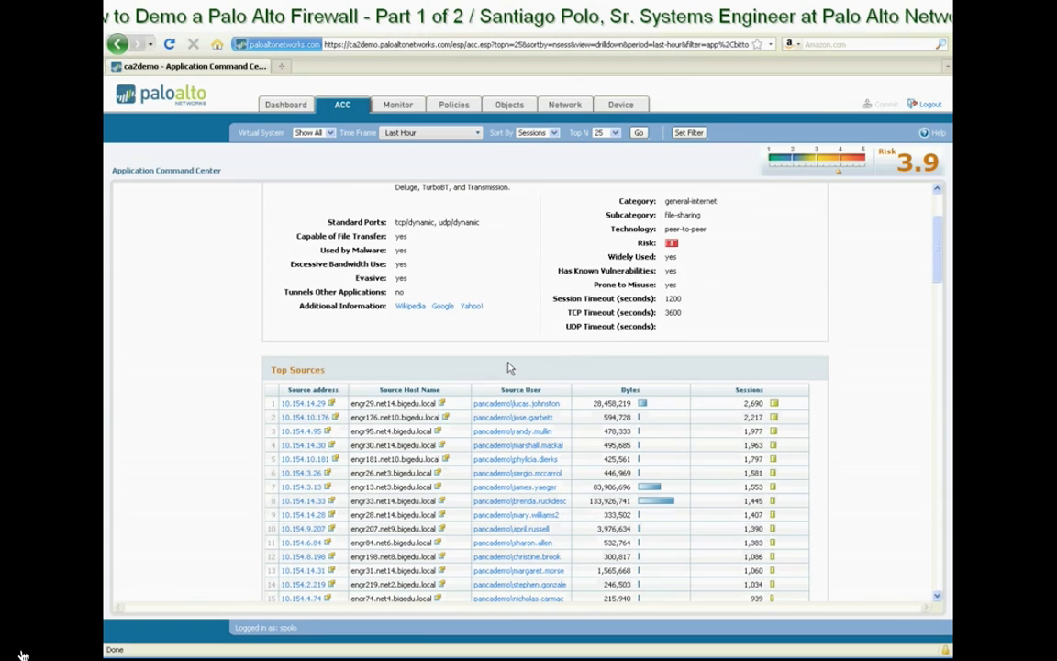
scroll("down", 3)
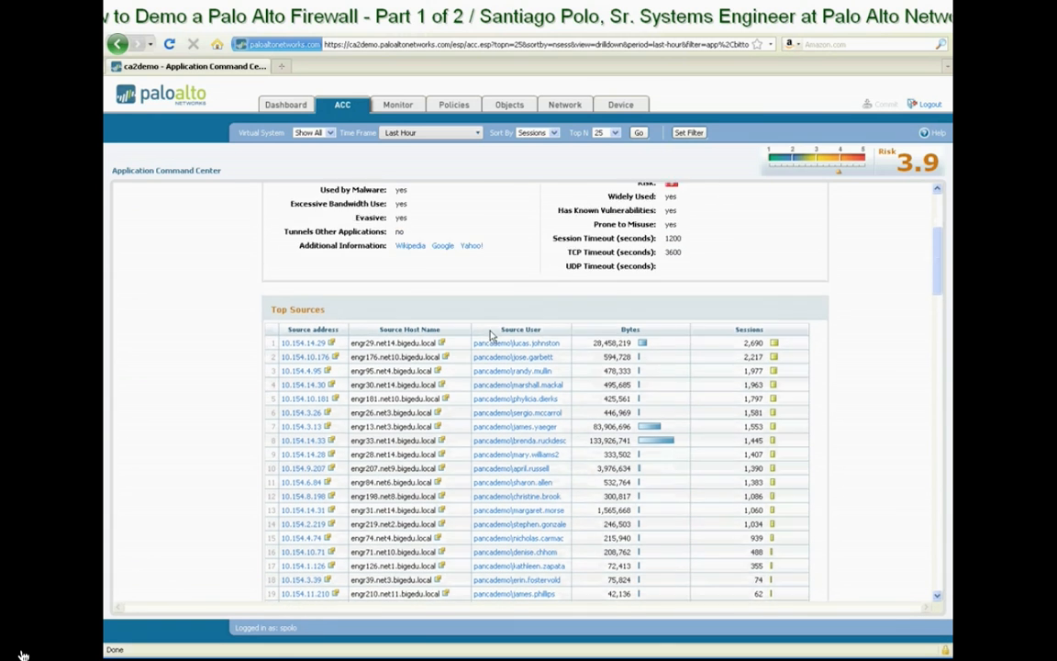
scroll("down", 3)
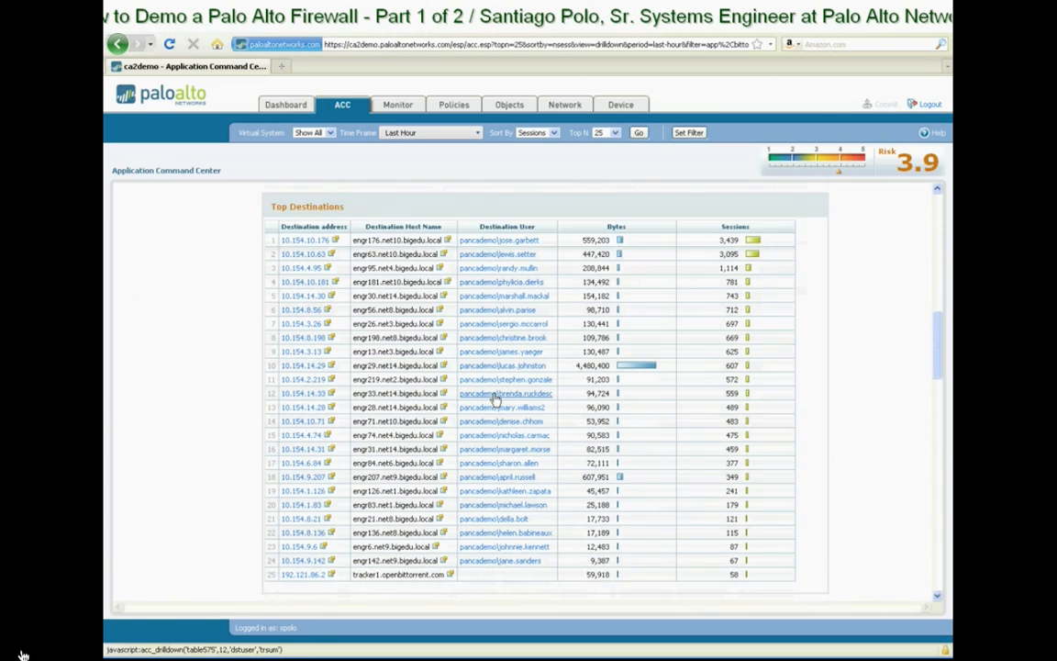
scroll("down", 3)
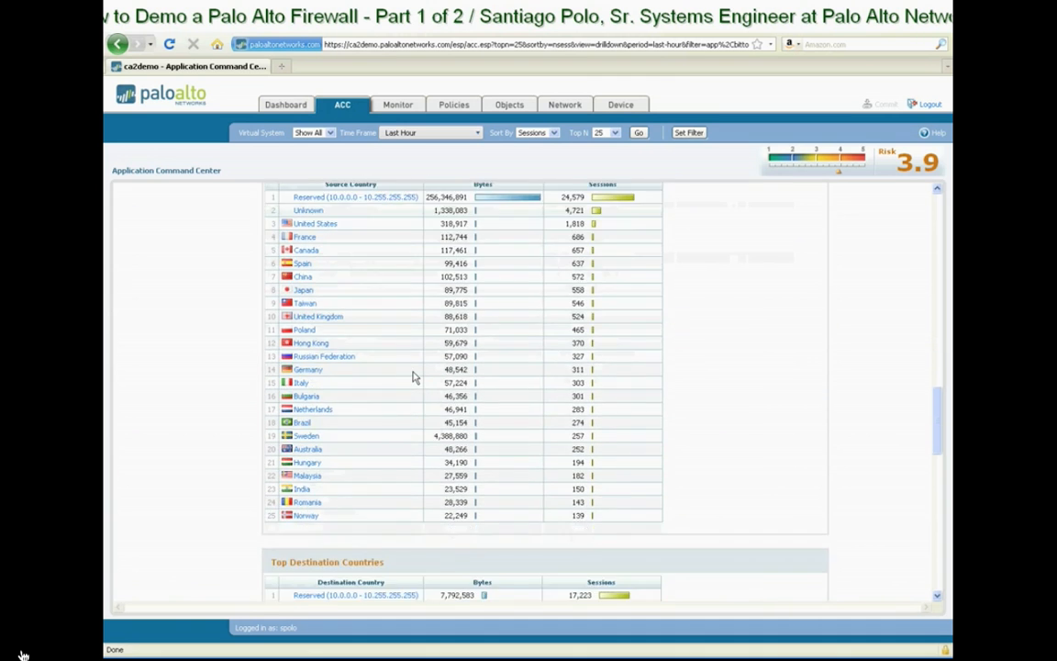
scroll("down", 3)
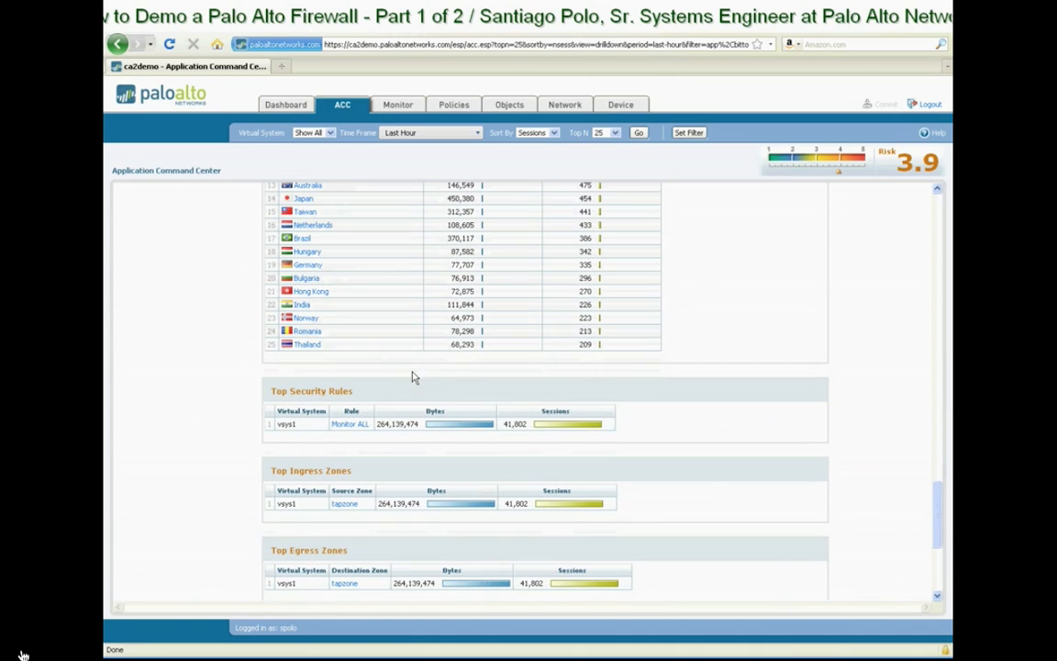
scroll("down", 3)
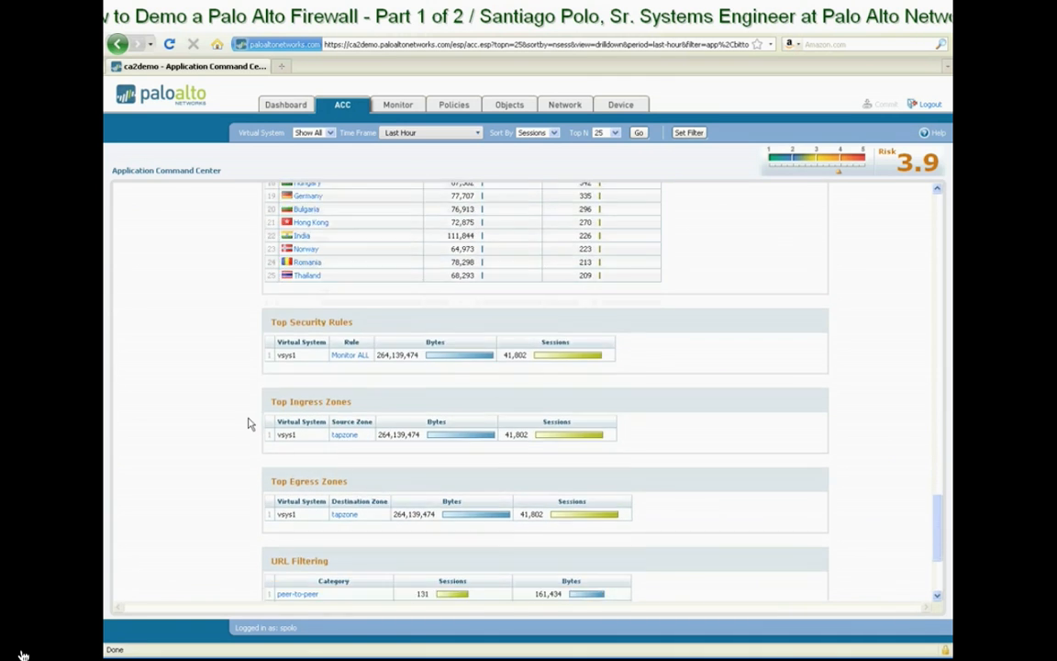
scroll("down", 3)
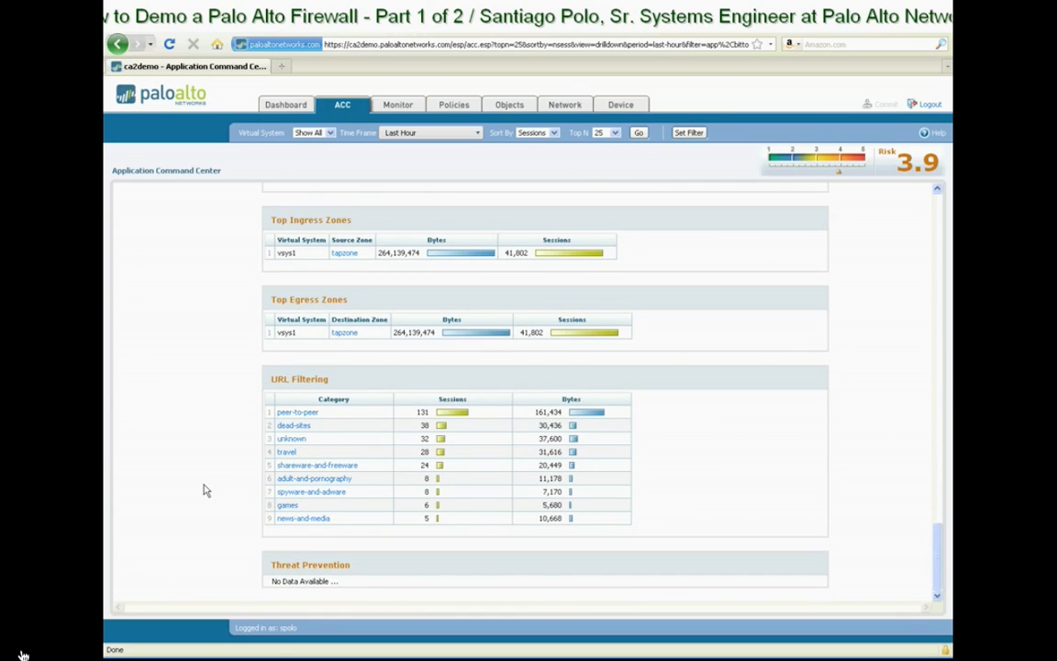
scroll("up", 3)
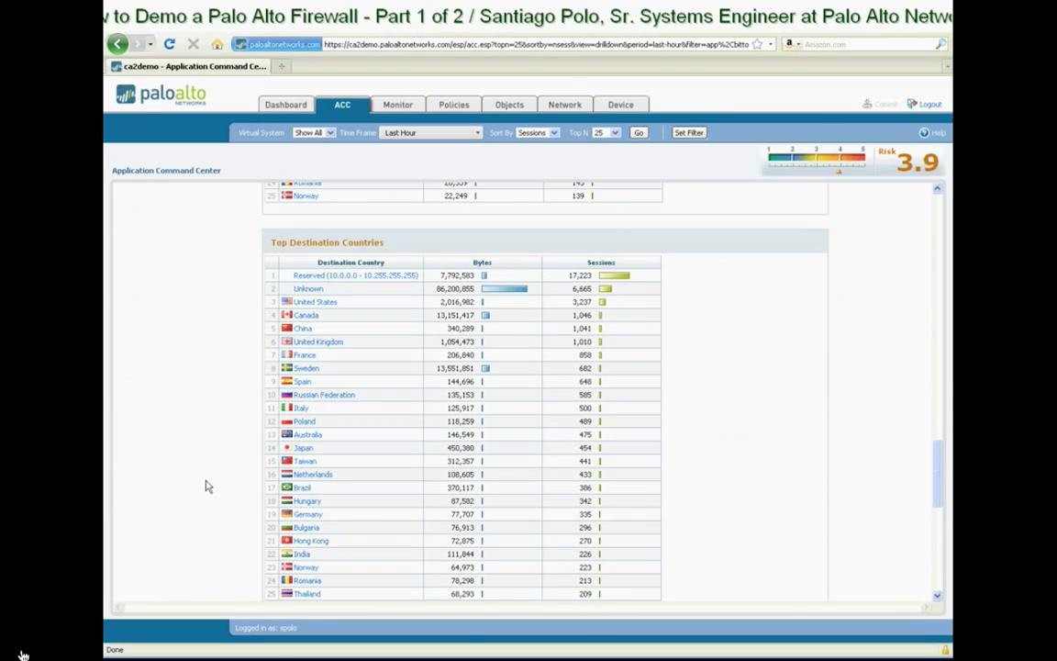
scroll("down", 3)
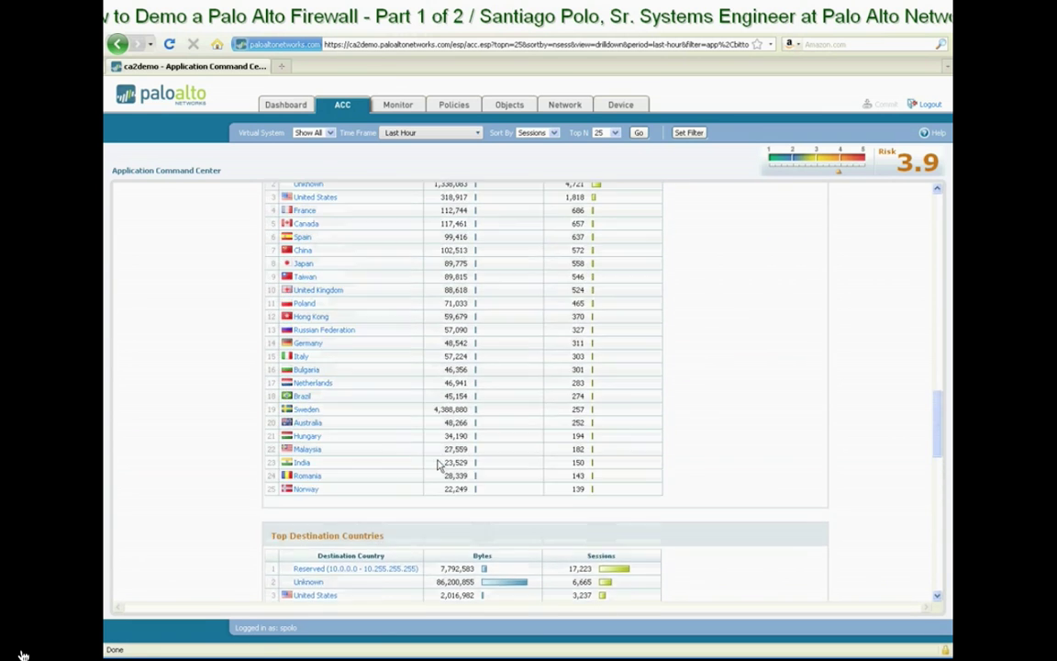
scroll("up", 3)
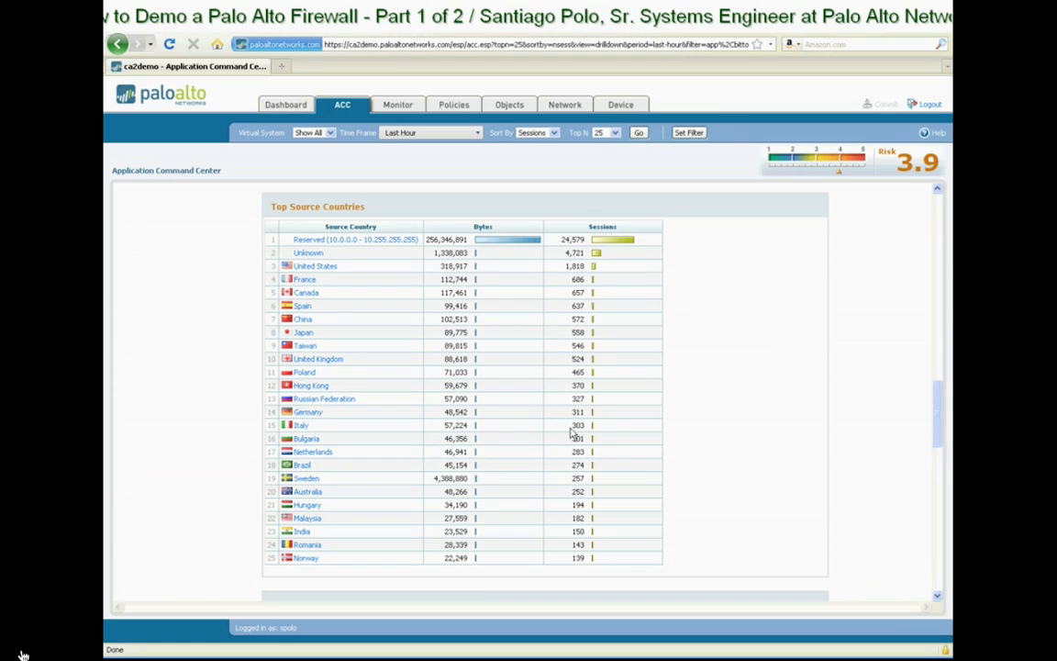
scroll("up", 3)
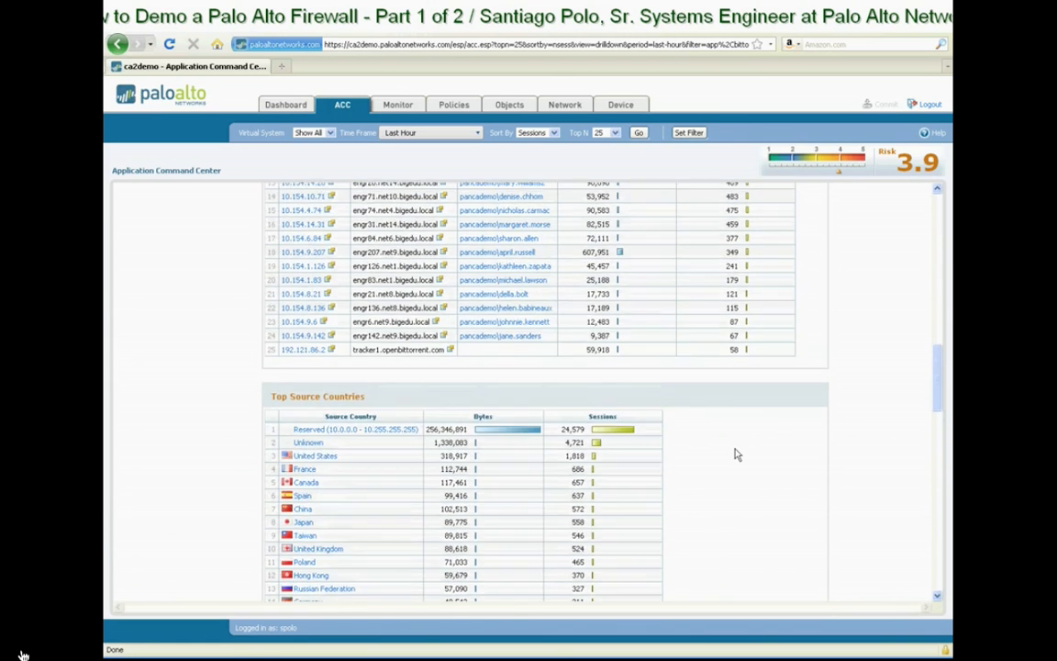
scroll("down", 3)
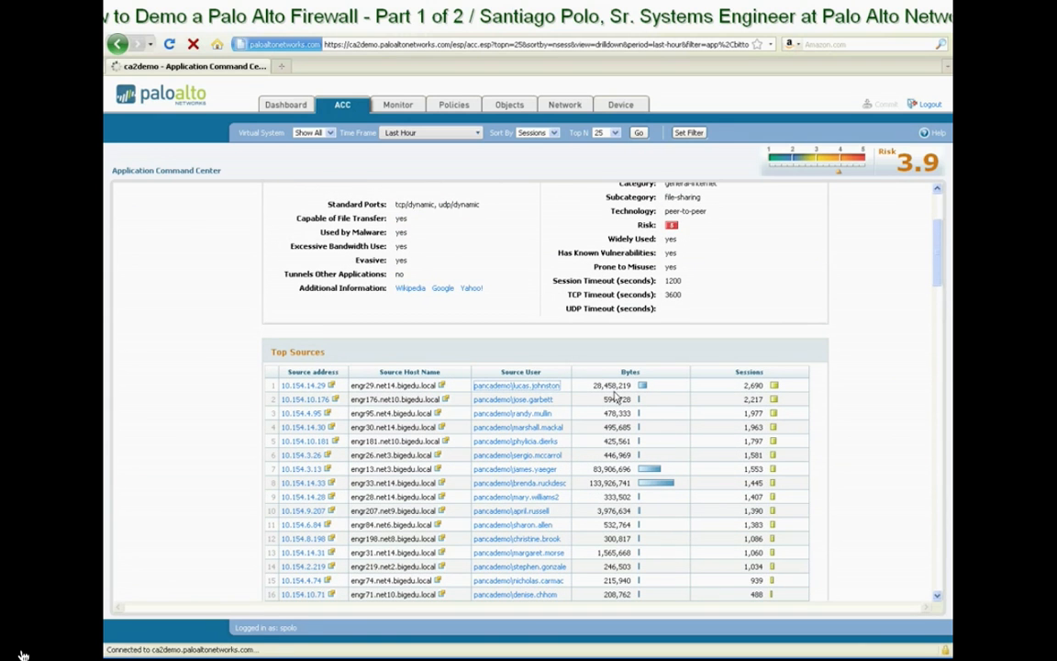
left_click(517, 385)
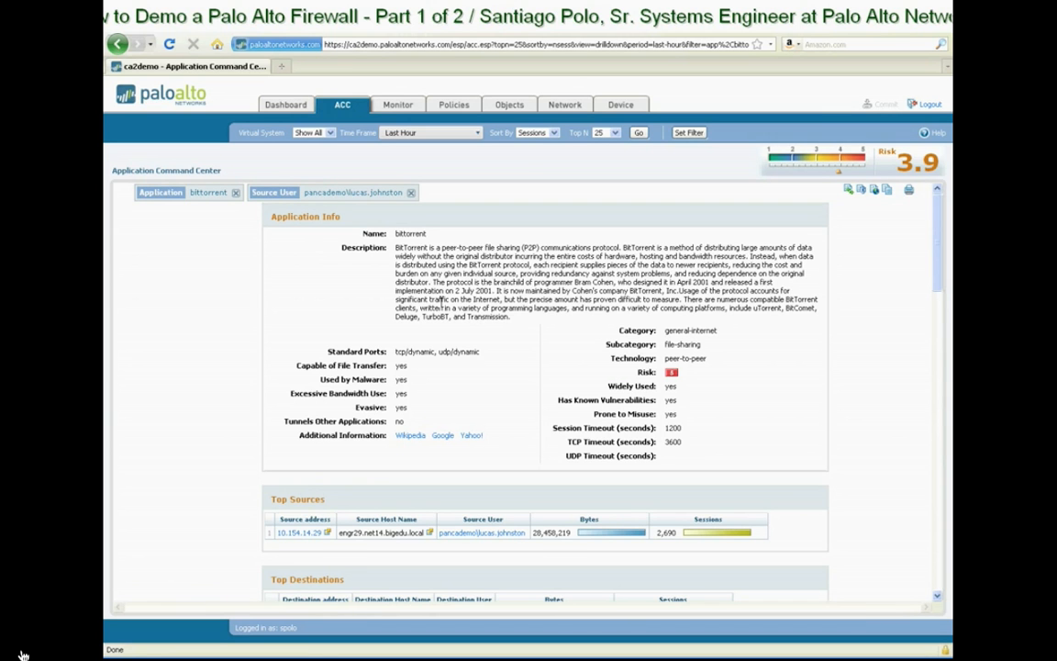
scroll("down", 3)
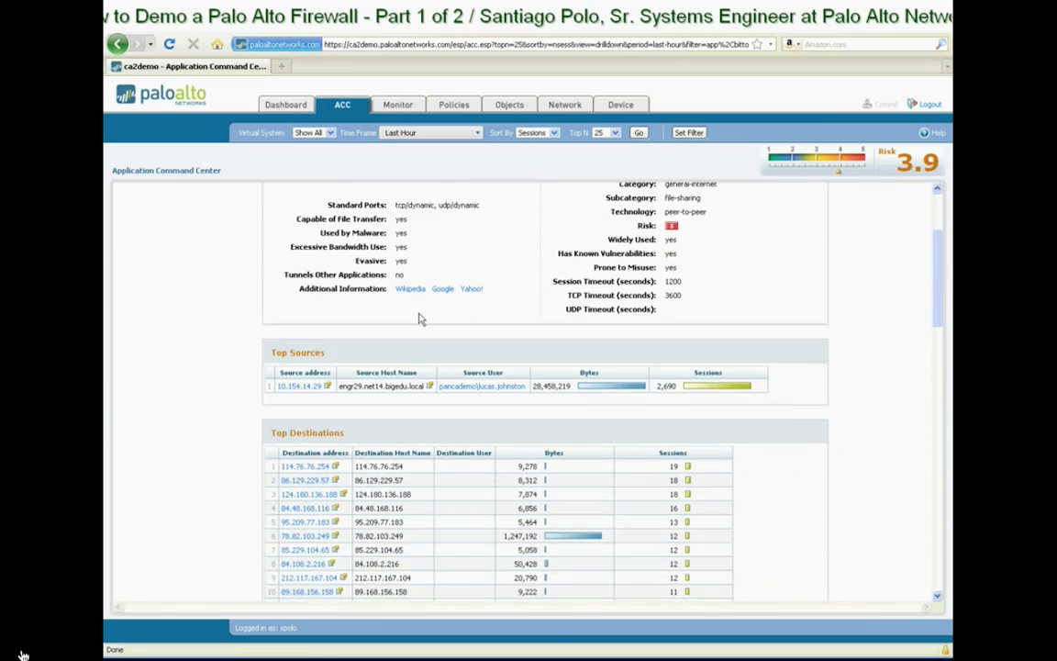
scroll("down", 3)
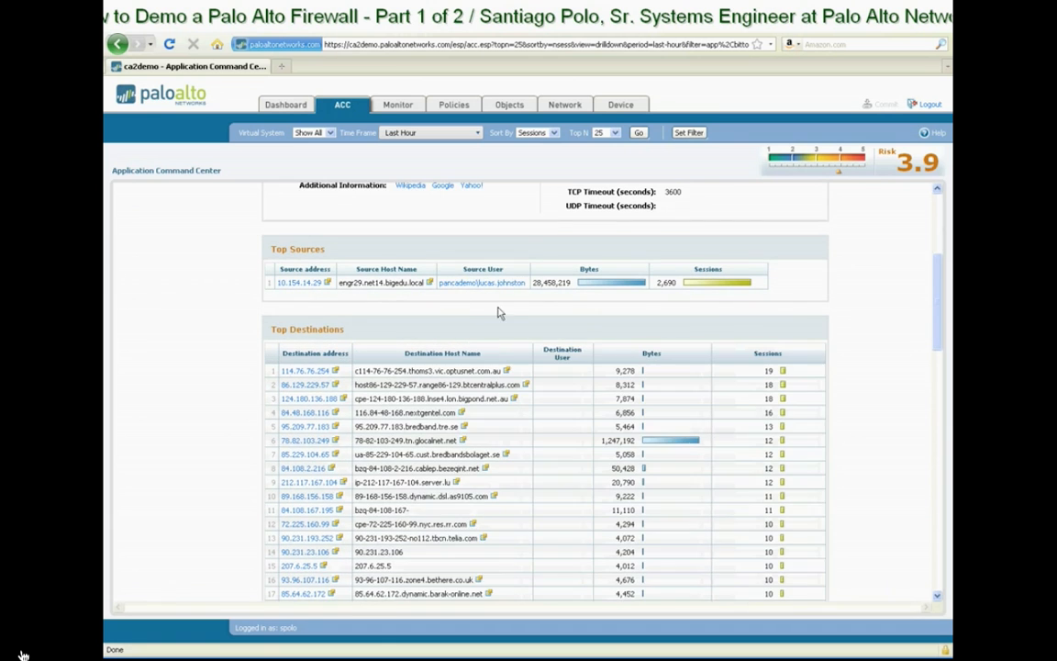
scroll("down", 3)
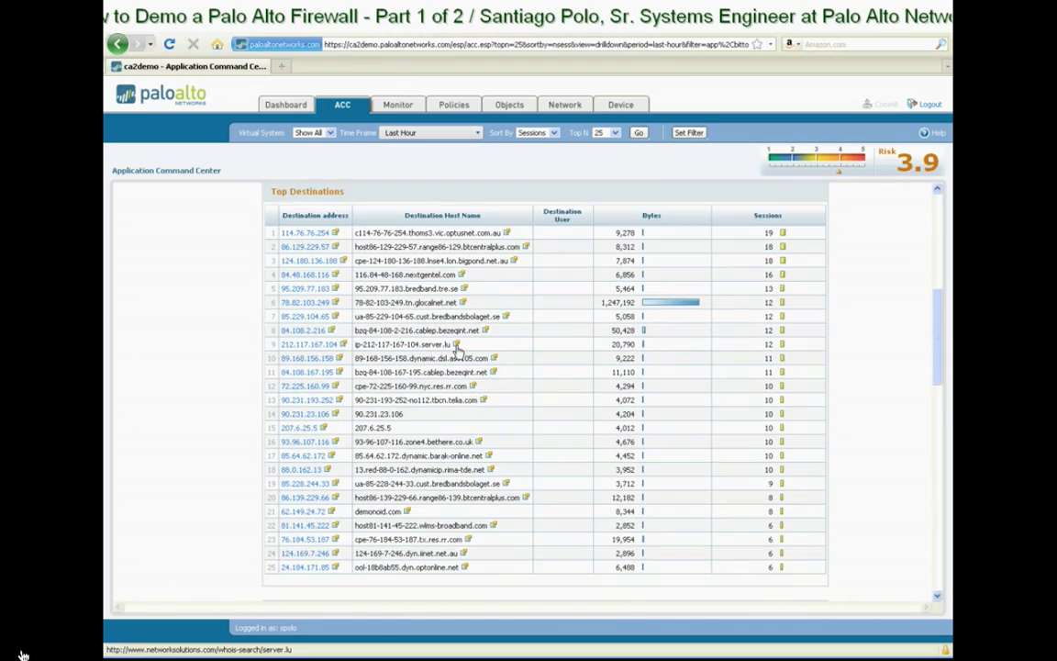
scroll("down", 3)
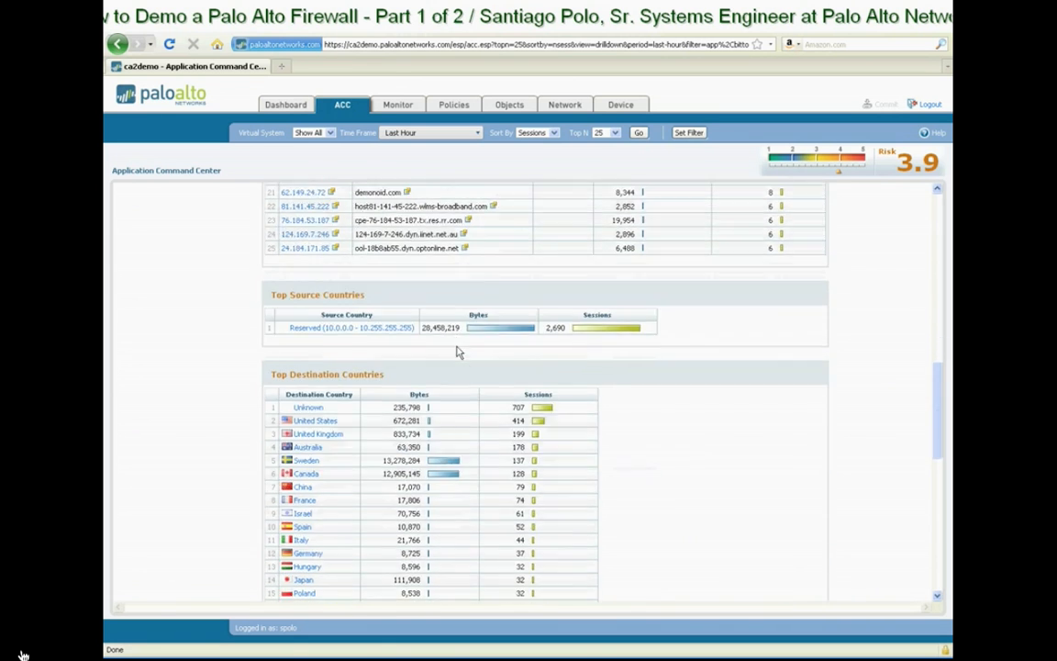
scroll("down", 3)
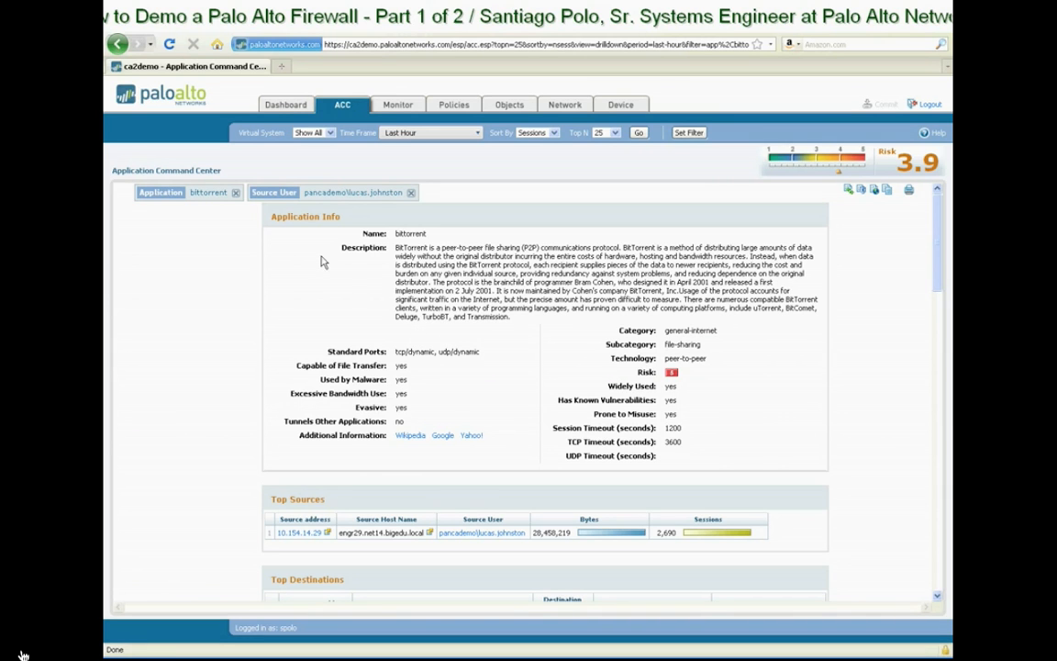
mouse_move(321, 248)
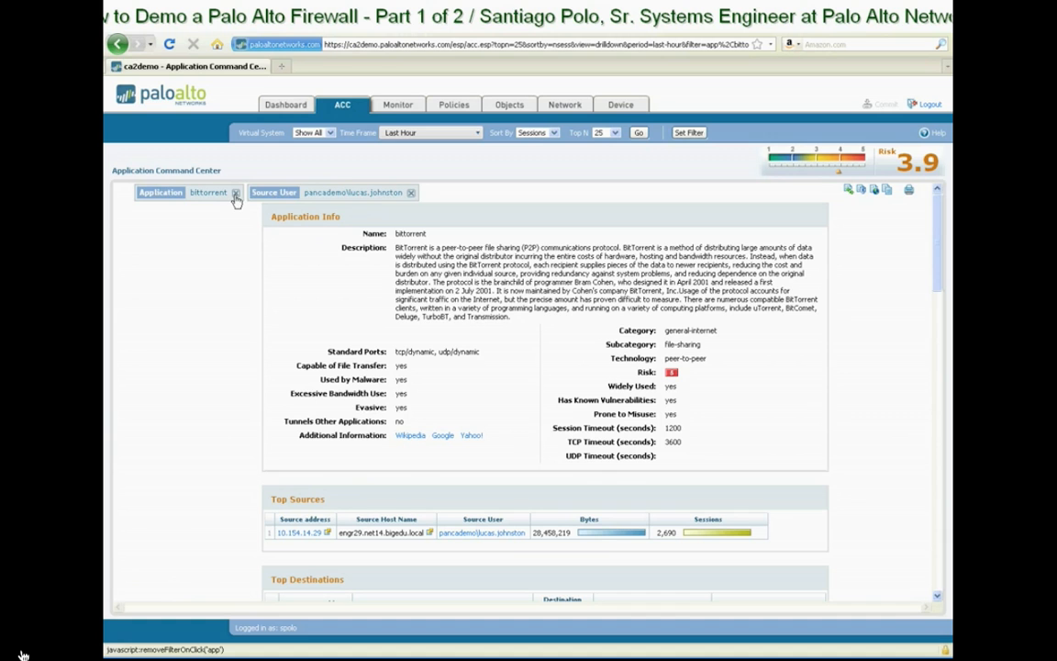
left_click(237, 196)
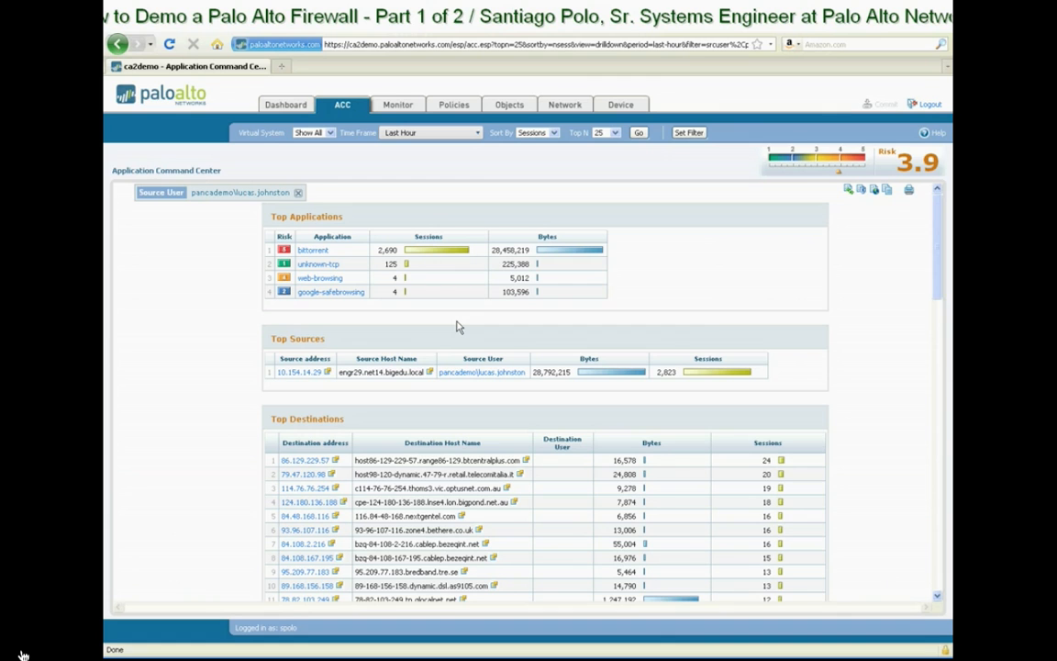
mouse_move(500, 343)
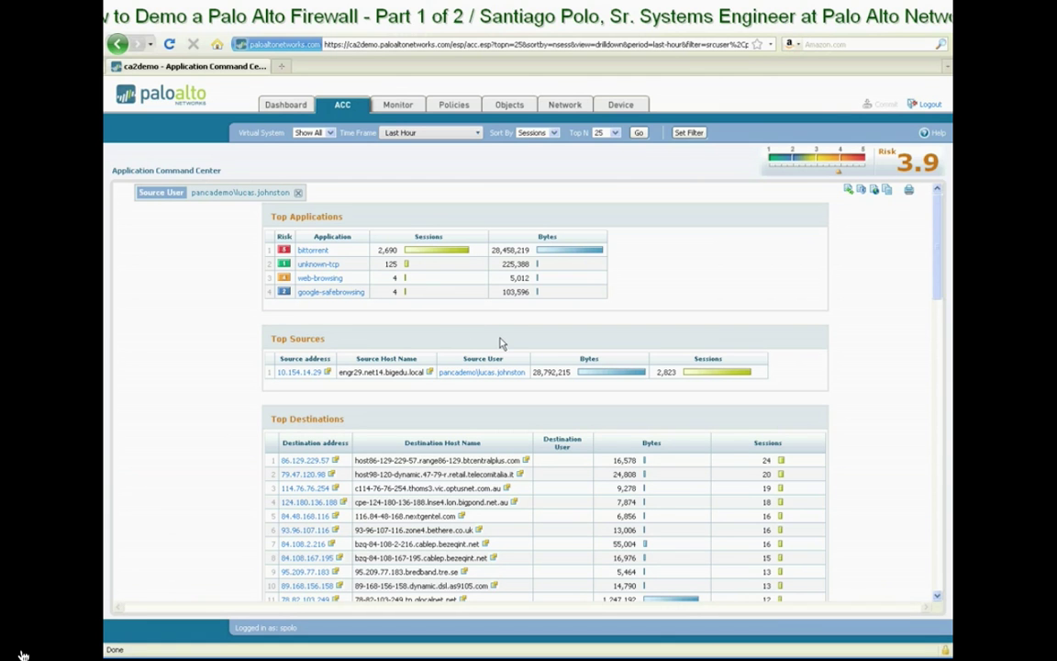
mouse_move(491, 358)
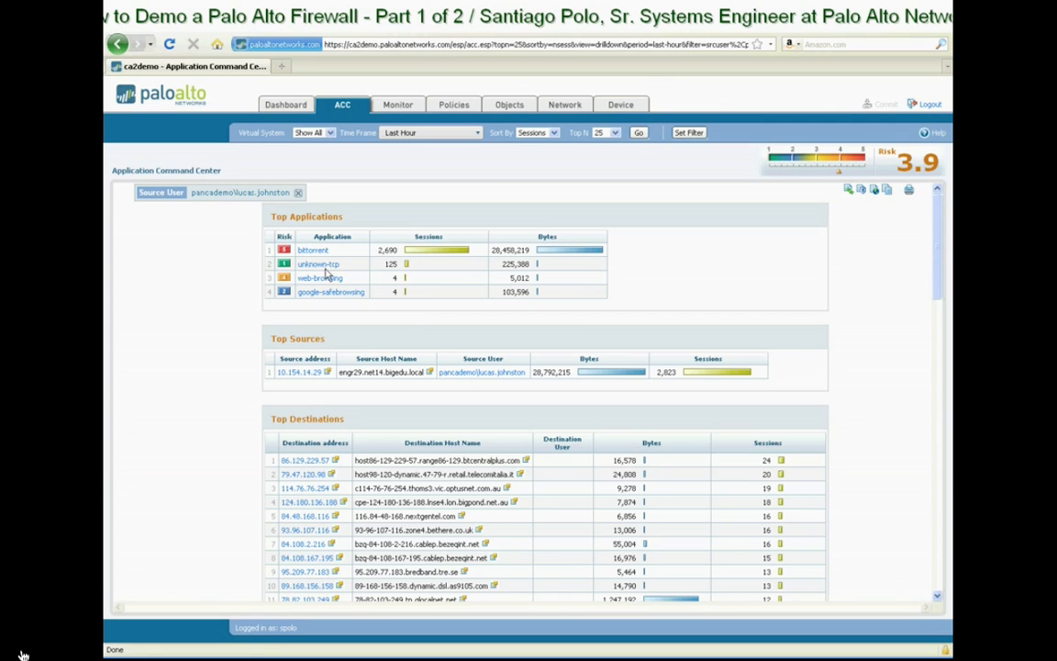
mouse_move(462, 423)
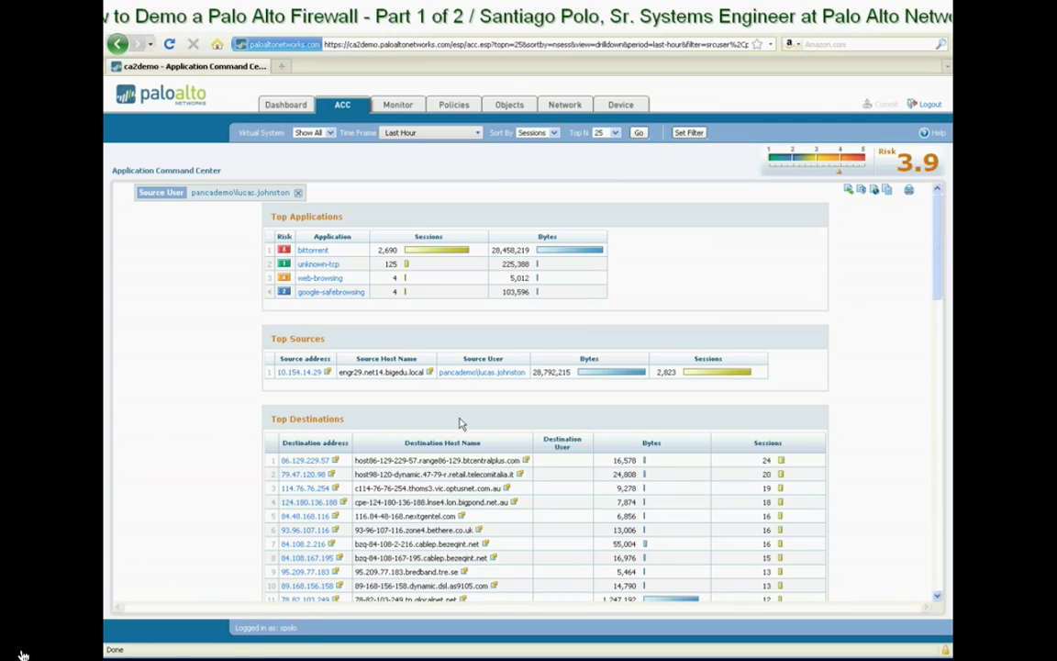
scroll("down", 3)
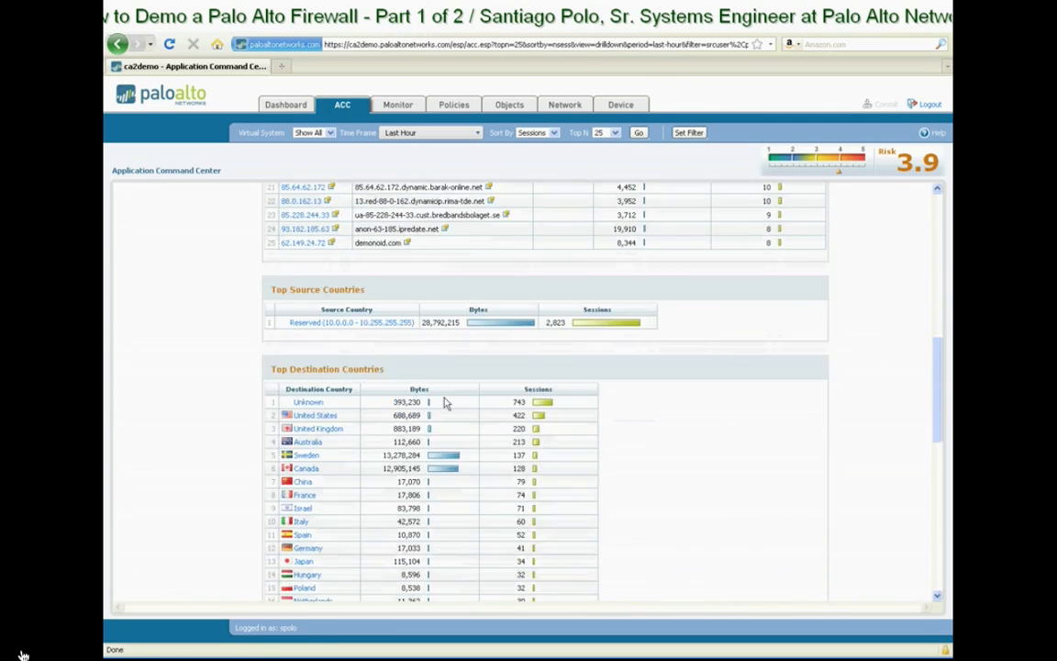
scroll("down", 3)
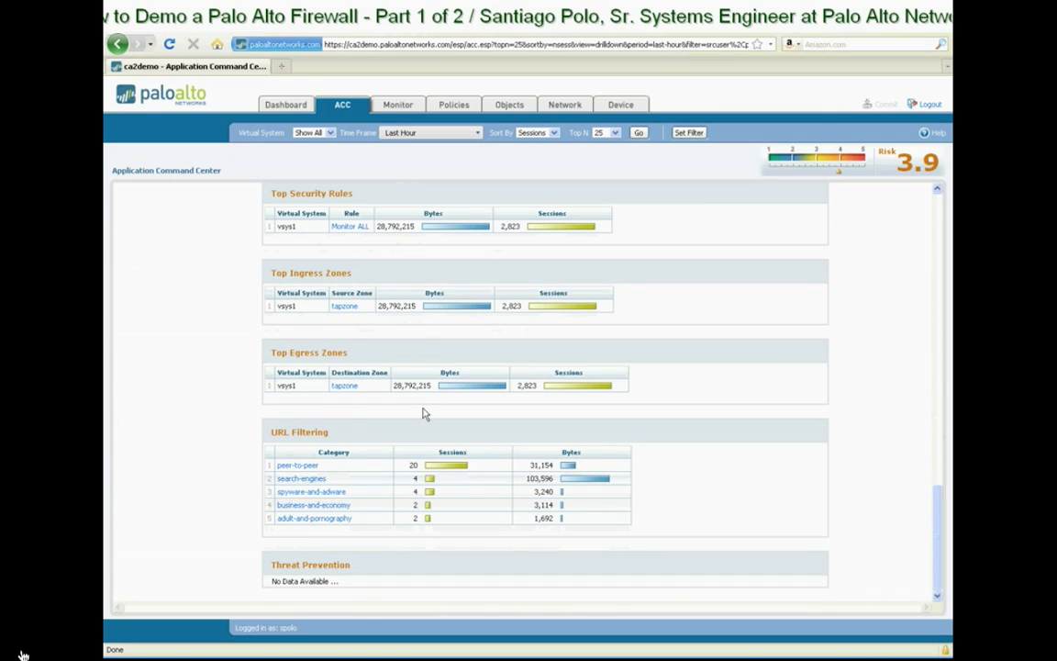
mouse_move(367, 498)
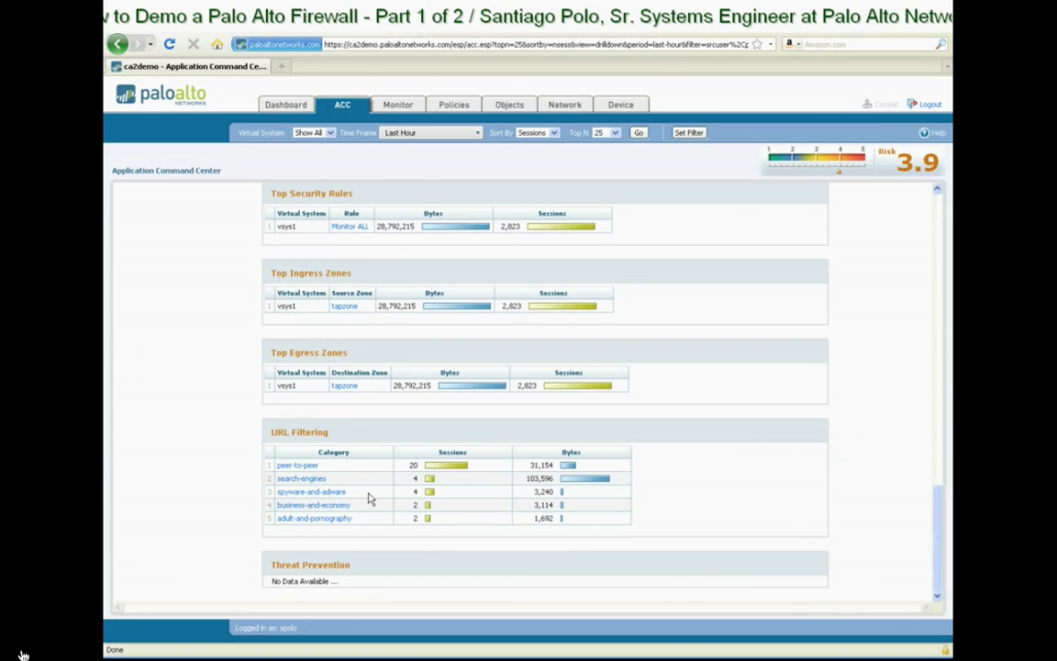
scroll("up", 3)
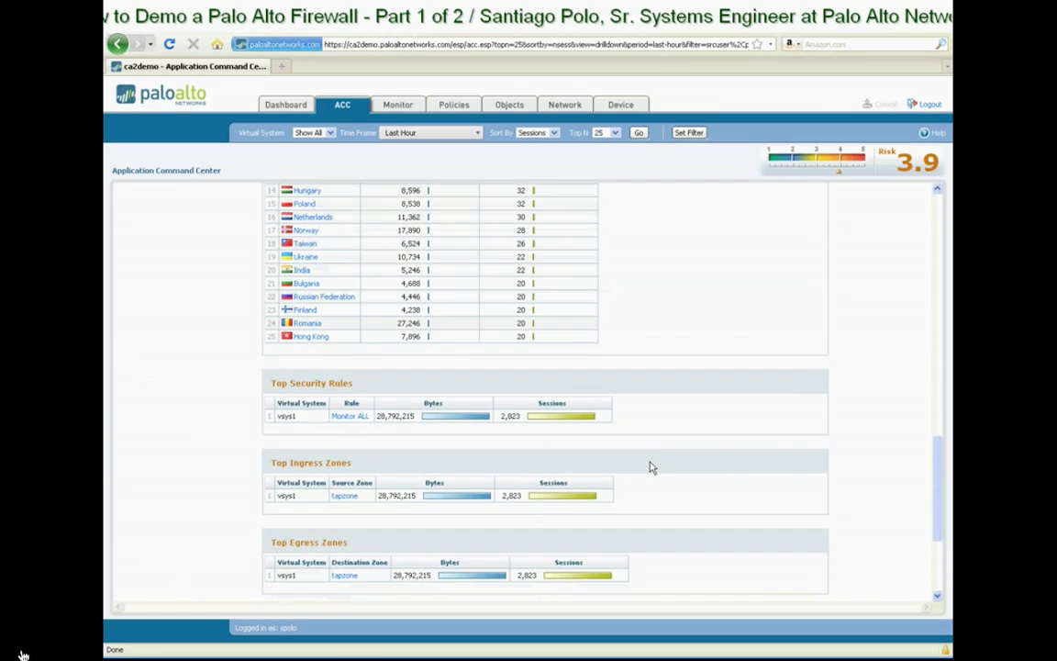
scroll("up", 3)
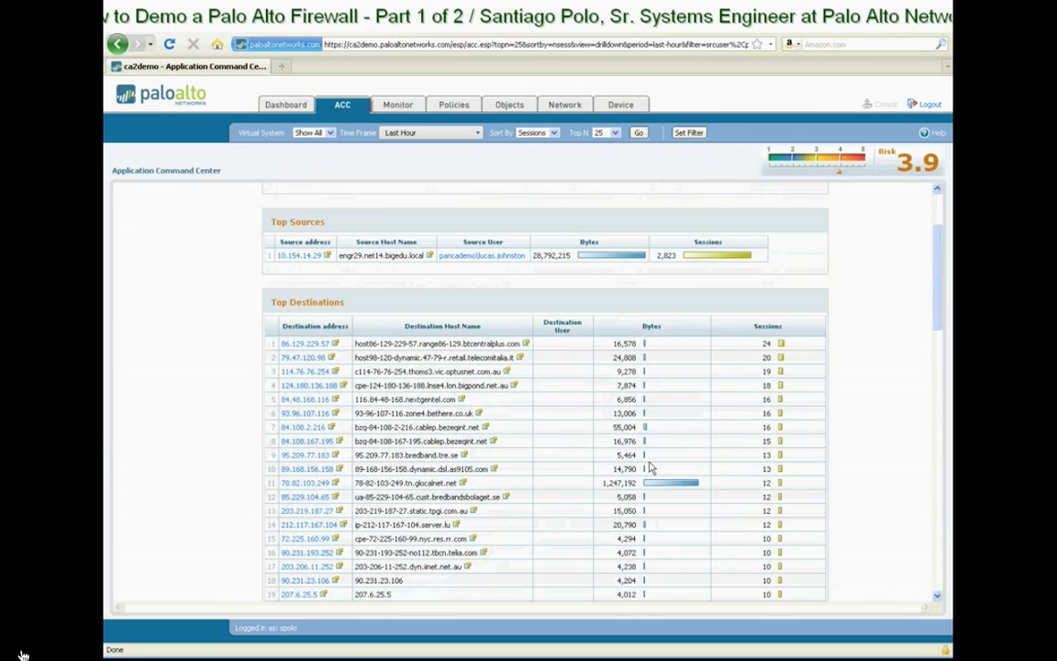
left_click(482, 256)
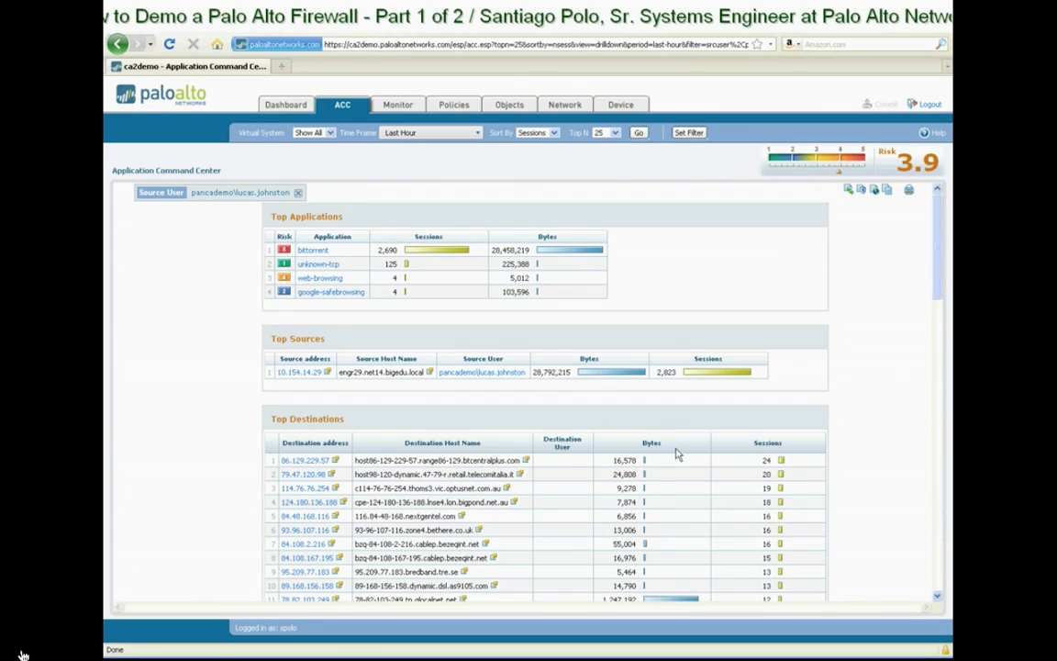
mouse_move(734, 395)
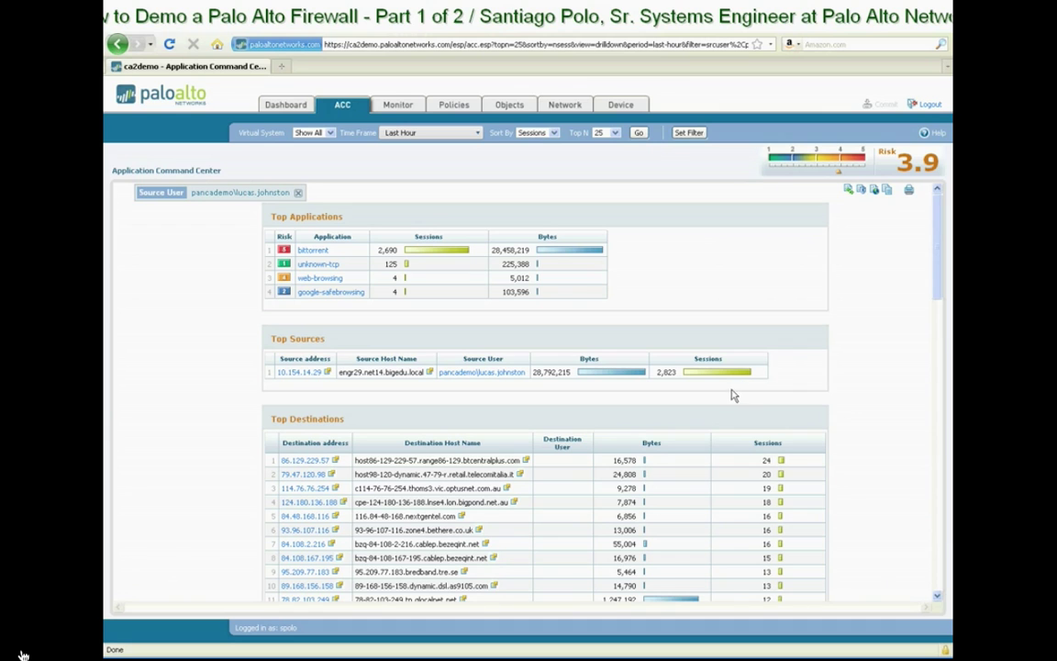
mouse_move(727, 374)
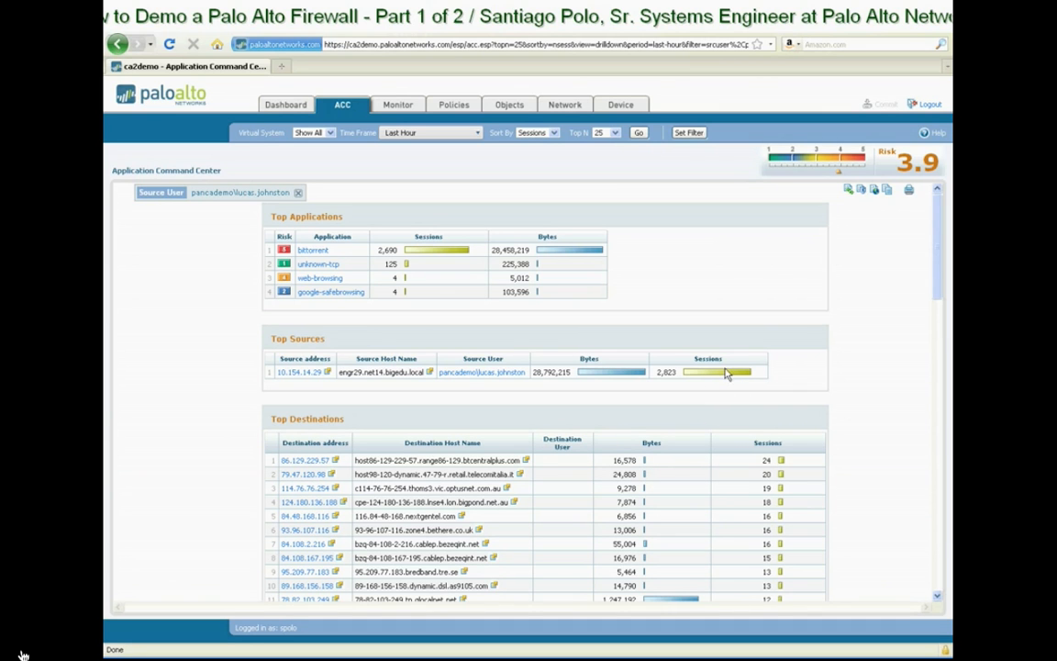
mouse_move(845, 229)
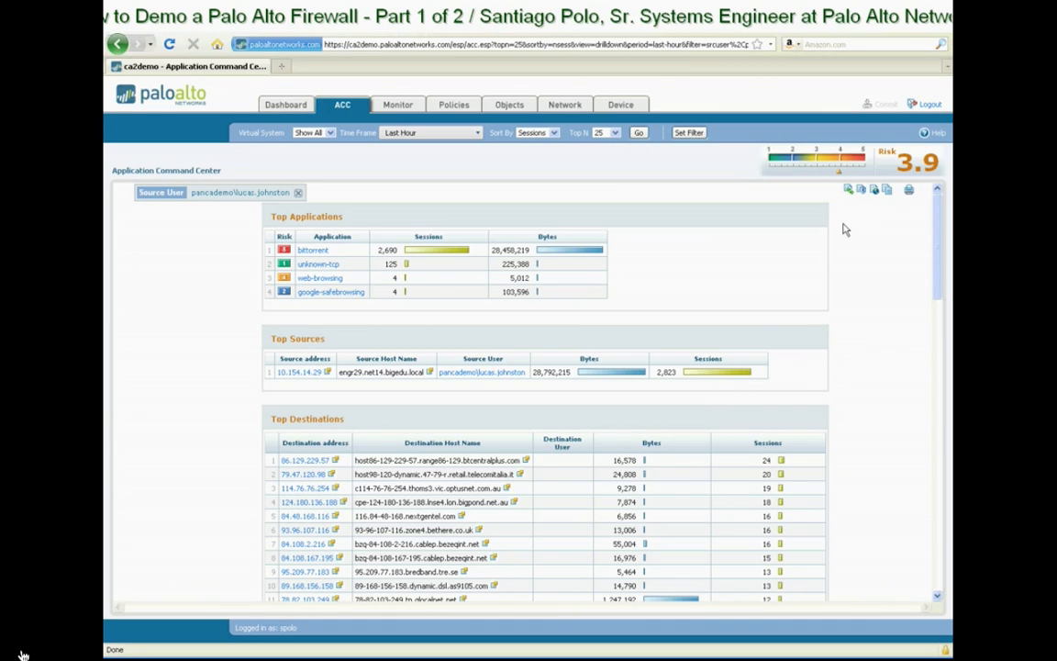
mouse_move(847, 218)
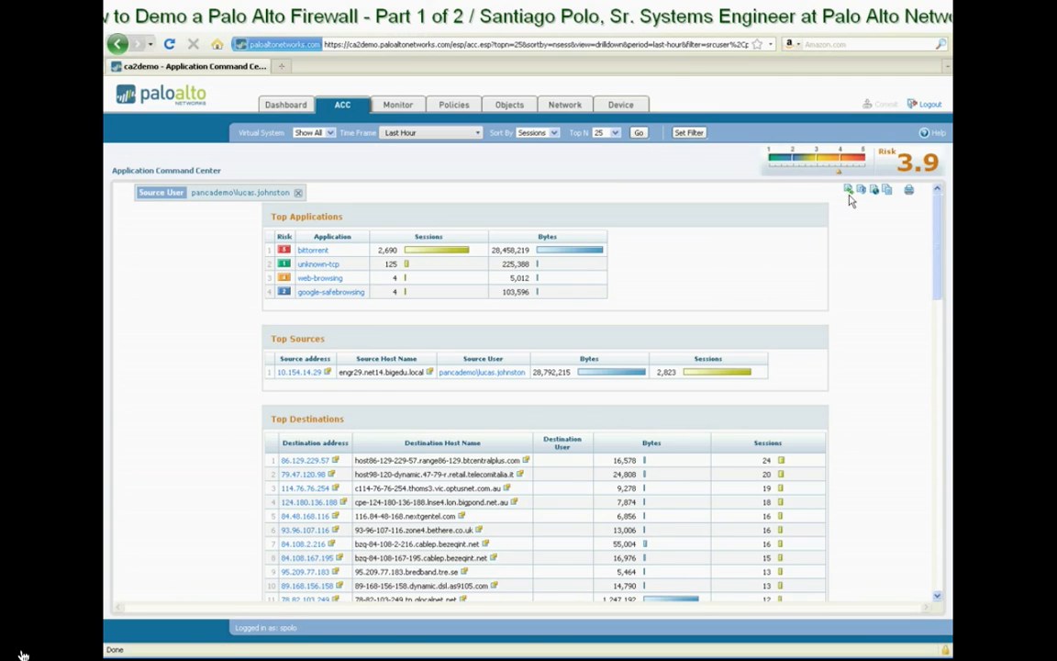
mouse_move(848, 190)
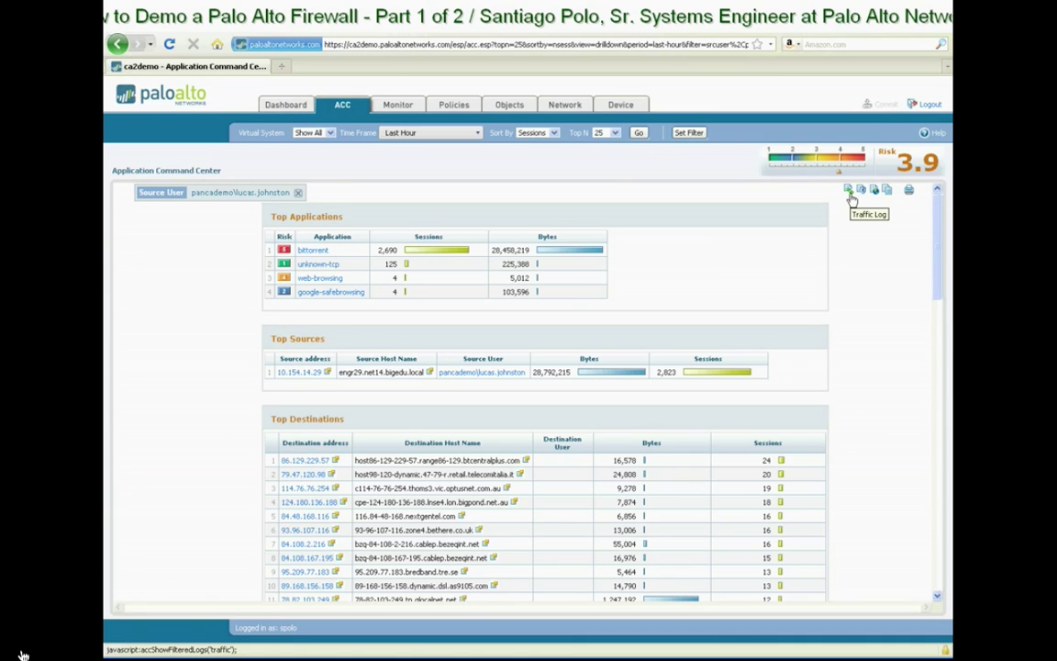
mouse_move(848, 190)
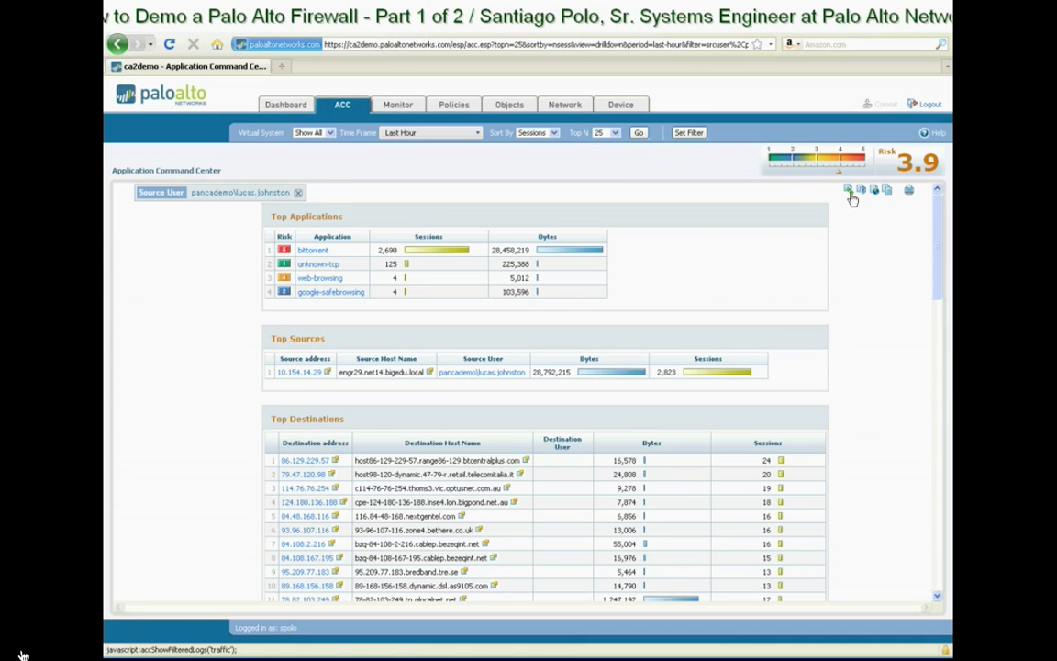
mouse_move(848, 190)
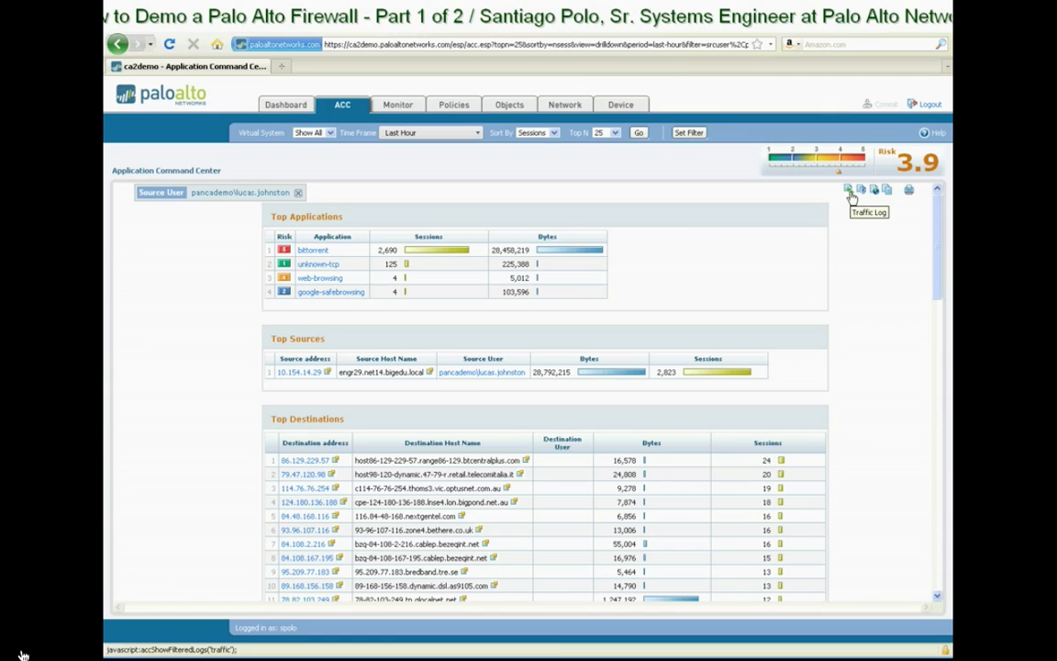
mouse_move(861, 190)
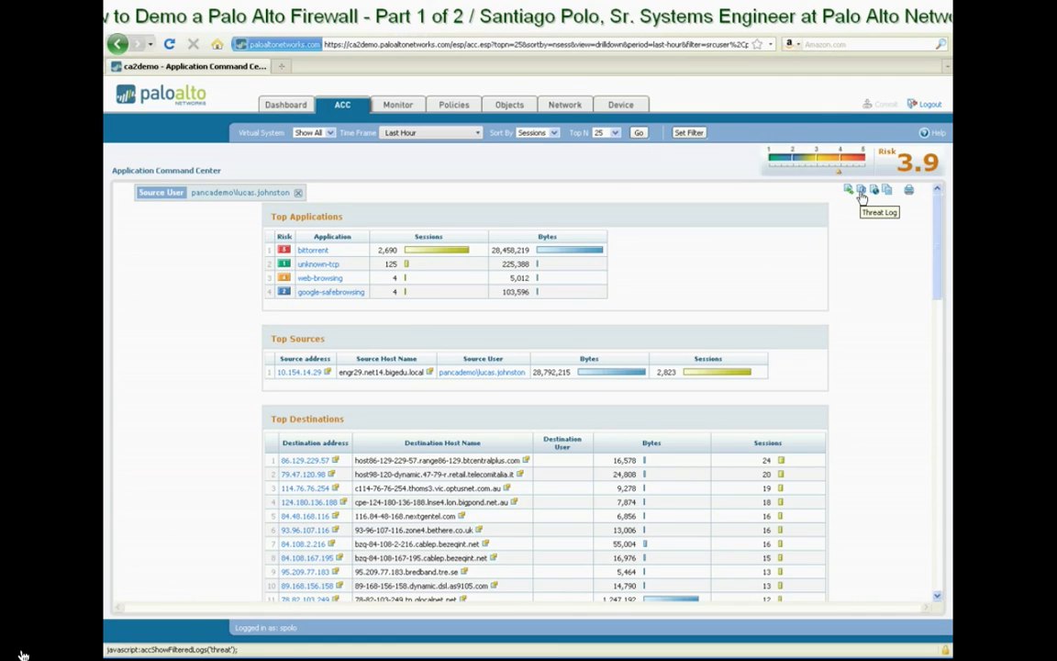
mouse_move(874, 190)
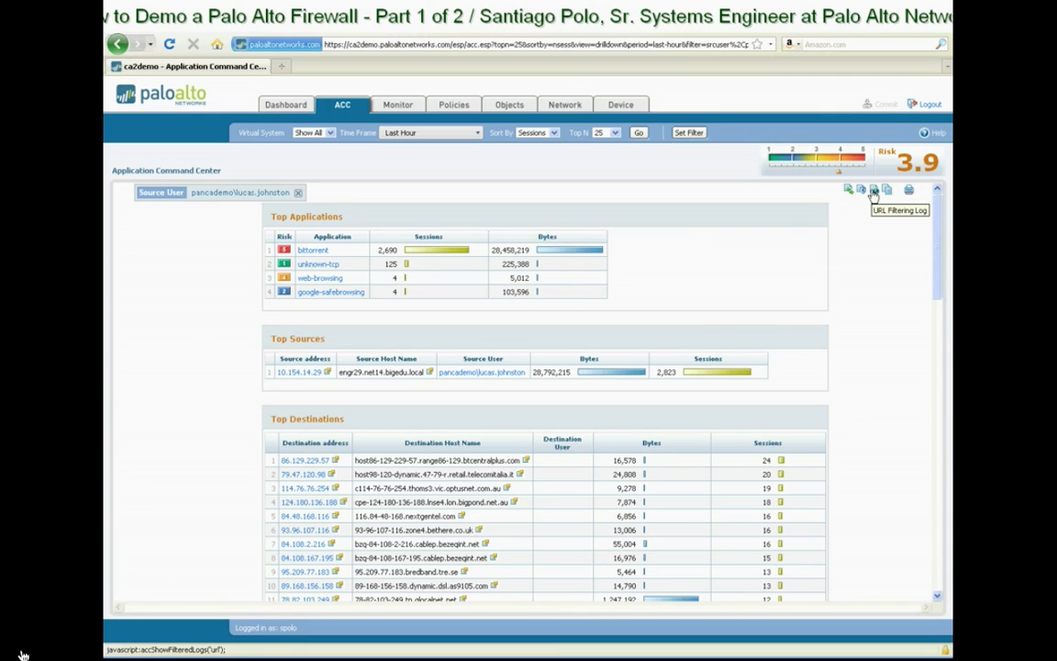
mouse_move(848, 190)
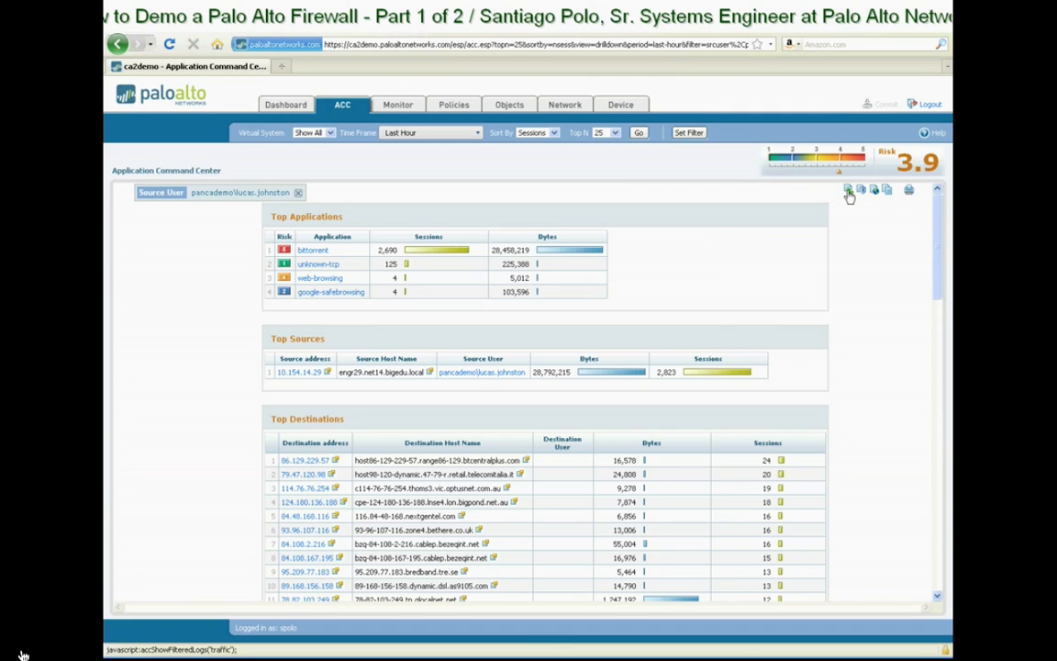
left_click(849, 189)
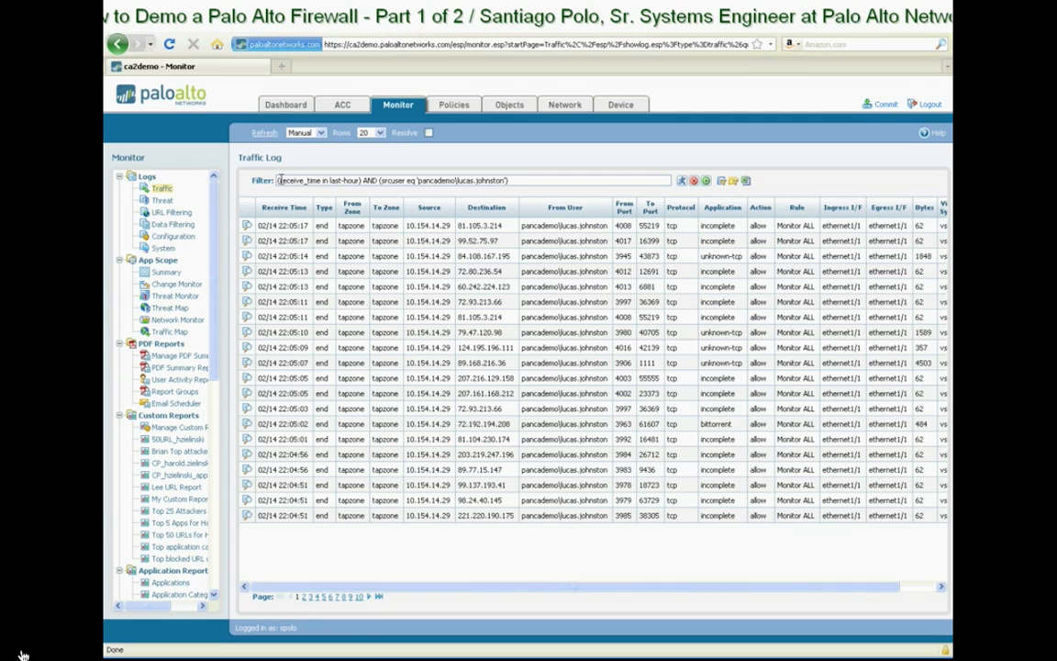
mouse_move(439, 221)
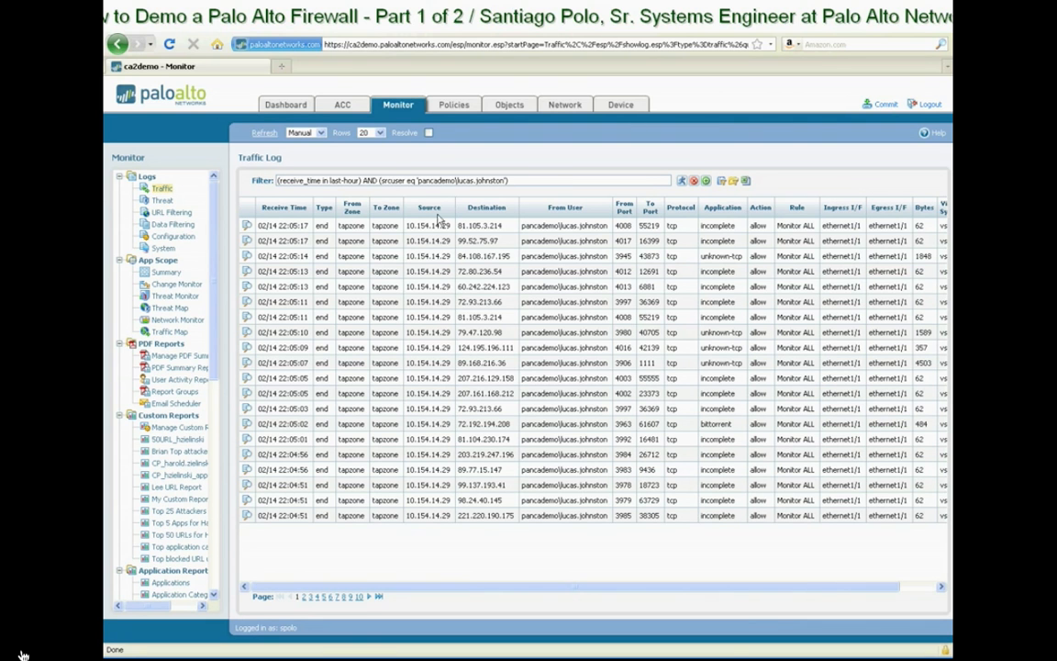
mouse_move(407, 203)
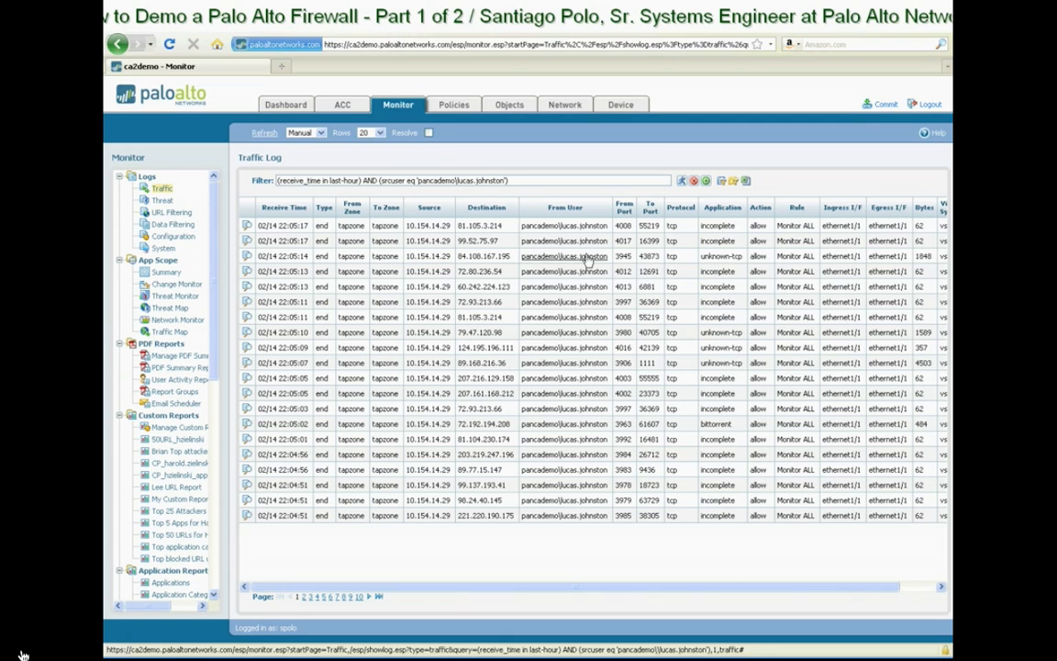
mouse_move(531, 333)
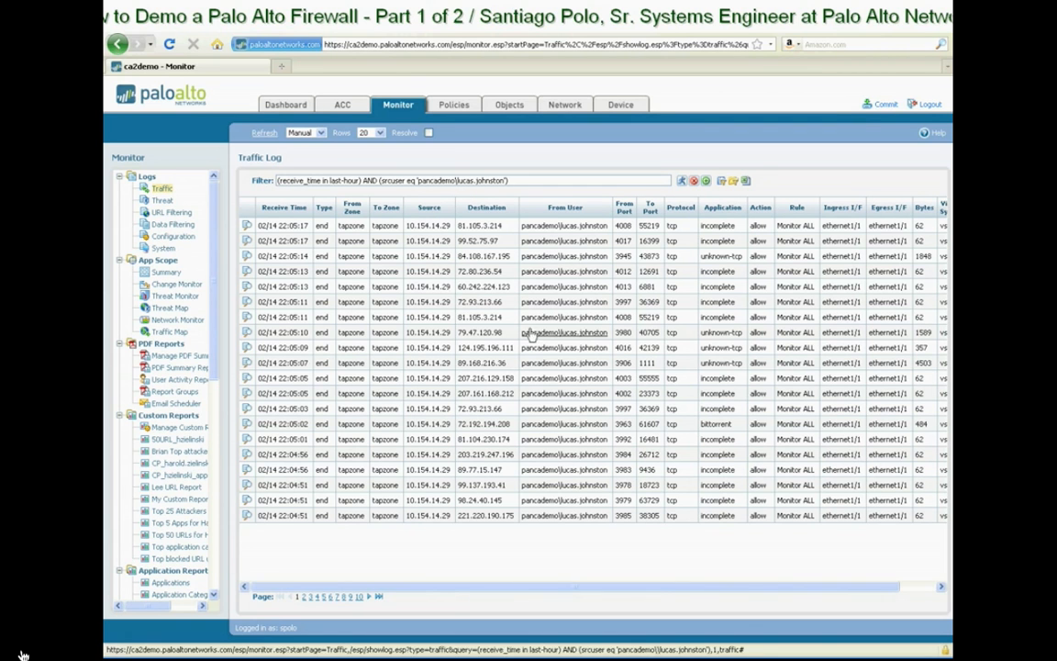
mouse_move(542, 301)
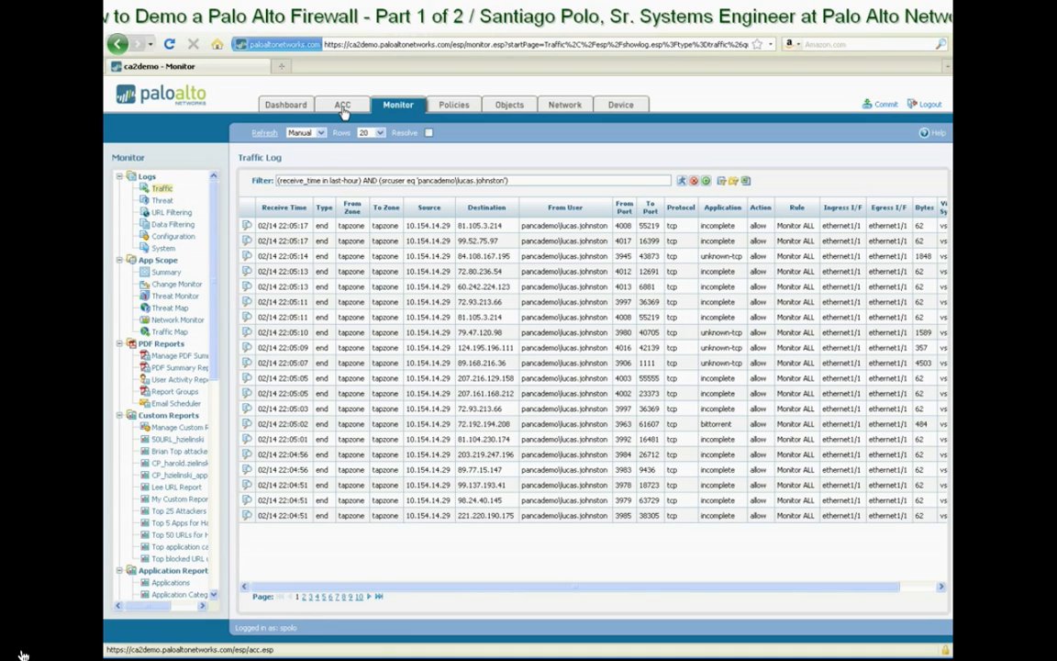
Return to the unfiltered ACC, with web-browsing leading at 173,026 sessions
left_click(343, 103)
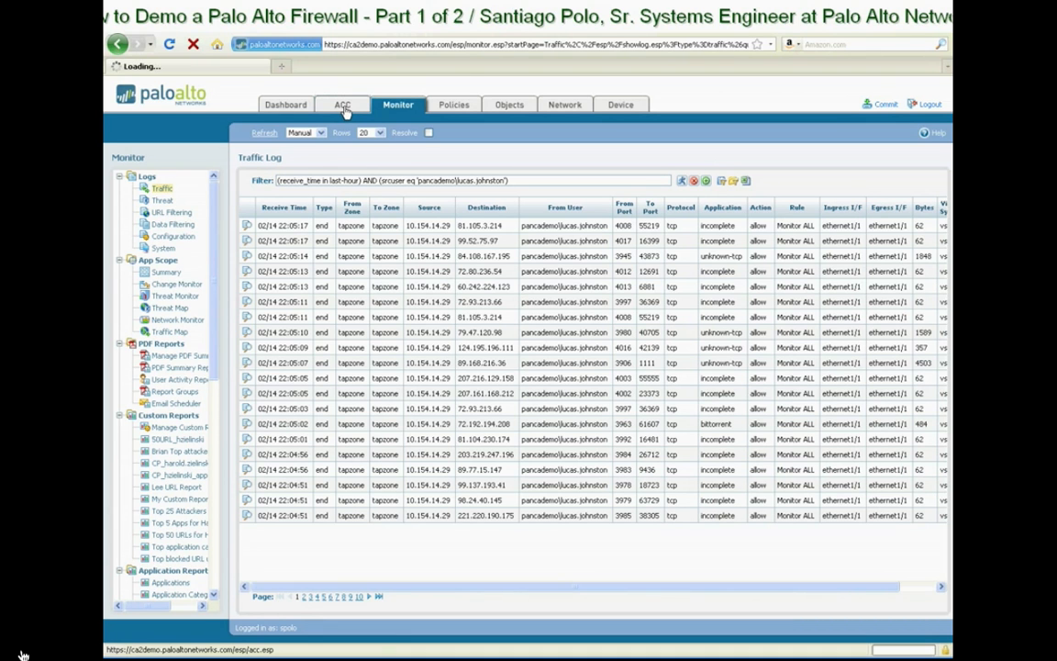
left_click(341, 104)
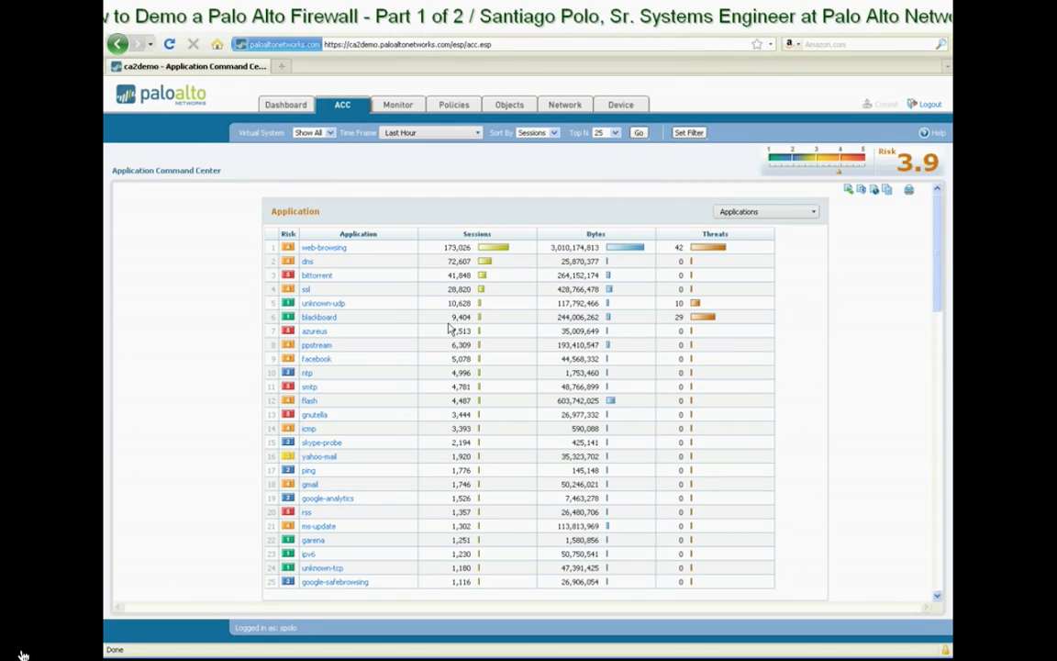
mouse_move(438, 346)
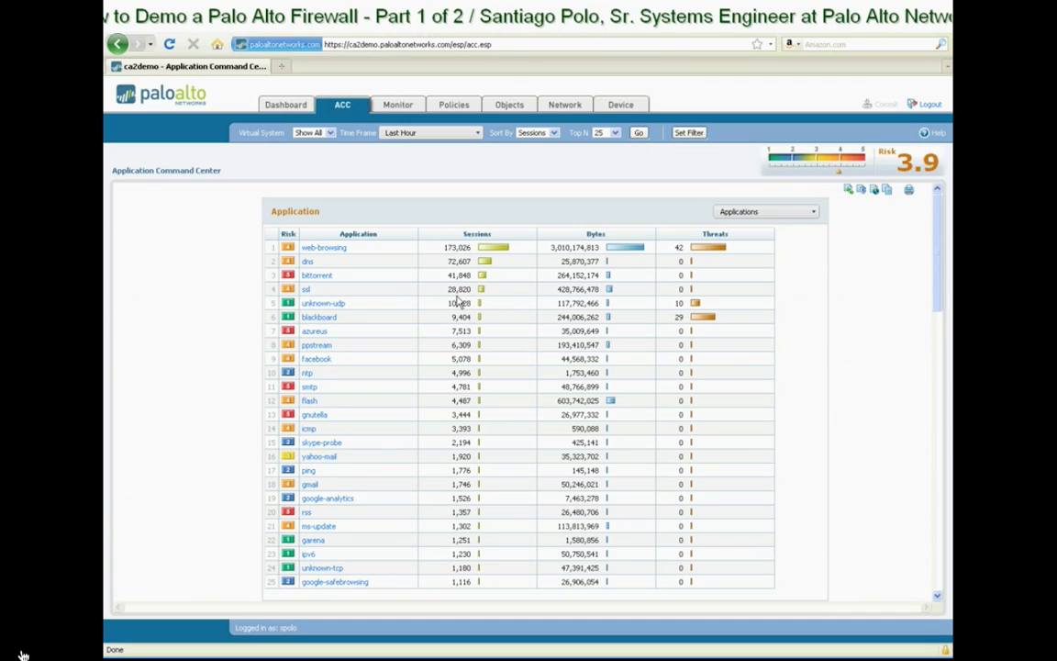
mouse_move(427, 212)
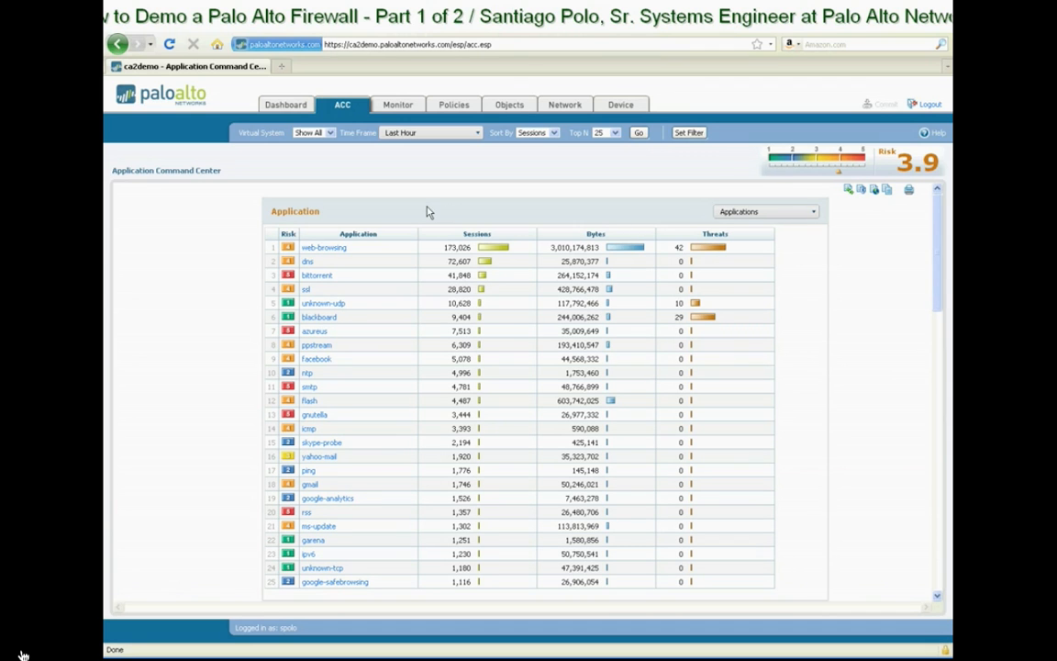
mouse_move(428, 228)
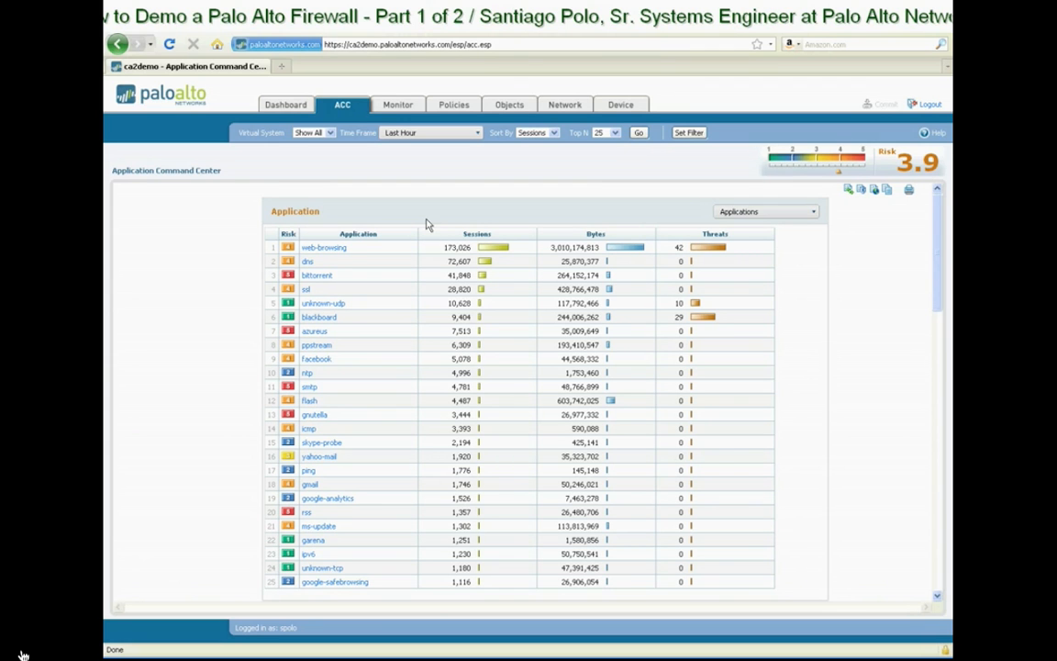
mouse_move(700, 393)
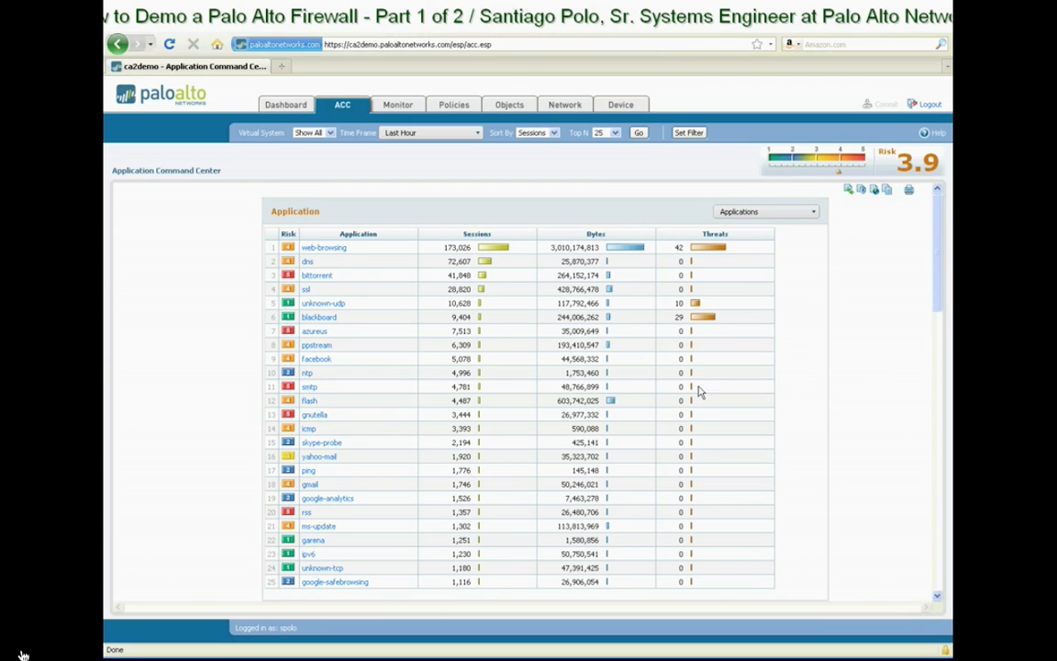